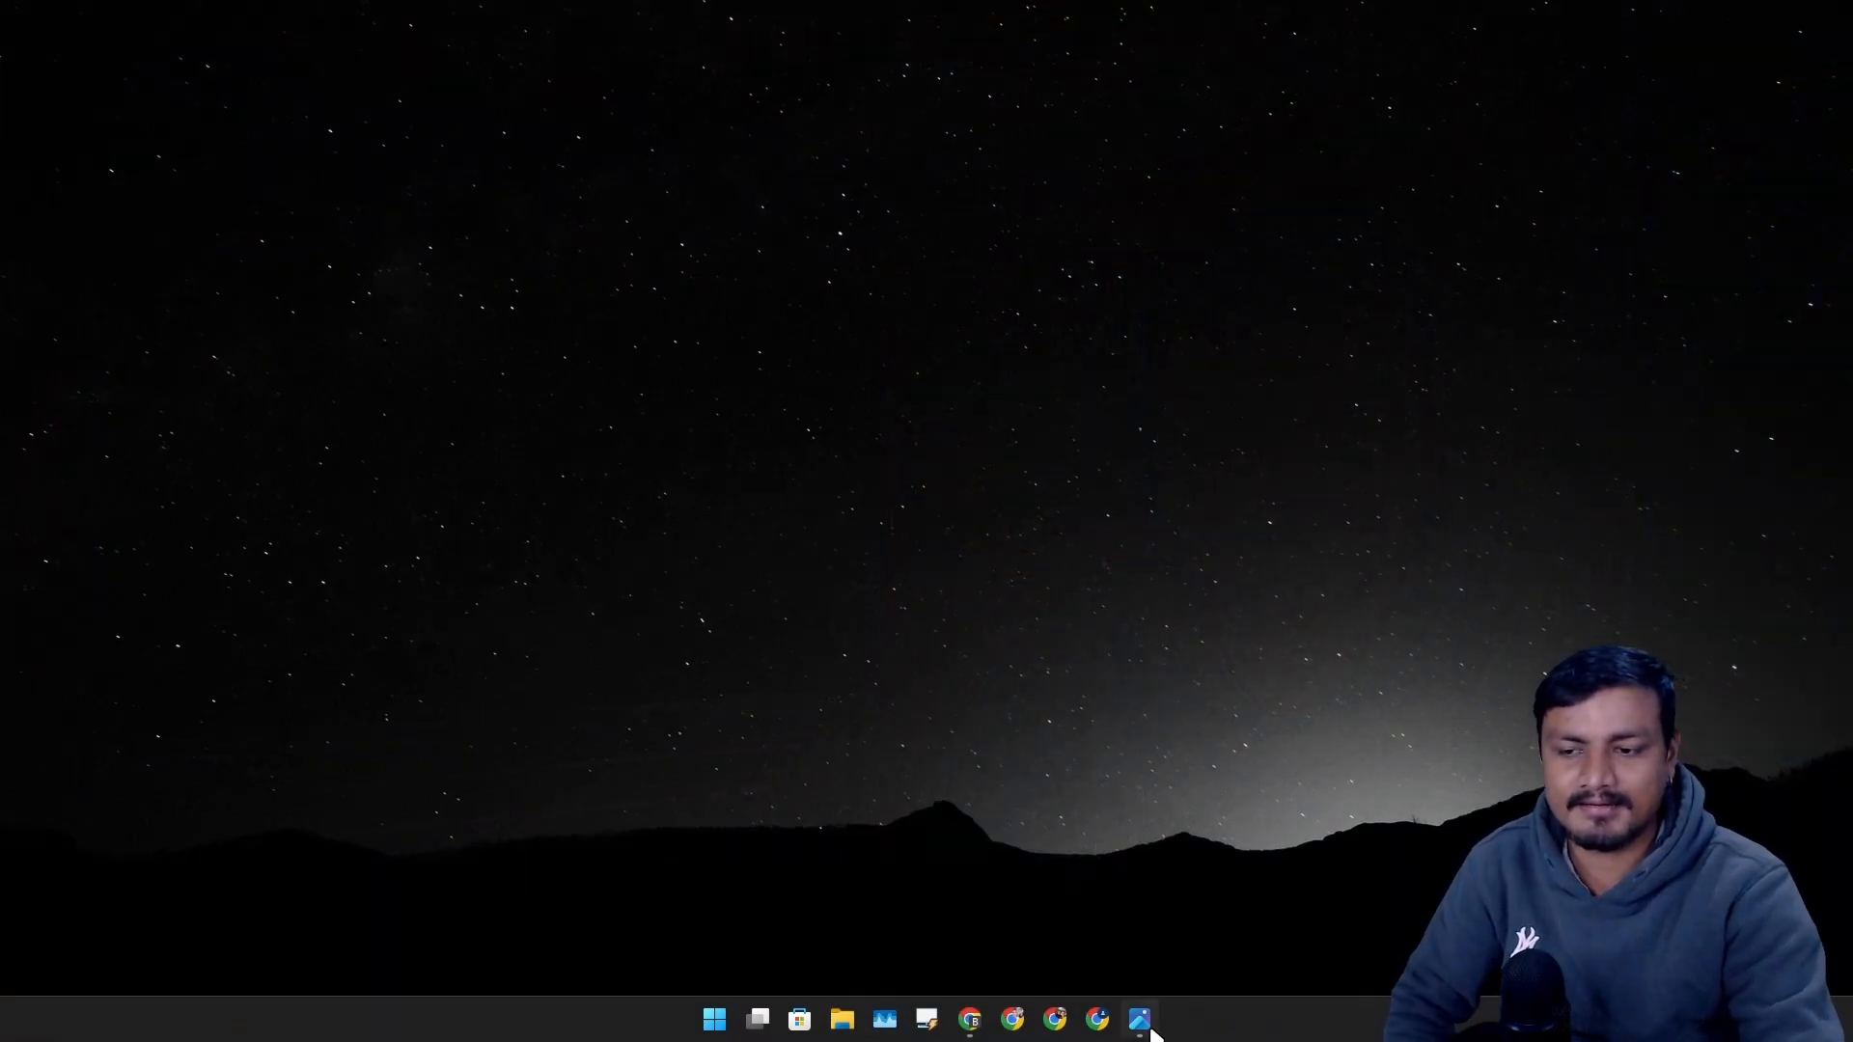
Open the Windows 8 Start screen picture download.jpg in Photos, then minimize its window
{"action": "left_click", "coordinate": [1138, 1019]}
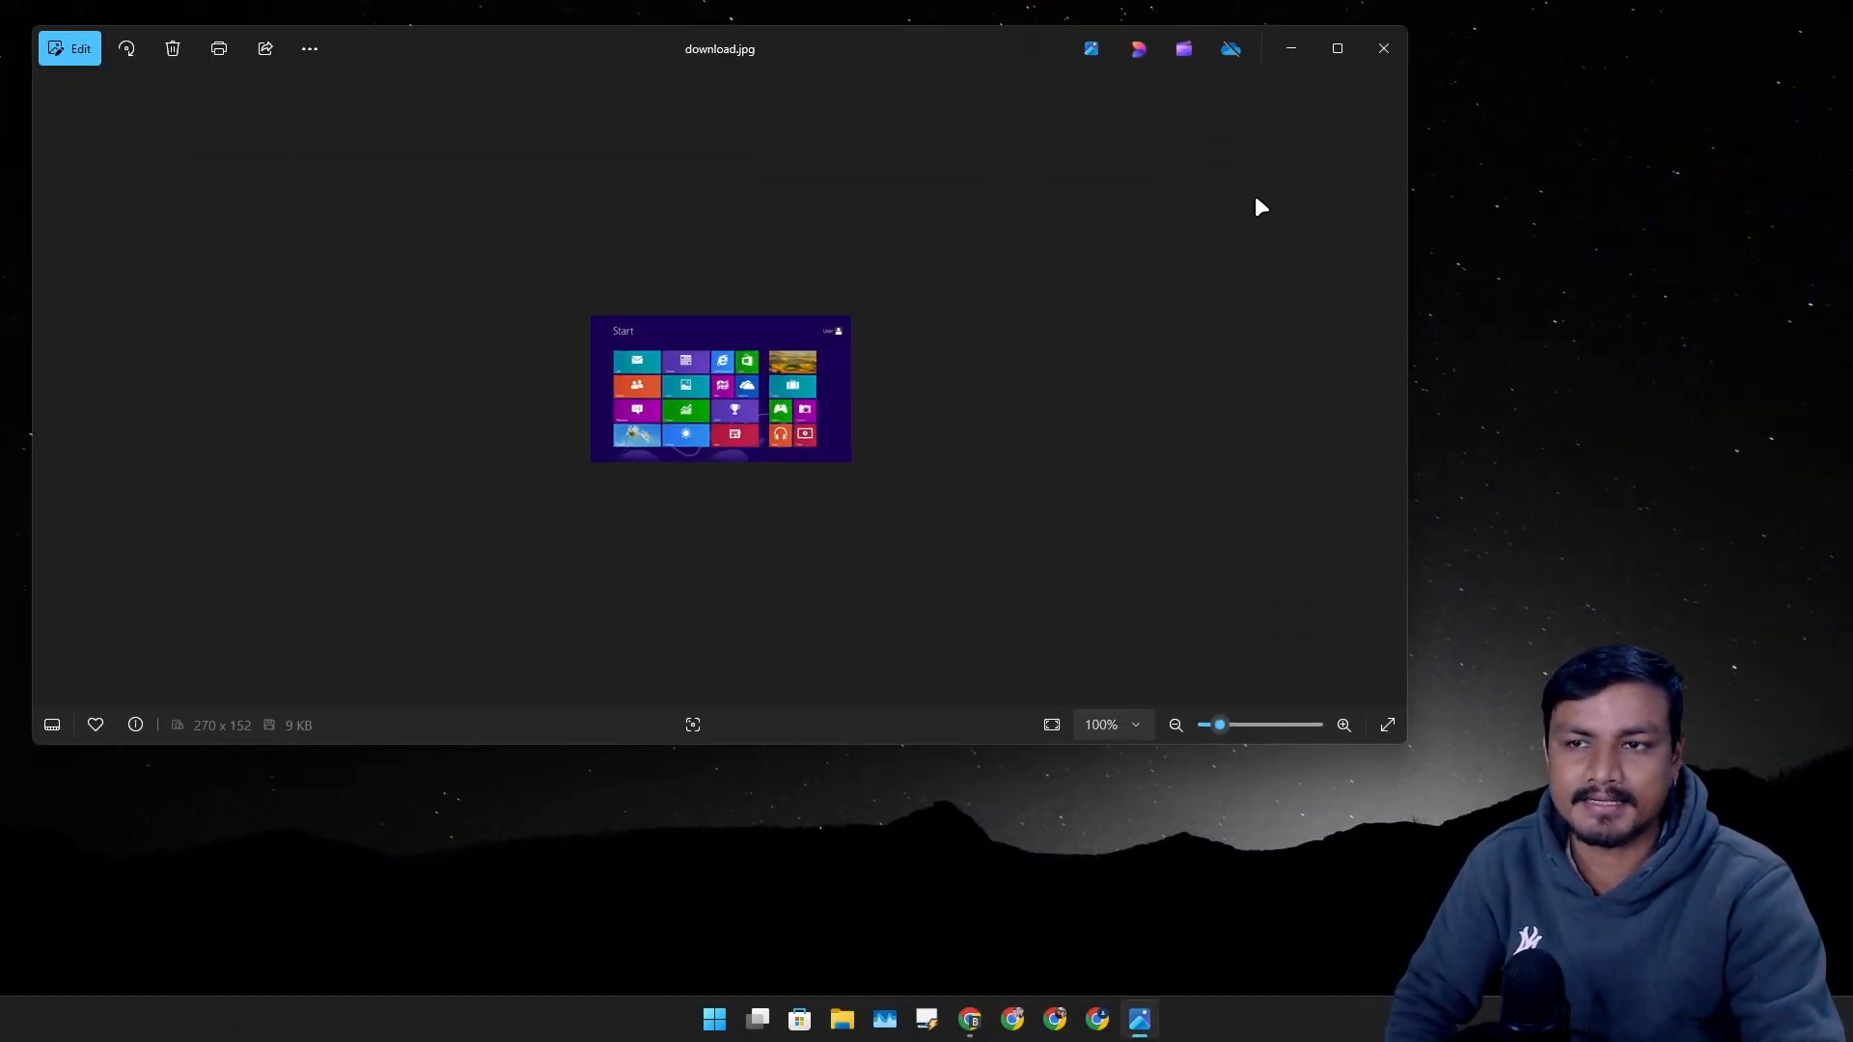
{"action": "mouse_move", "coordinate": [1297, 101]}
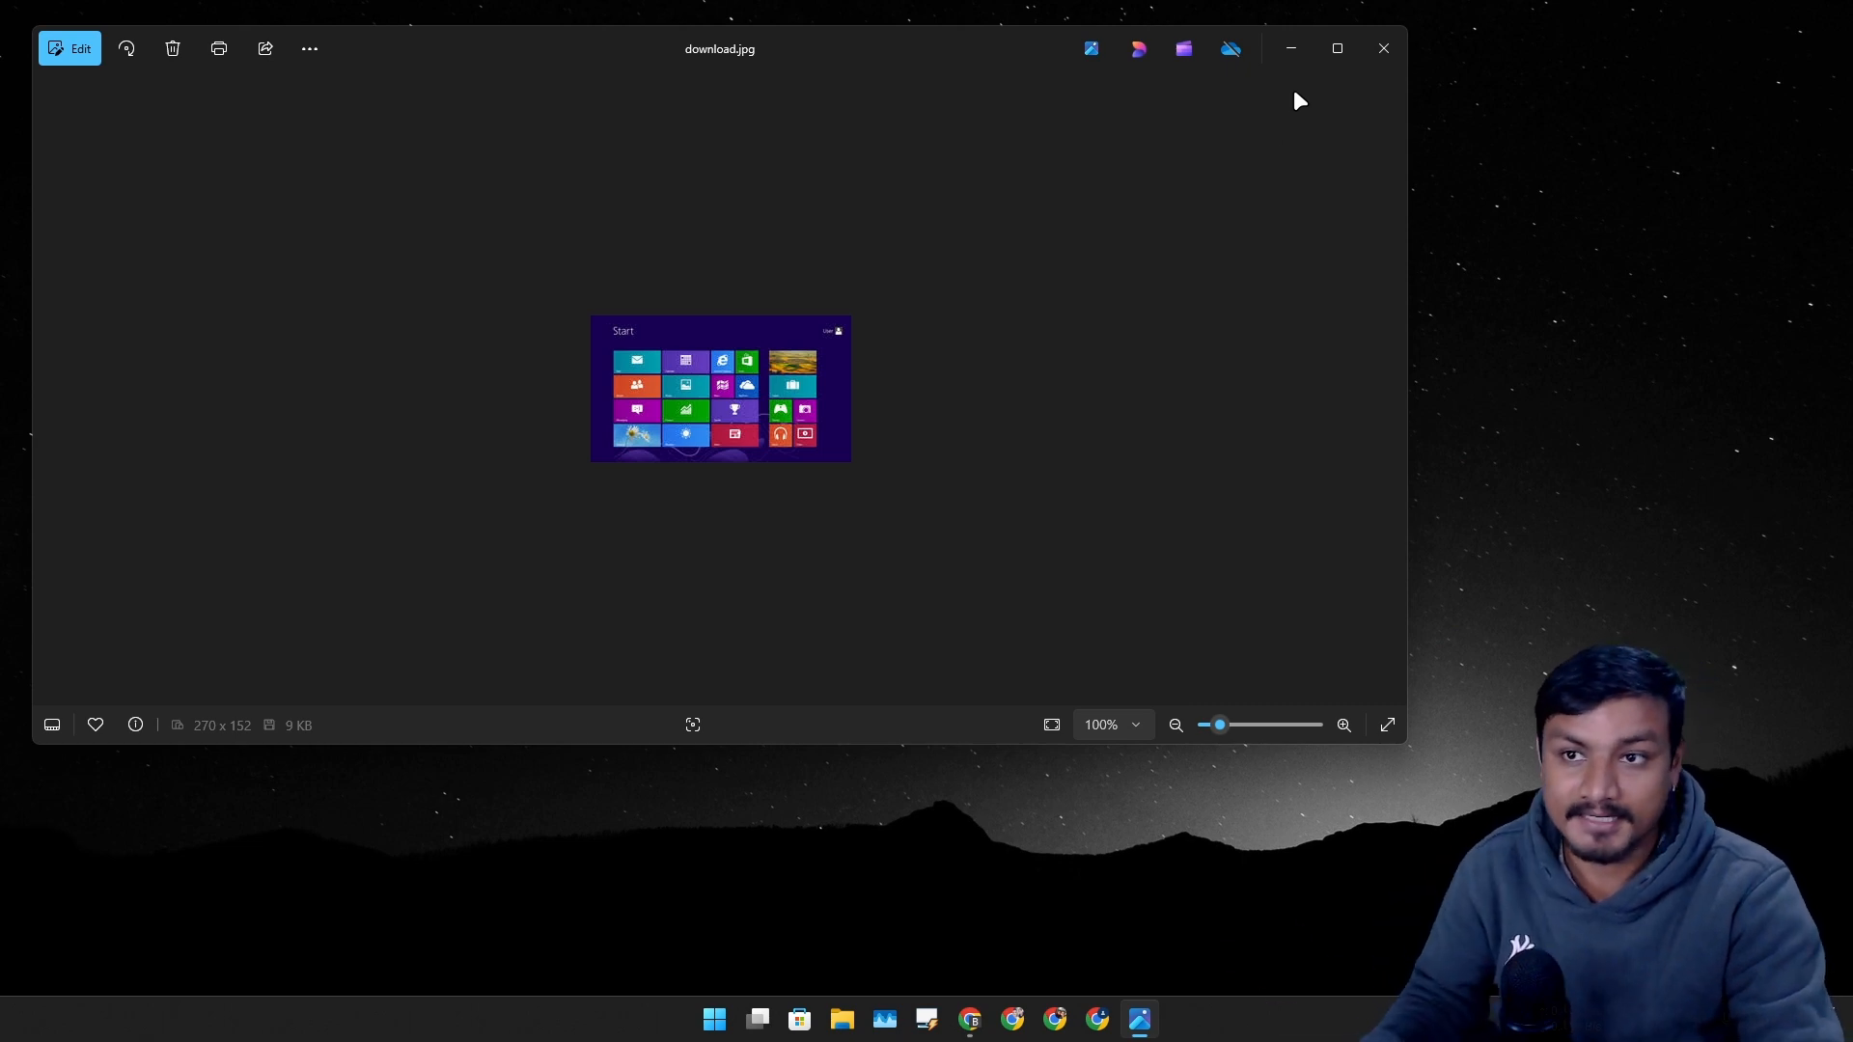
{"action": "left_click", "coordinate": [1381, 48]}
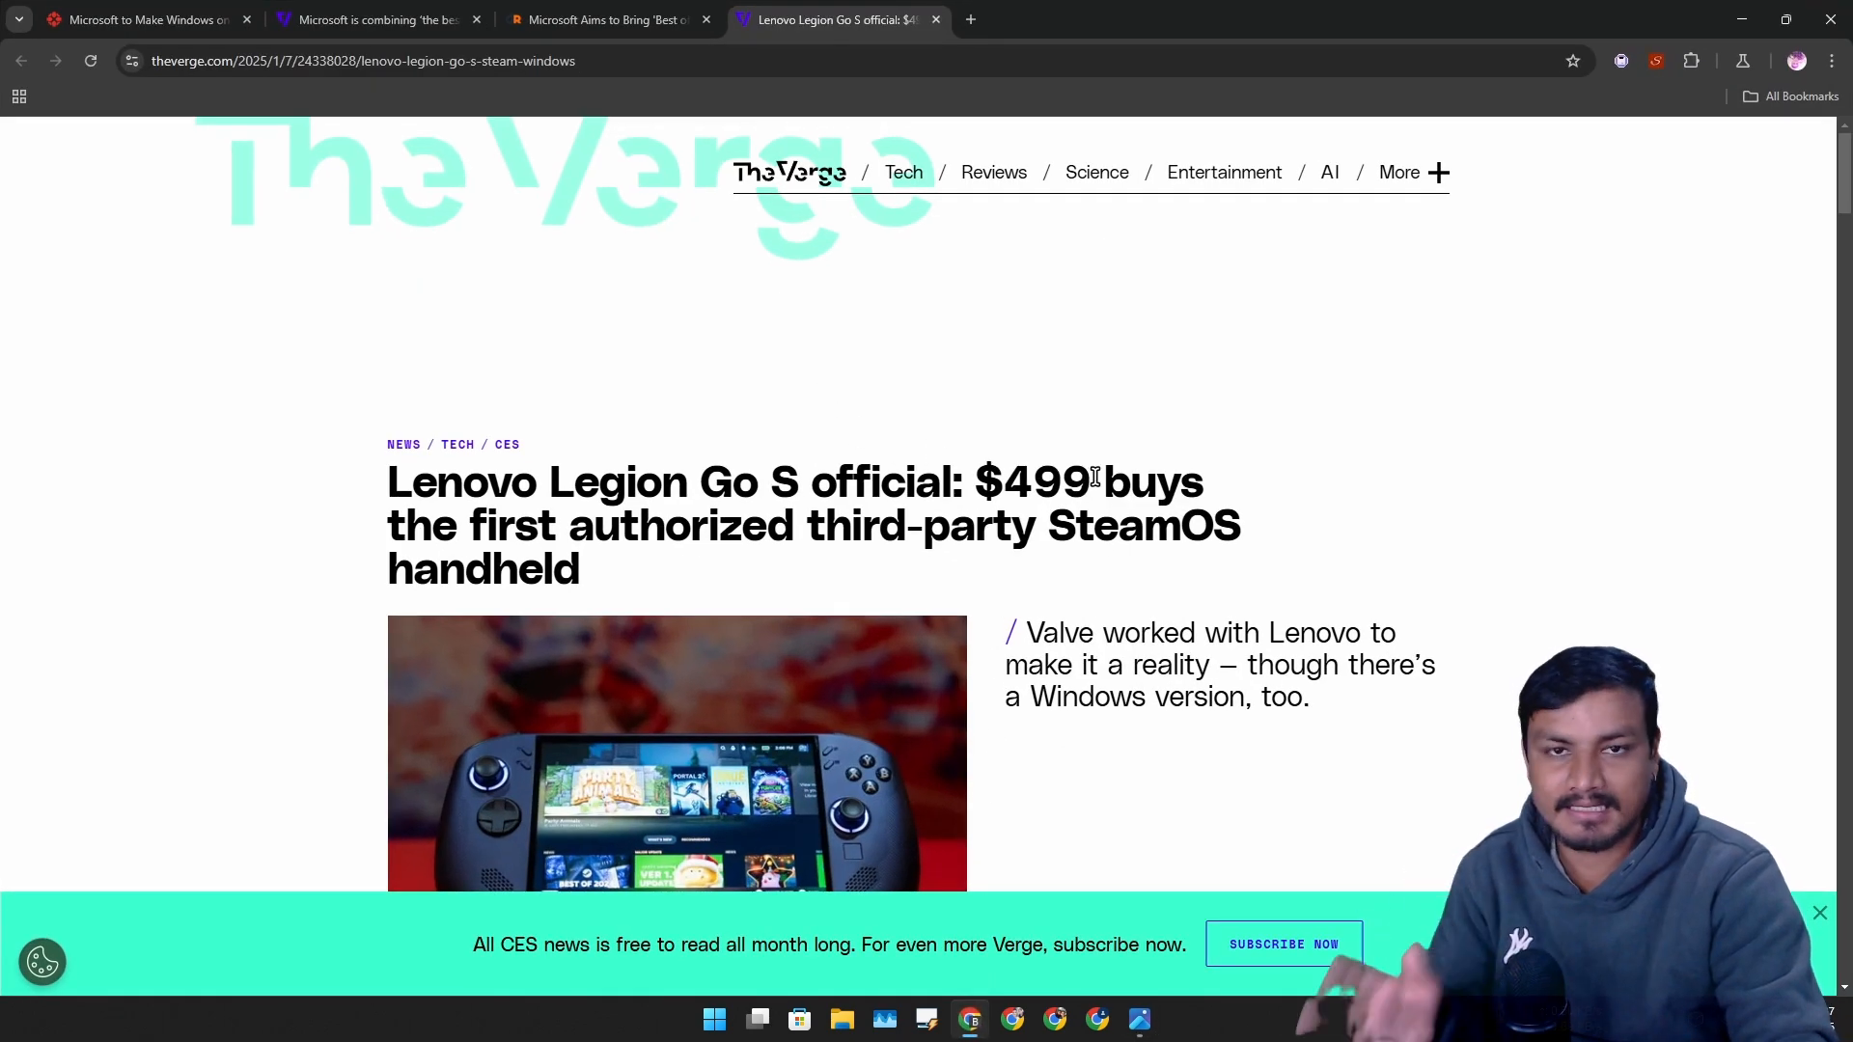
Scroll the Verge Legion Go S article down to the byline and opening paragraph
{"action": "scroll", "scroll_direction": "down", "scroll_amount": 3}
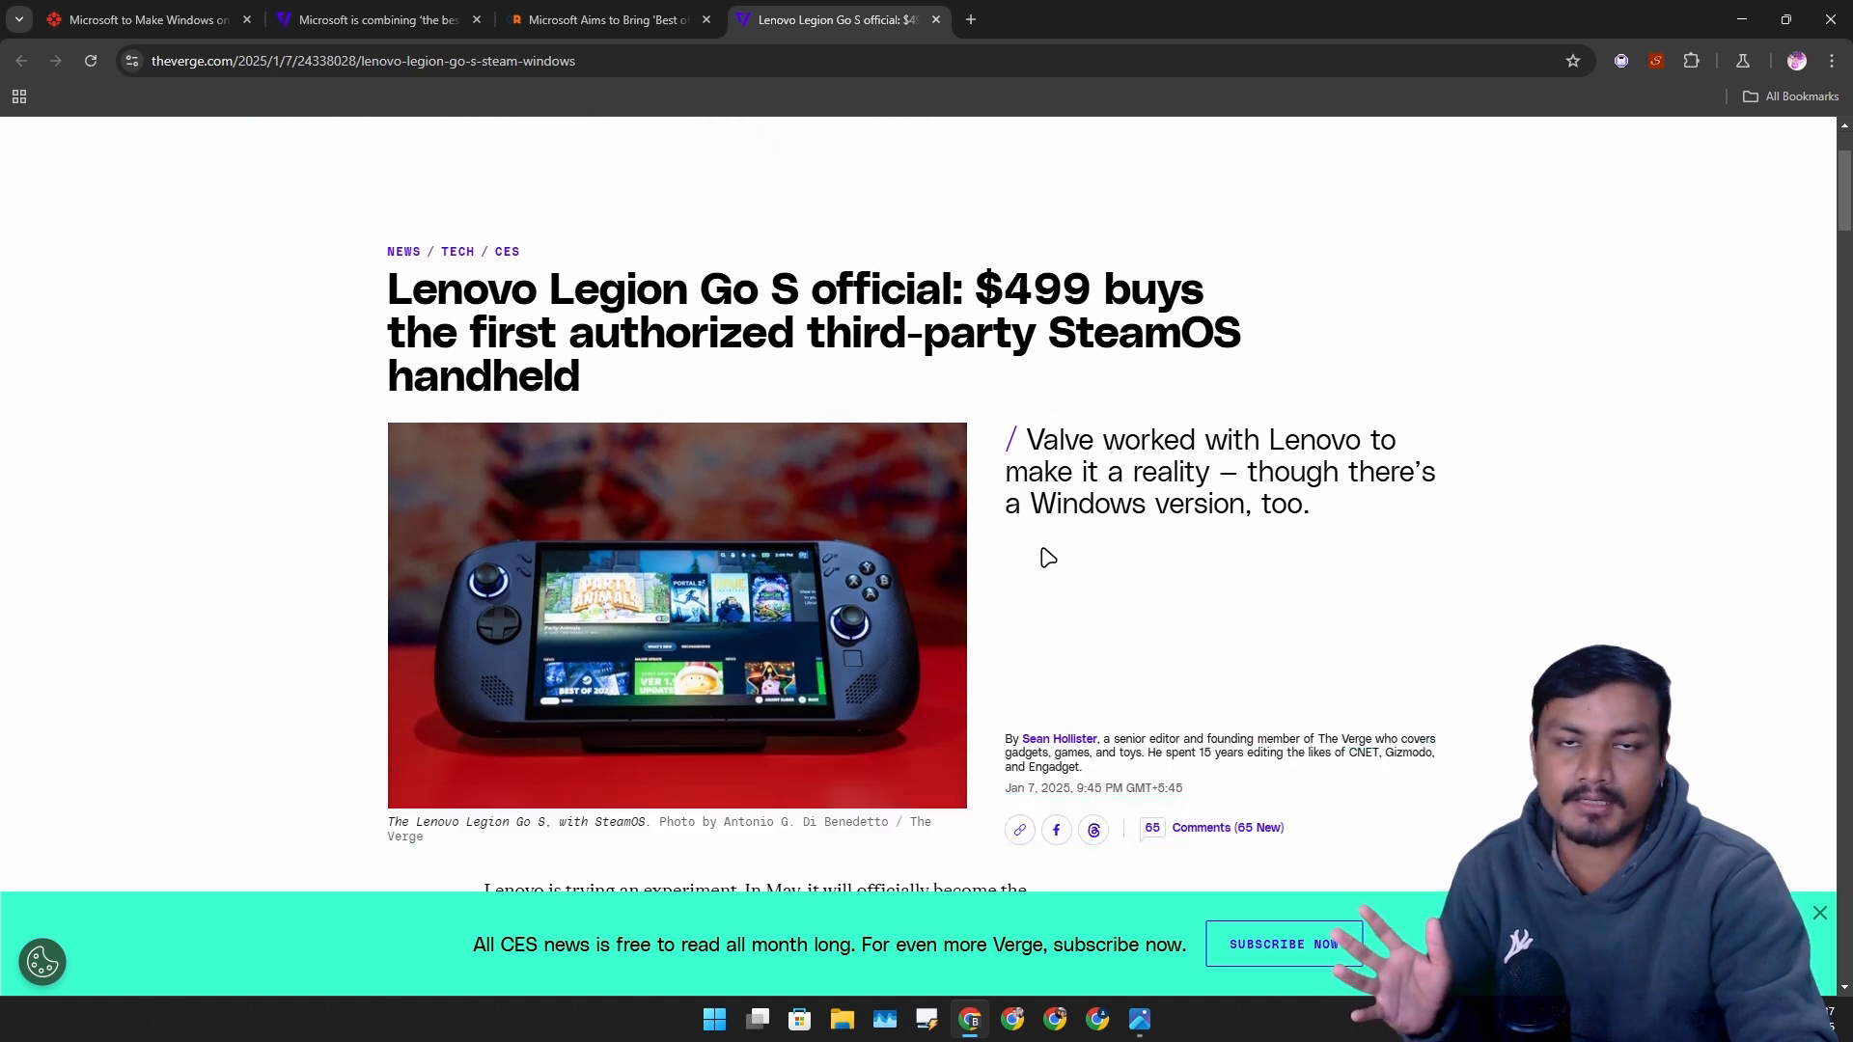
{"action": "mouse_move", "coordinate": [820, 575]}
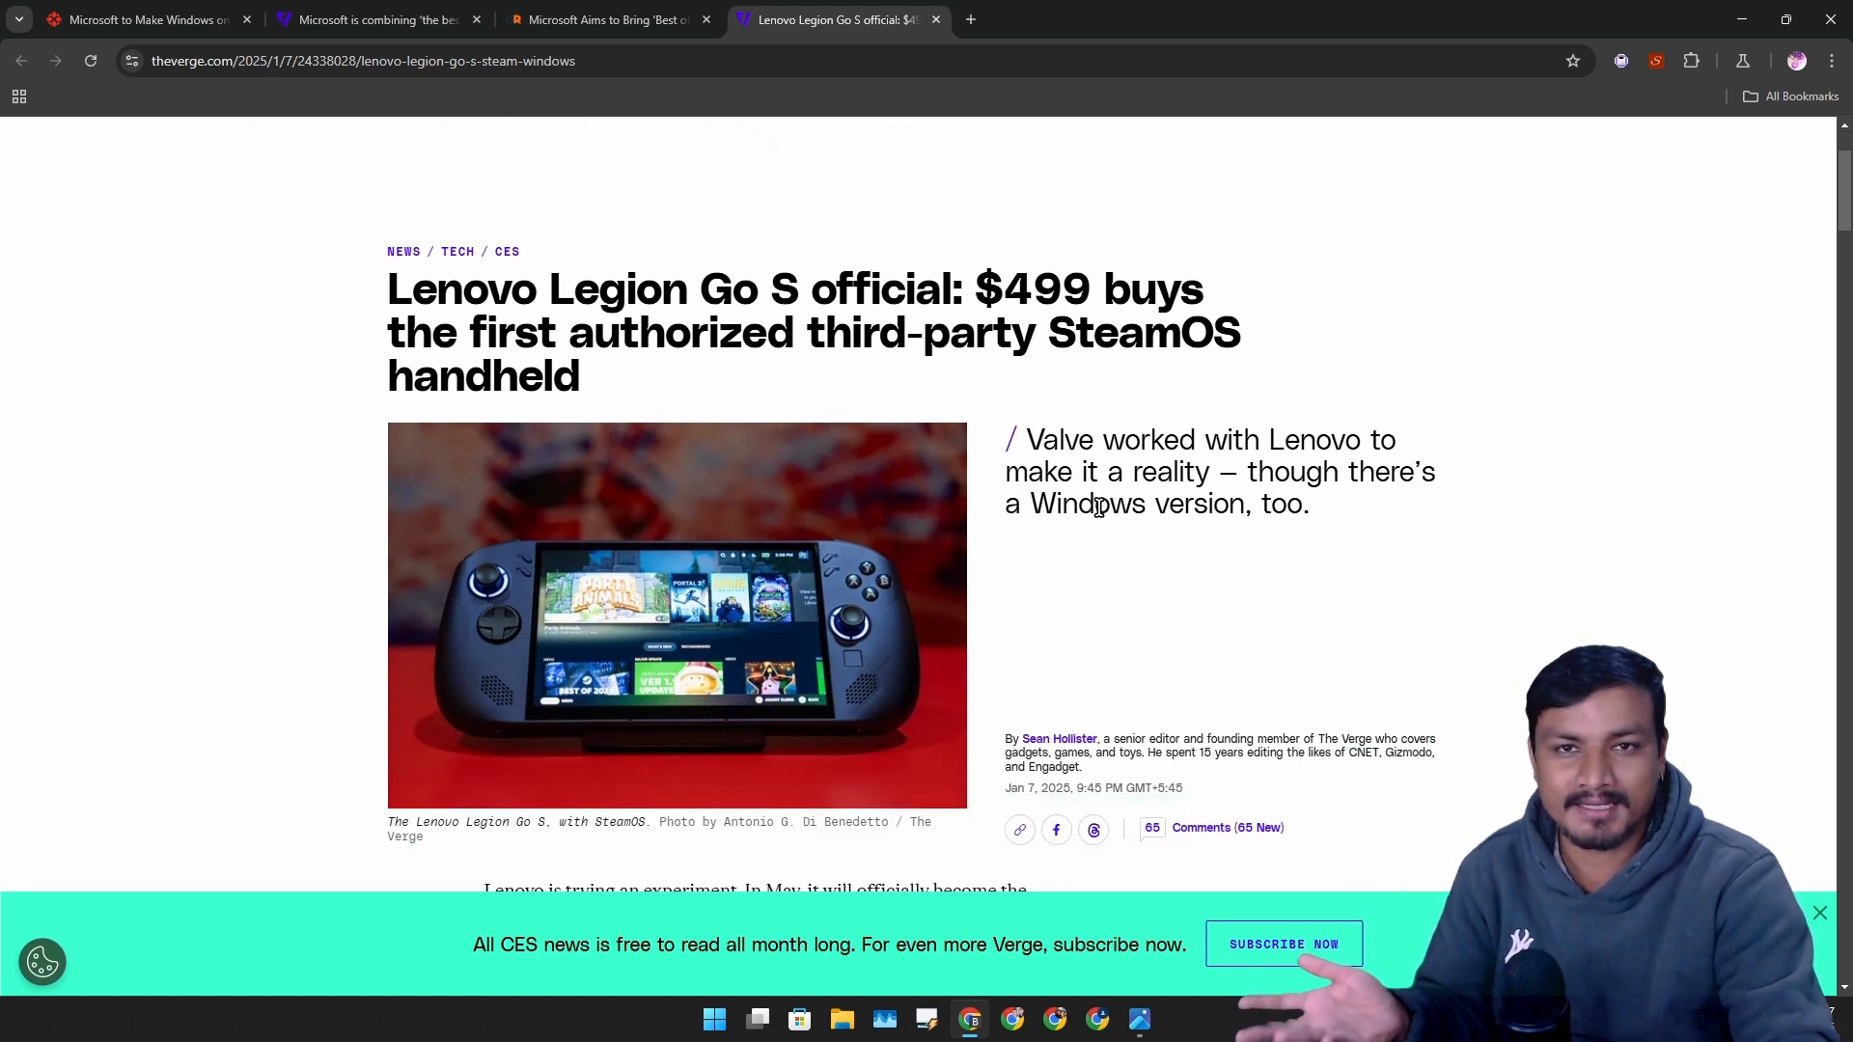
{"action": "scroll", "scroll_direction": "down", "scroll_amount": 3}
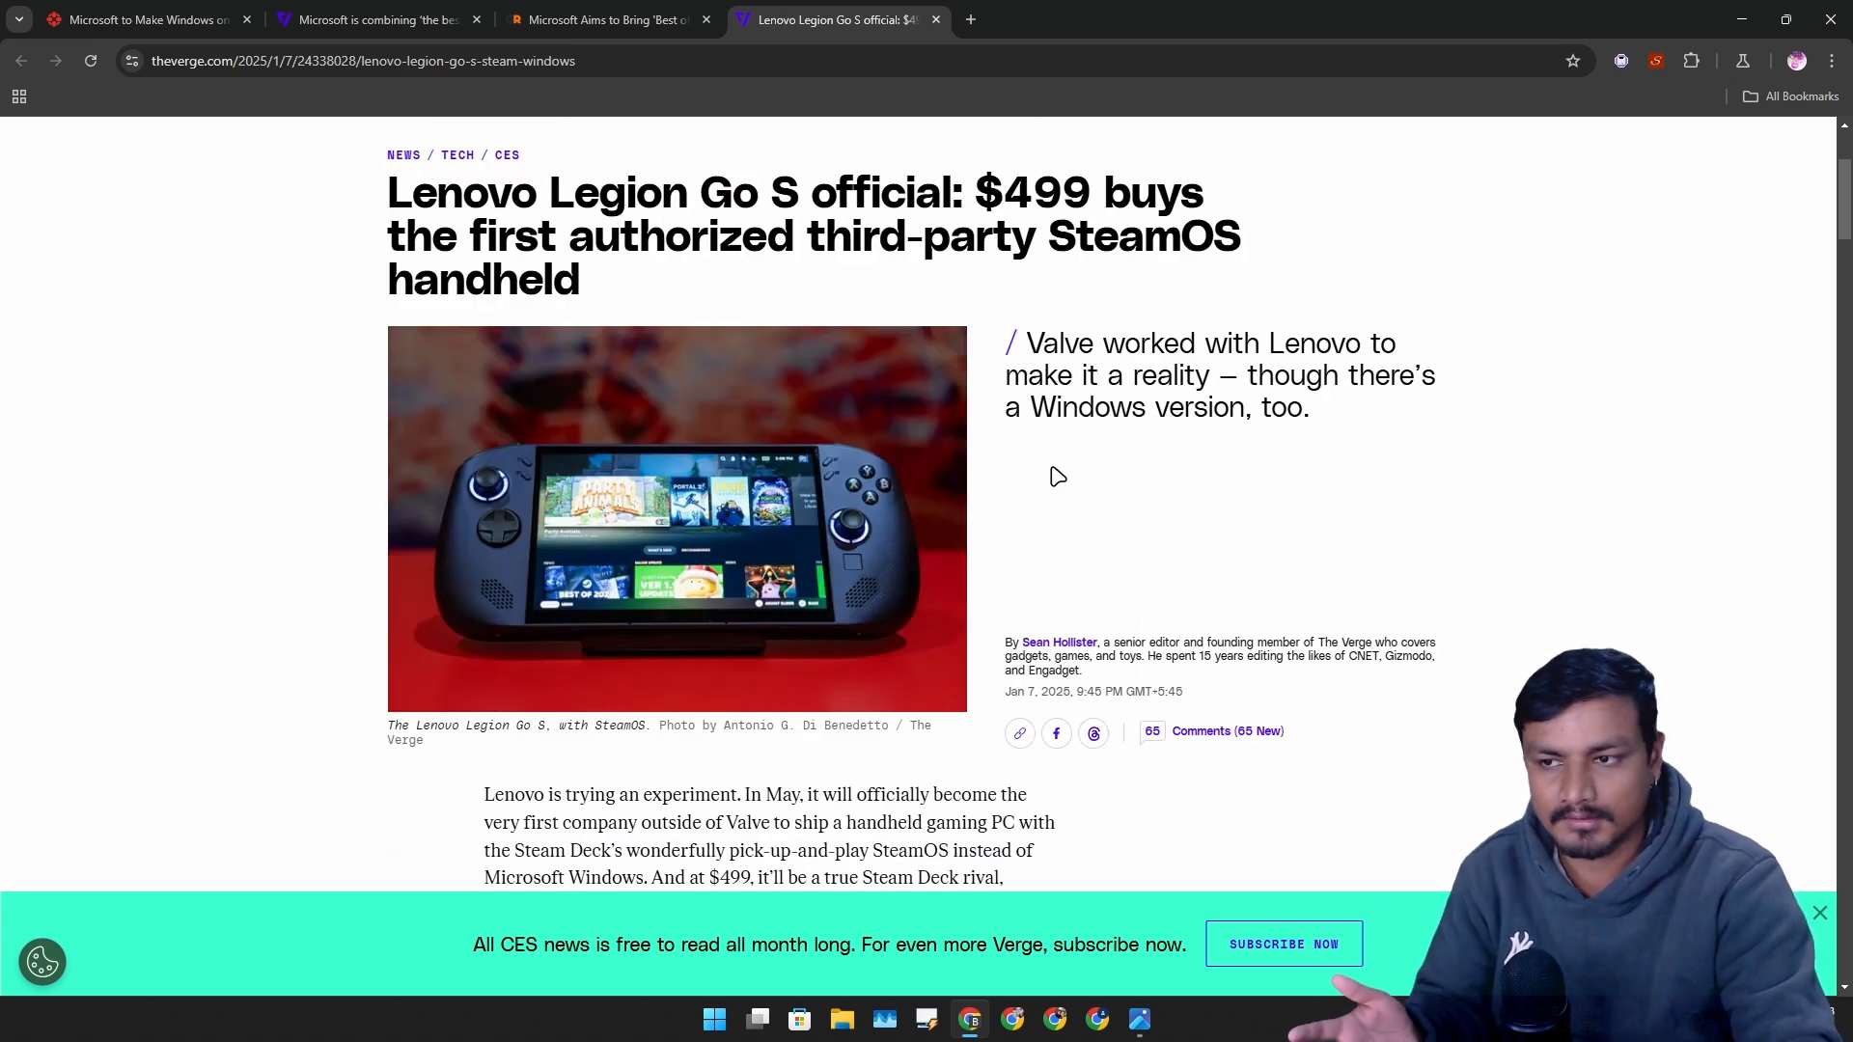
{"action": "mouse_move", "coordinate": [1143, 462]}
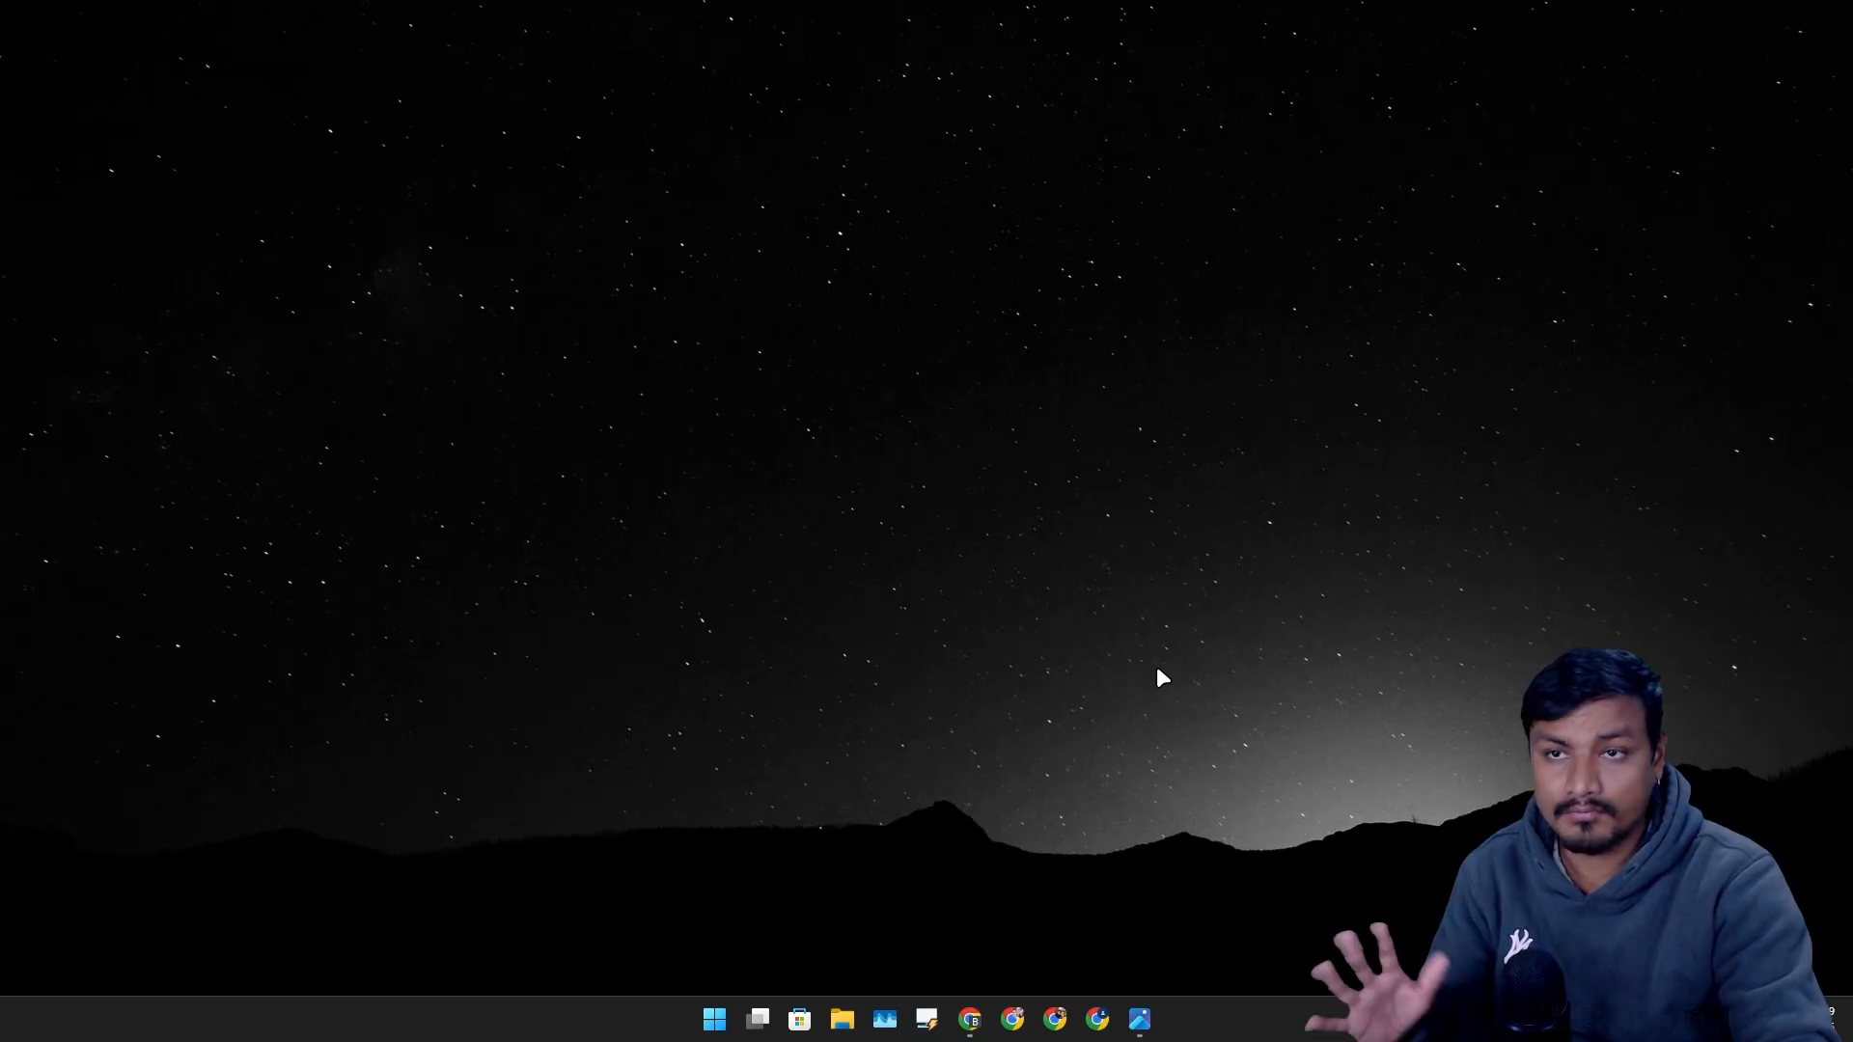
{"action": "mouse_move", "coordinate": [744, 766]}
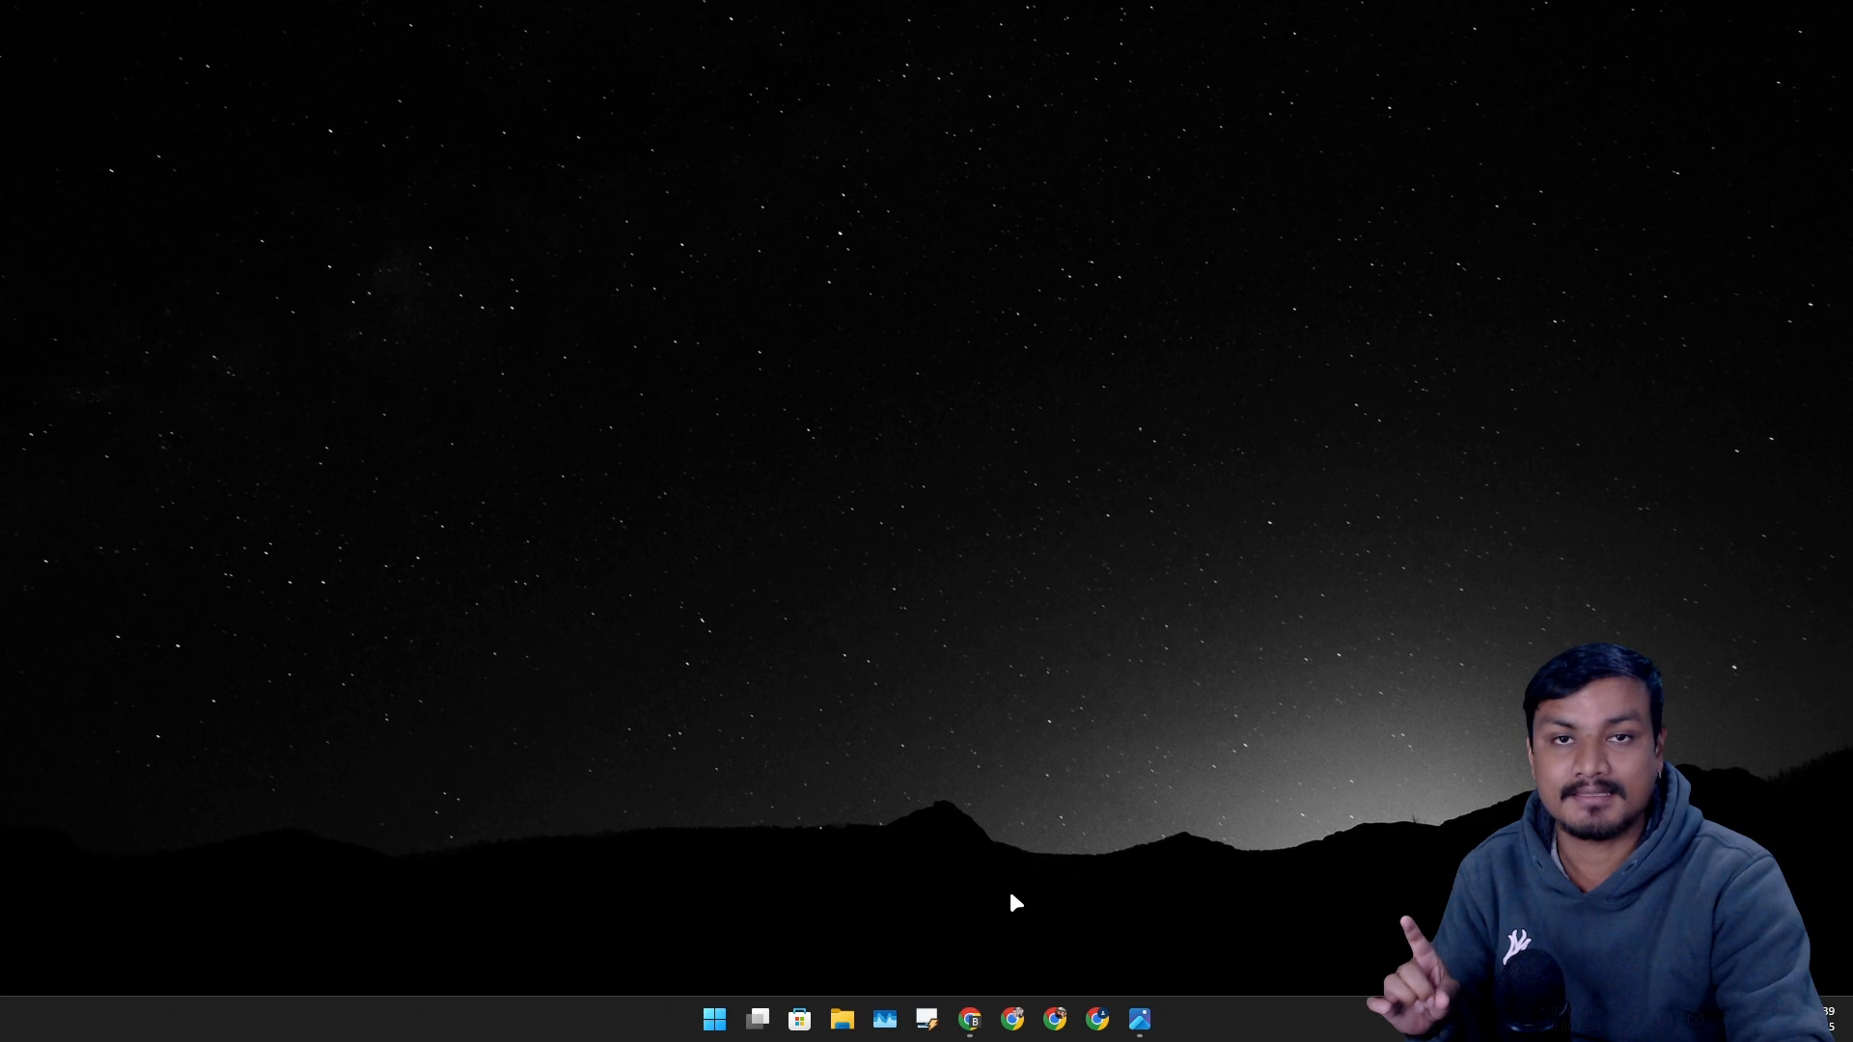
Bring Chrome back up from the taskbar after pausing on the desktop
{"action": "left_click", "coordinate": [970, 1019]}
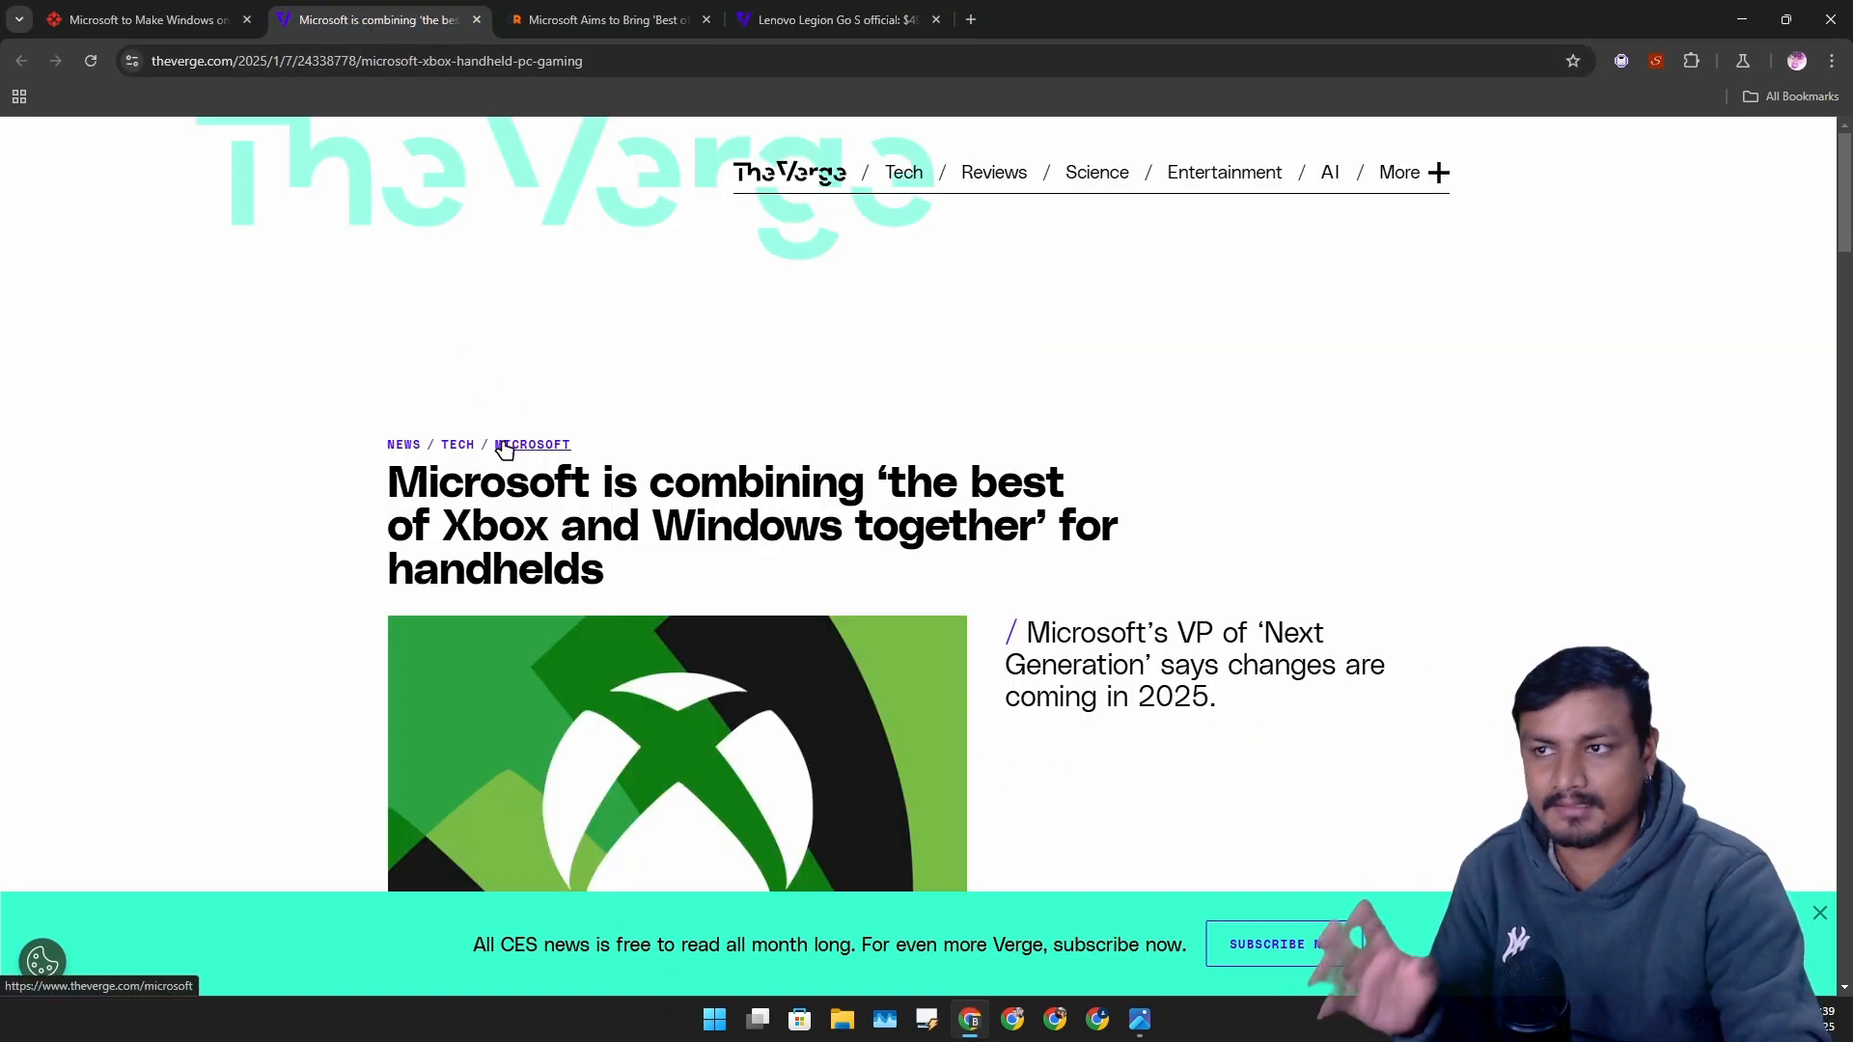
{"action": "mouse_move", "coordinate": [490, 310]}
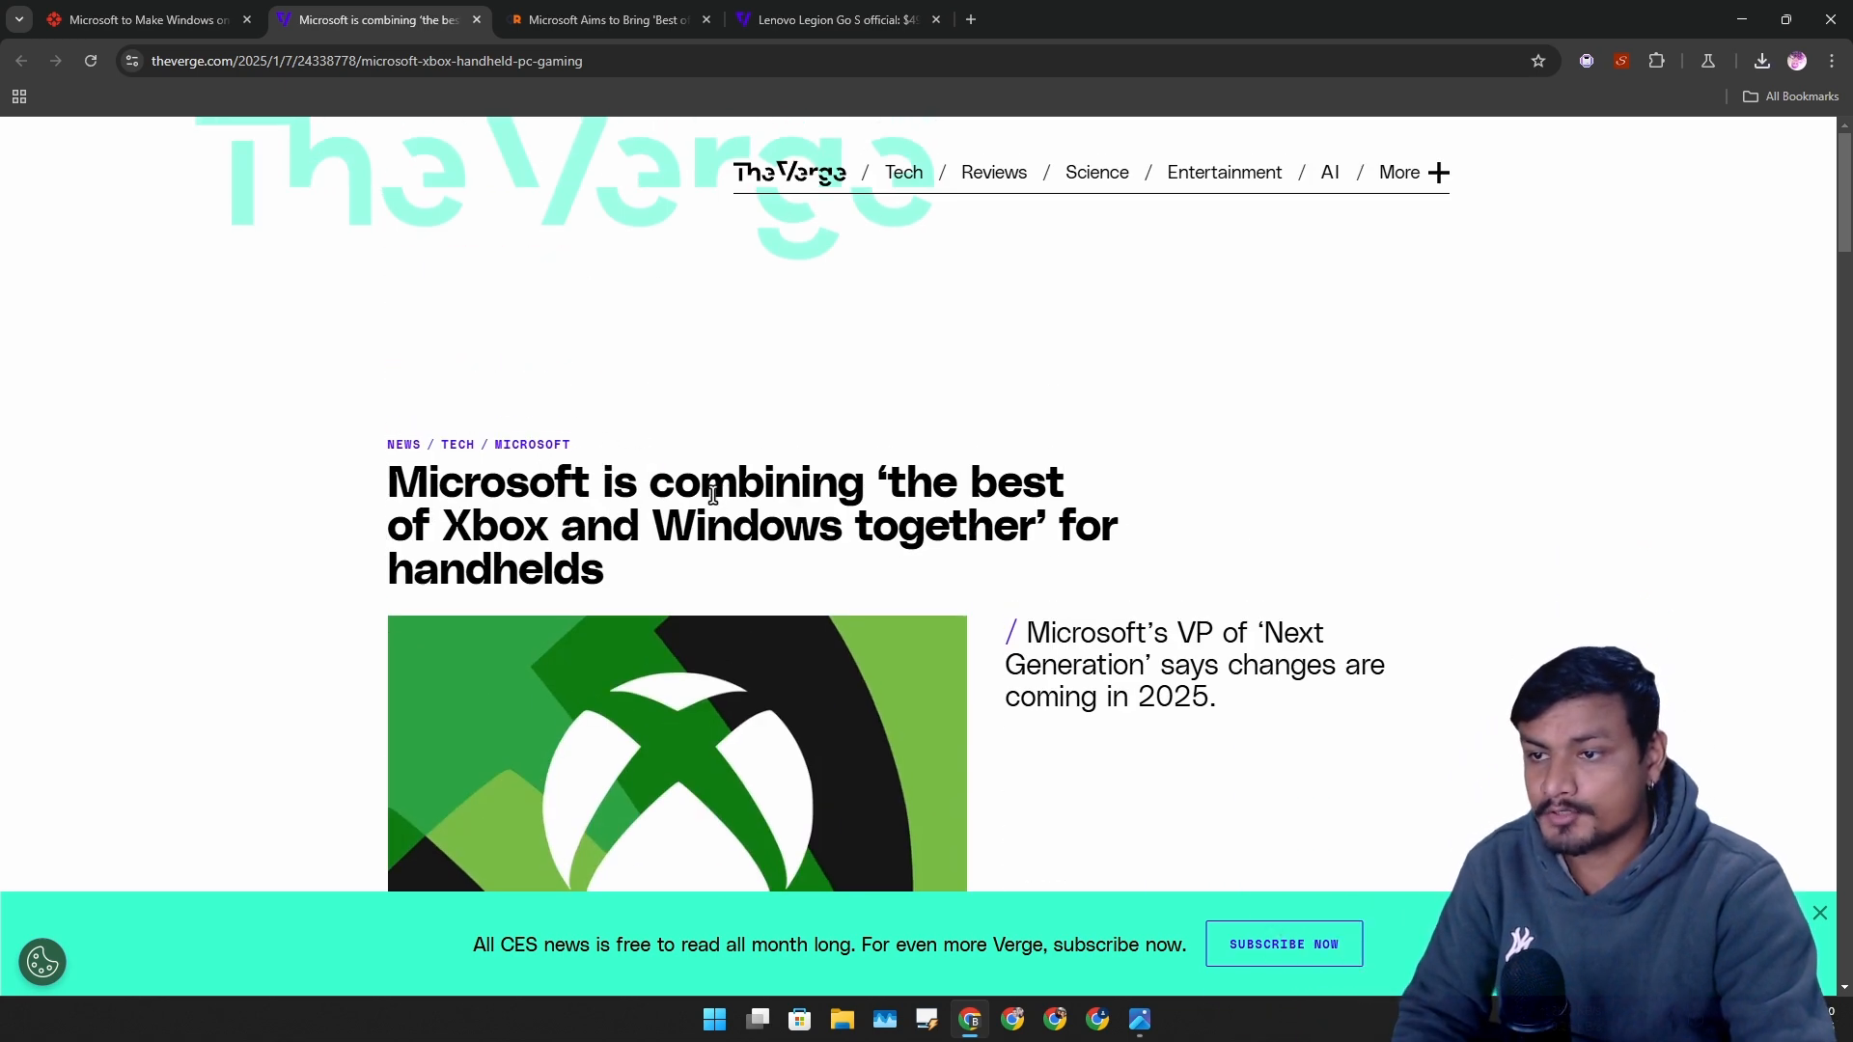
Switch to the Verge tab about Microsoft combining Xbox and Windows for handhelds
{"action": "left_click", "coordinate": [142, 20]}
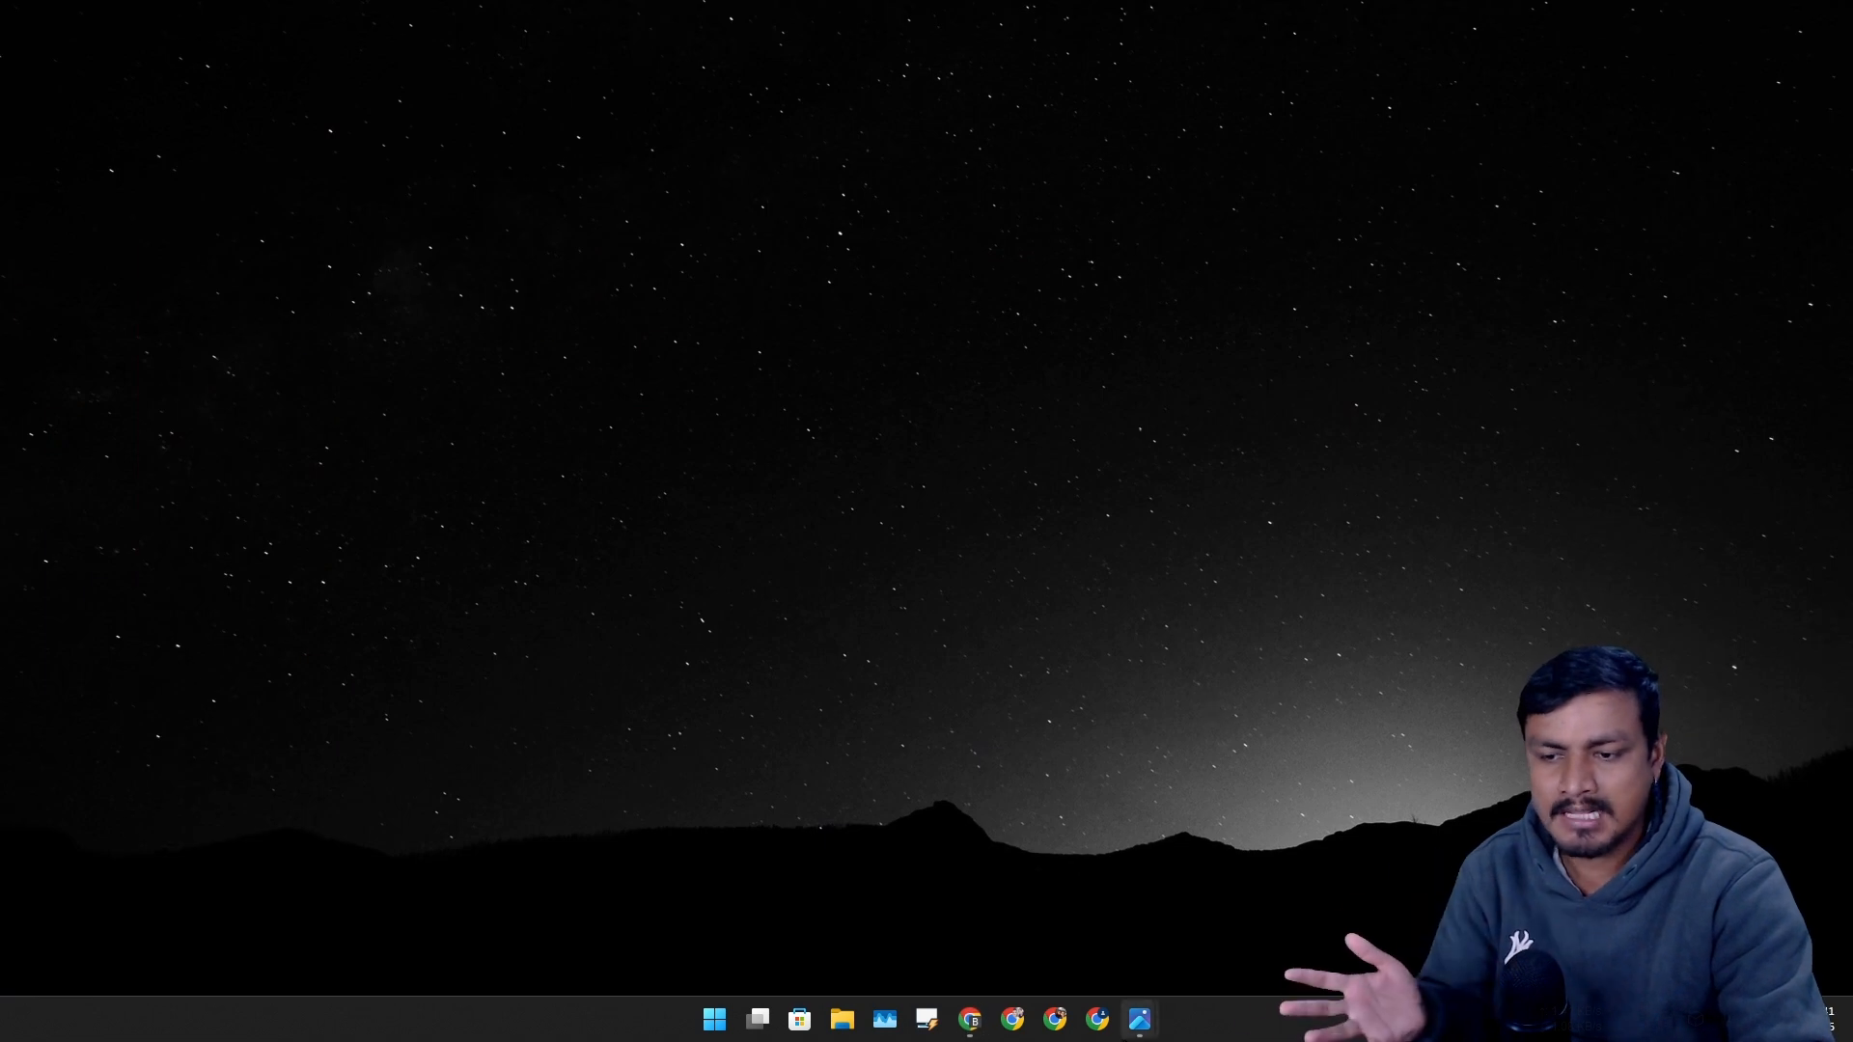
Restore the Photos windows, close download.jpg, and minimize the Xbox dashboard screenshot
{"action": "left_click", "coordinate": [1138, 1019]}
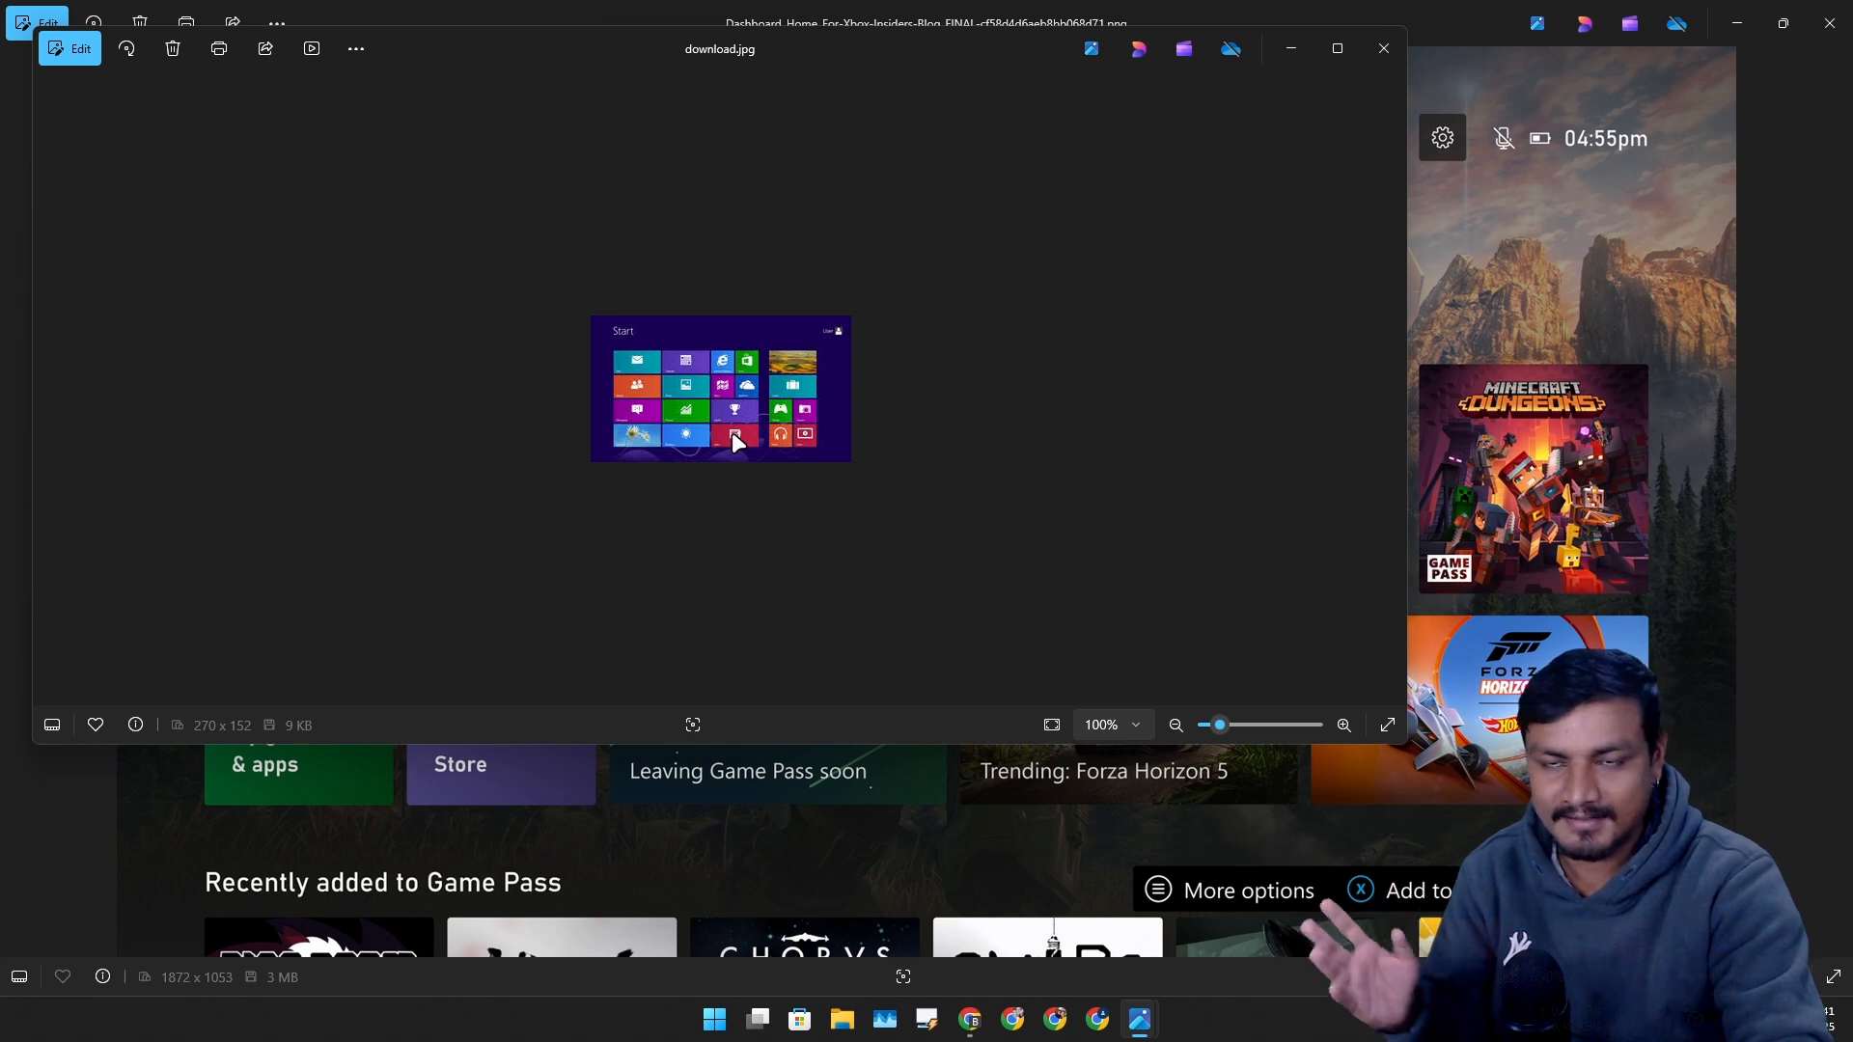
{"action": "mouse_move", "coordinate": [1135, 211]}
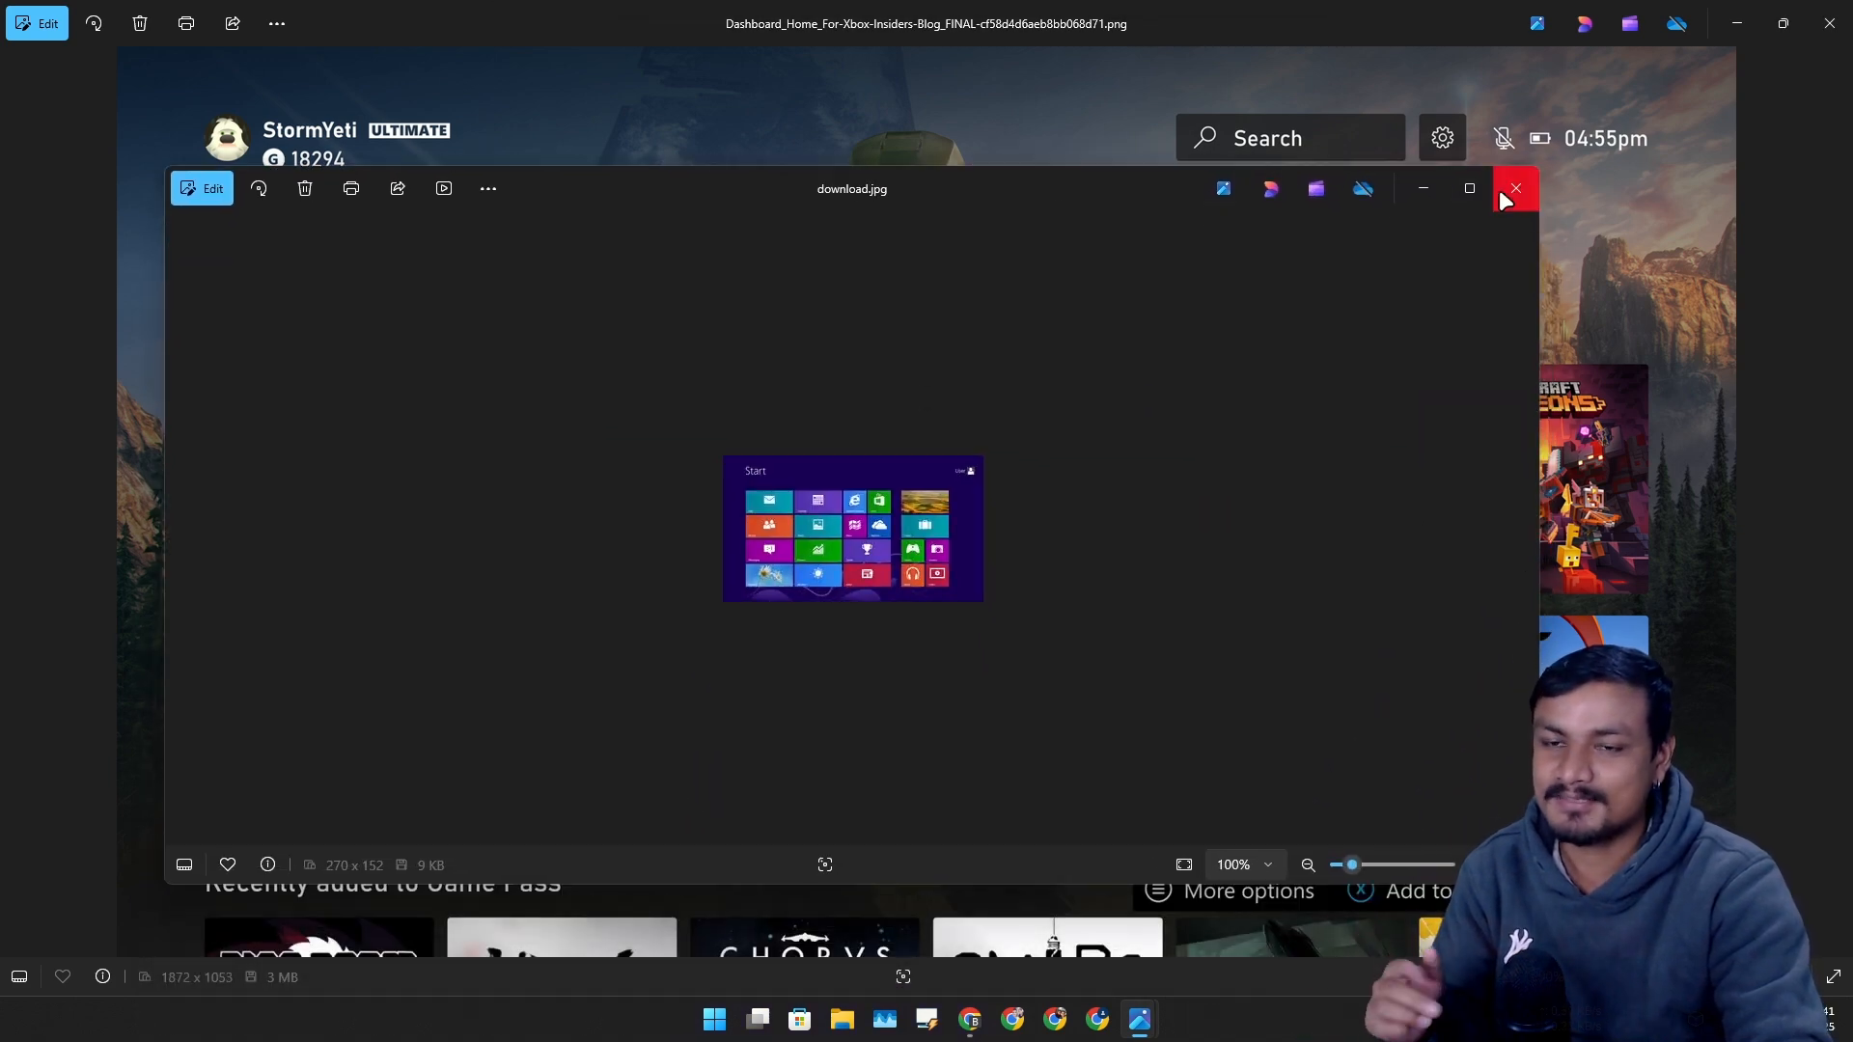
{"action": "mouse_move", "coordinate": [1516, 189]}
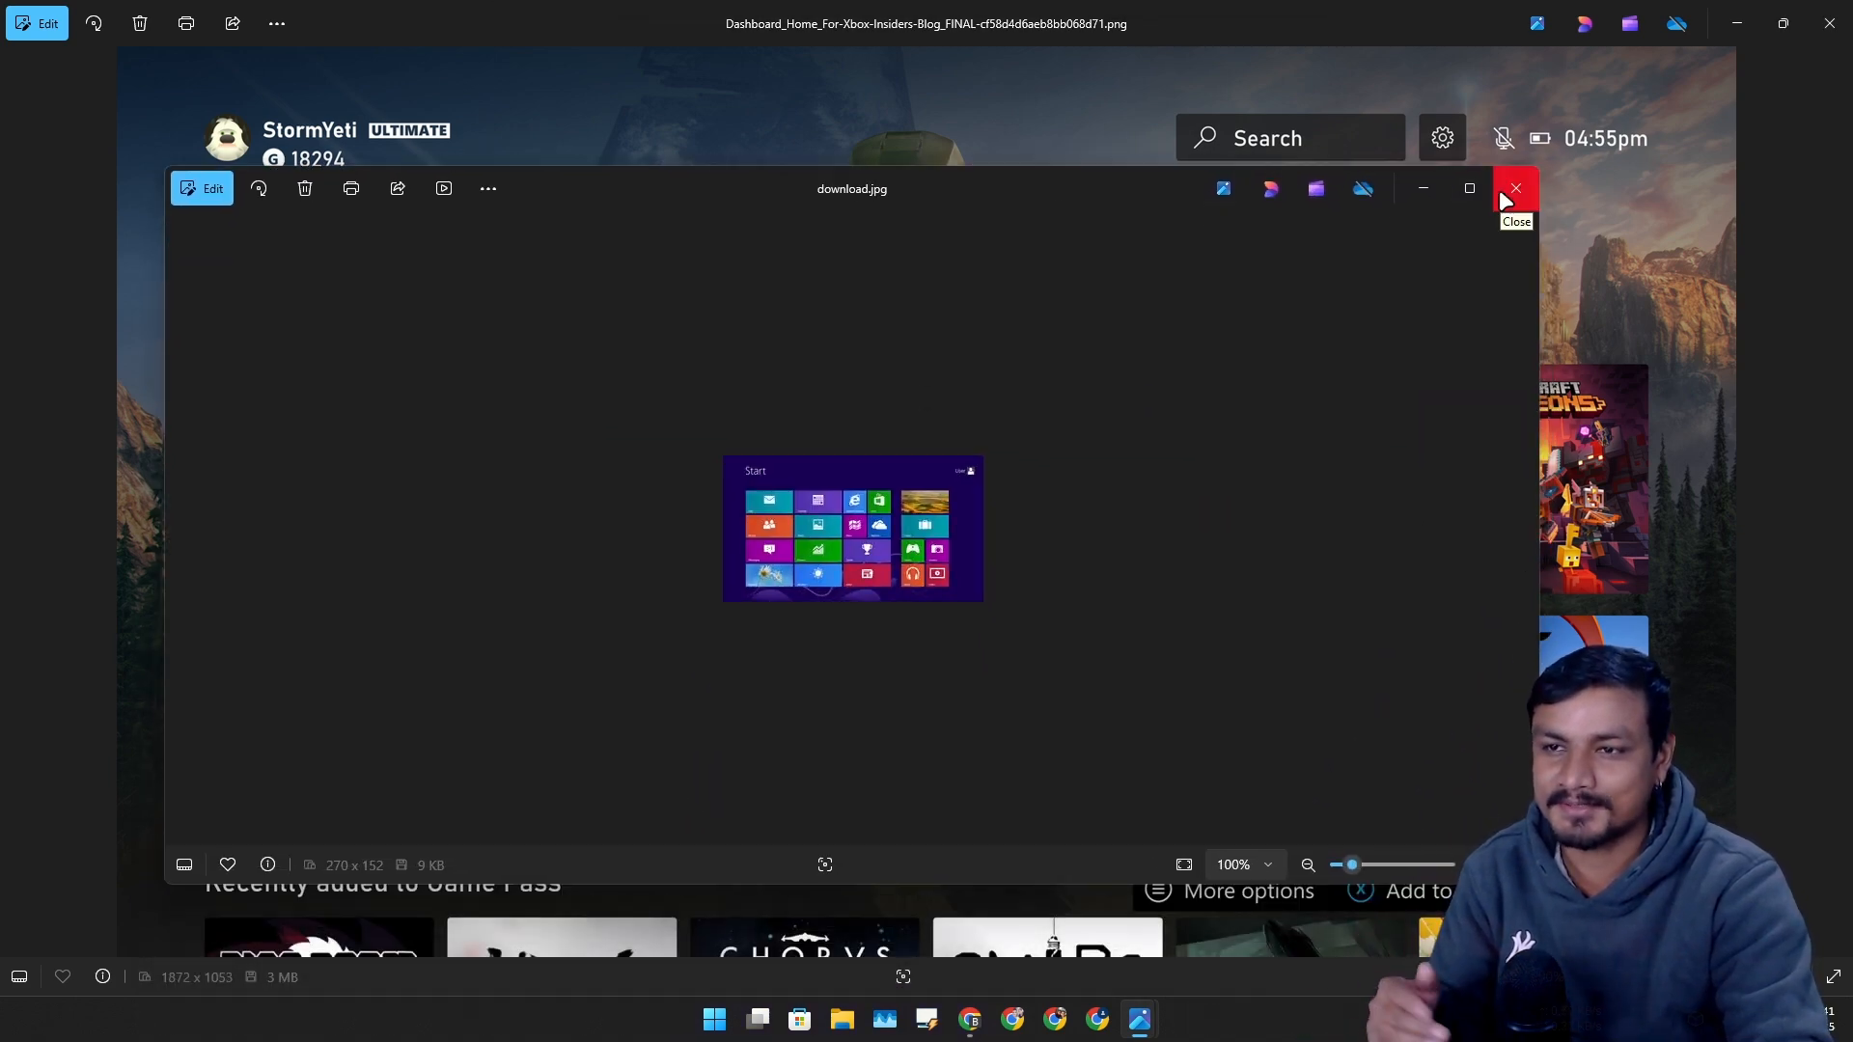
{"action": "left_click", "coordinate": [1515, 188]}
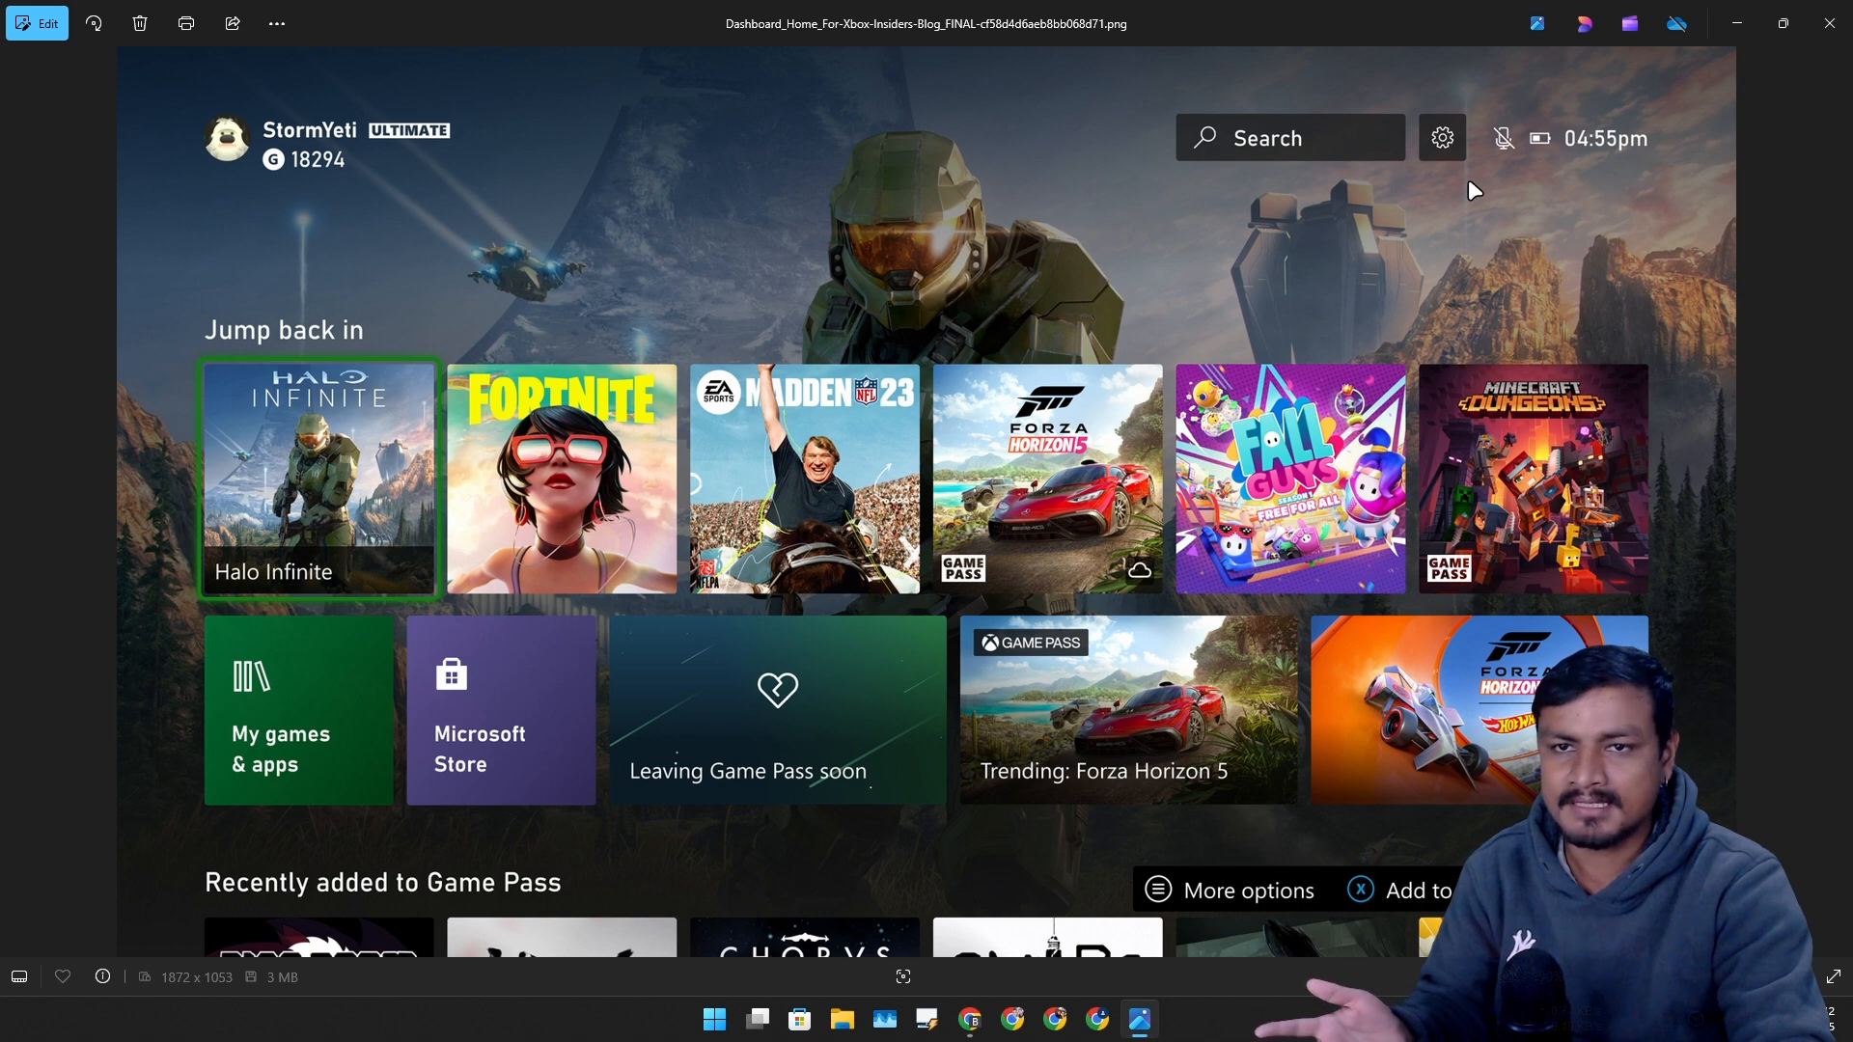
{"action": "left_click", "coordinate": [1823, 22]}
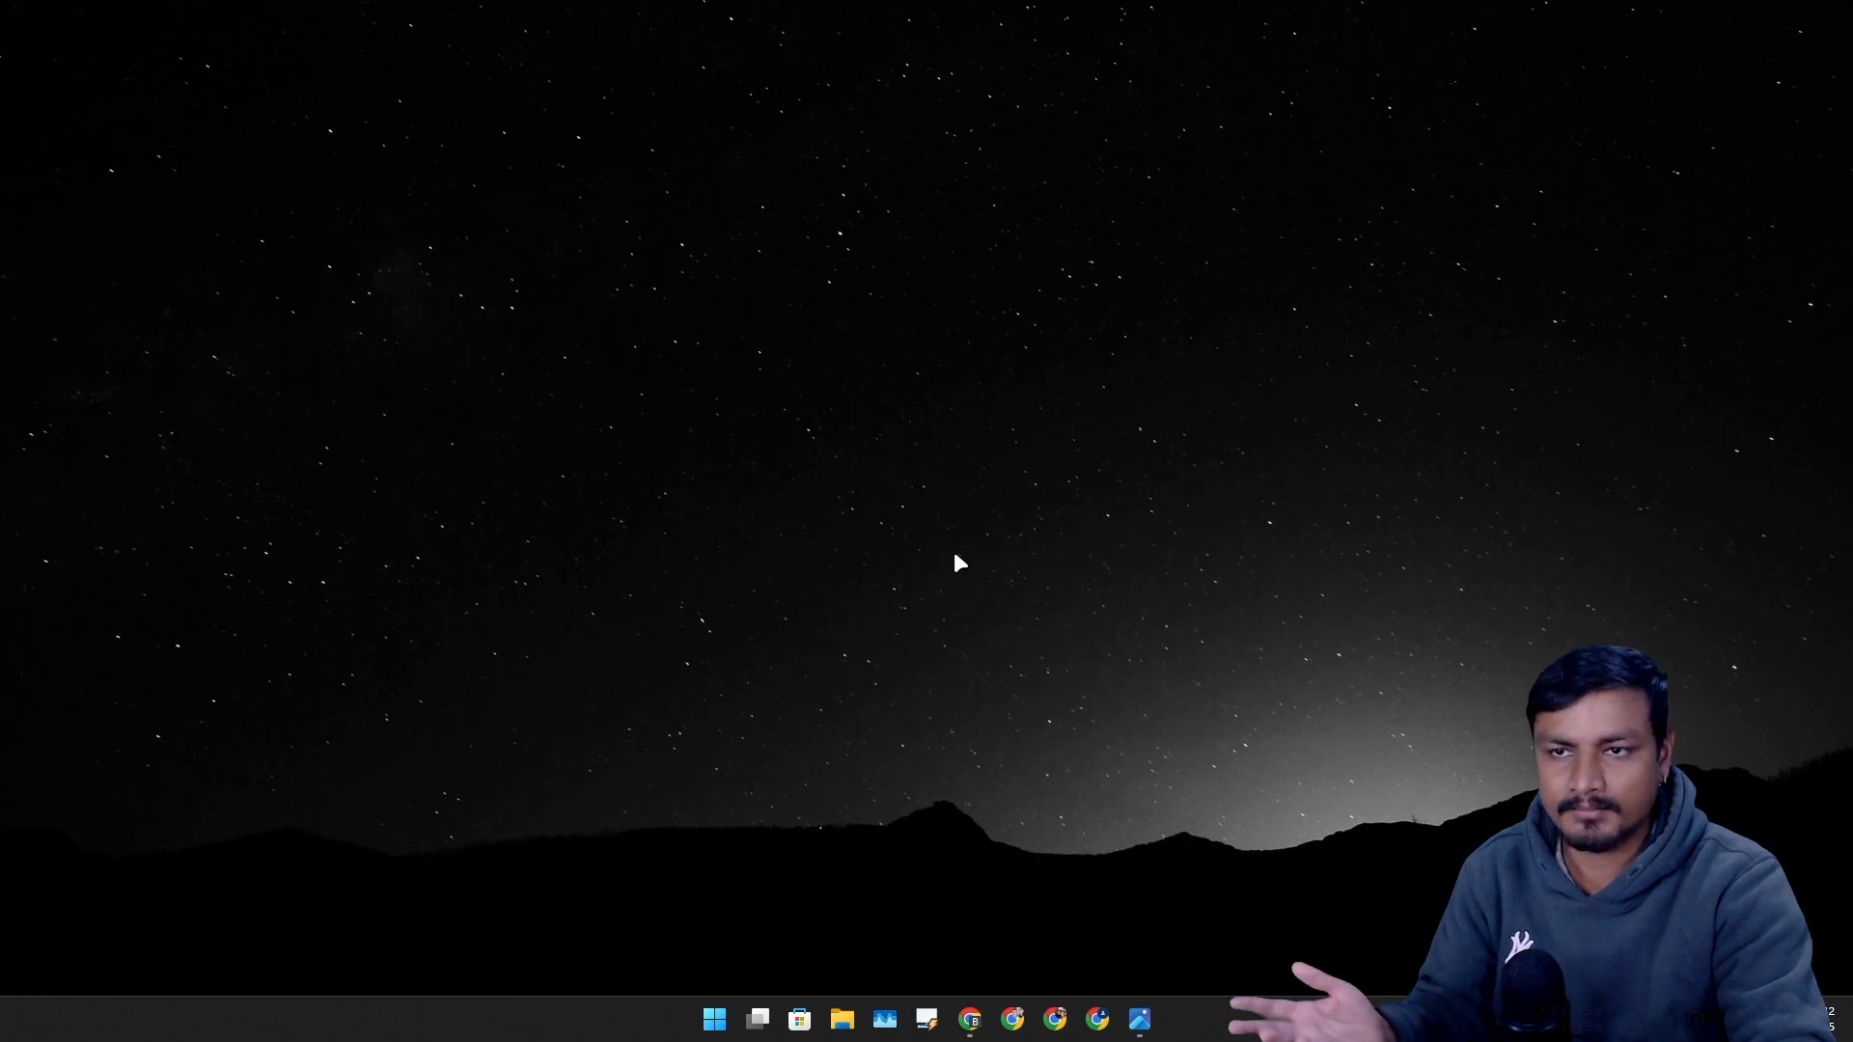
{"action": "mouse_move", "coordinate": [1137, 1019]}
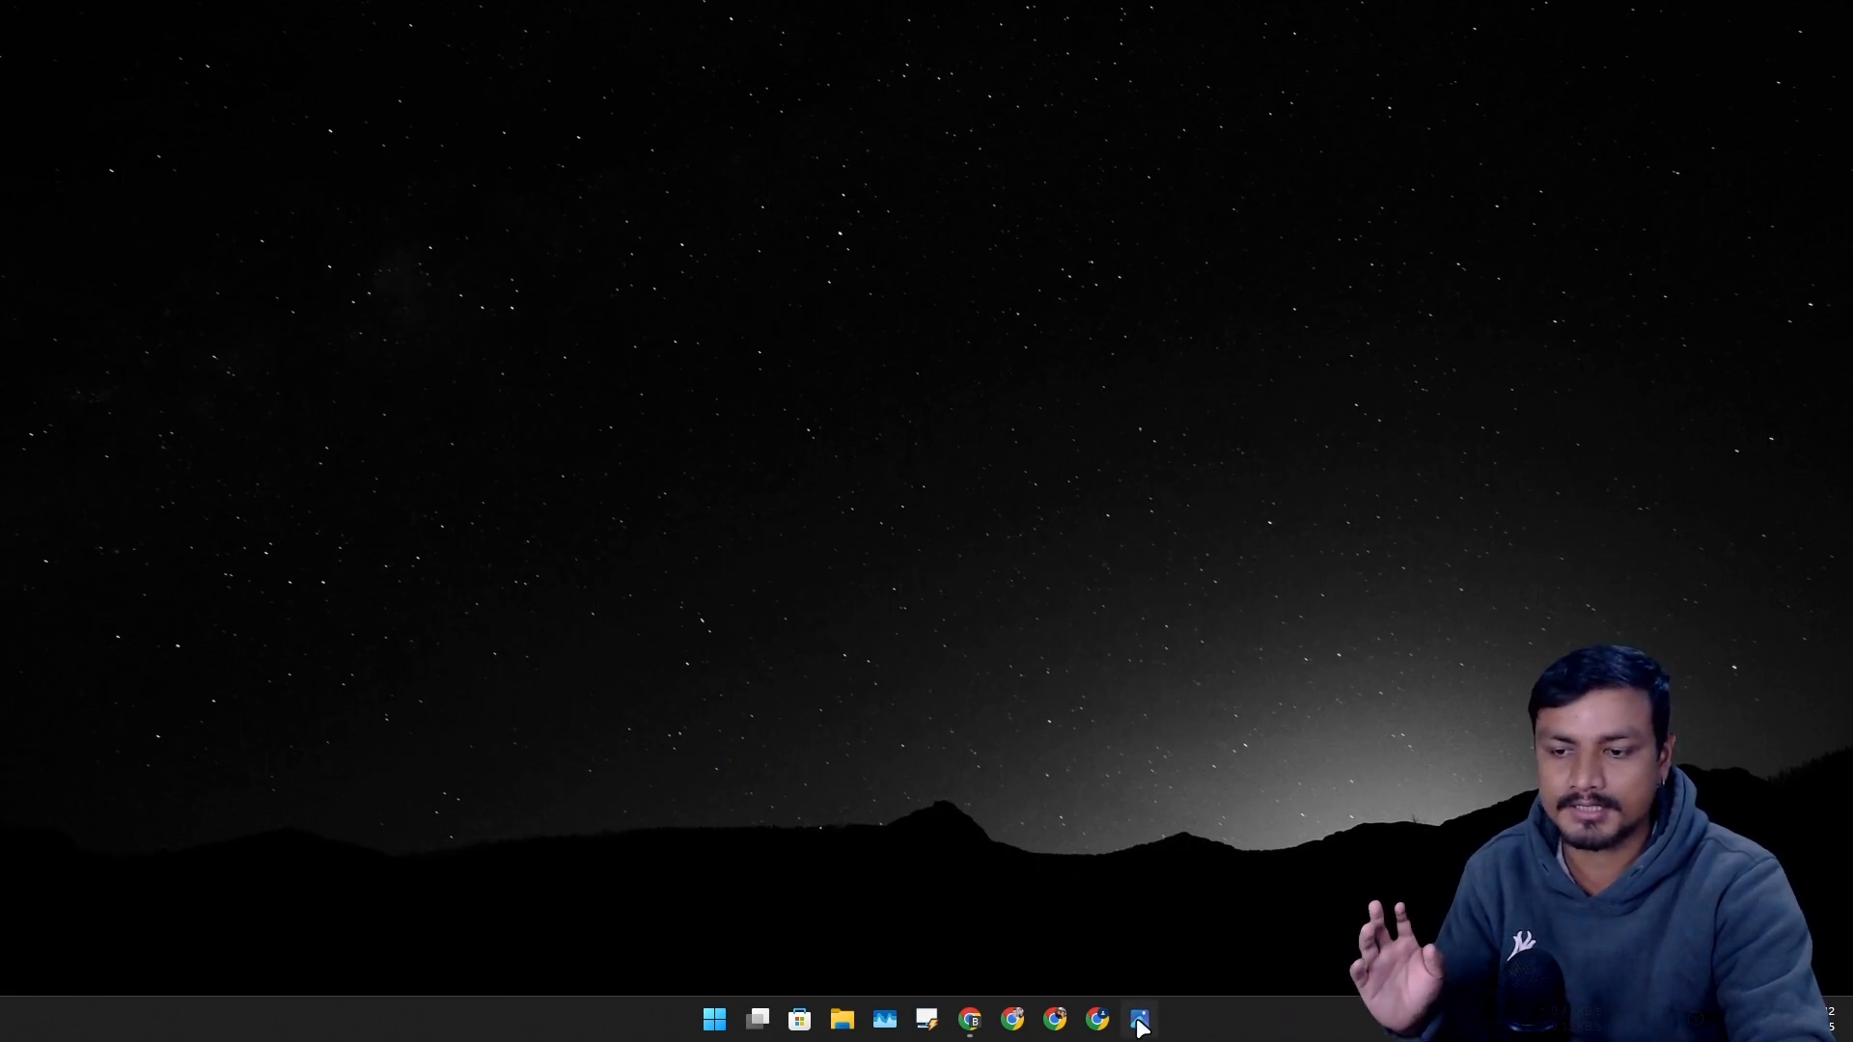
Restore the Xbox dashboard screenshot with its Jump back in and Game Pass tiles
{"action": "left_click", "coordinate": [1138, 1019]}
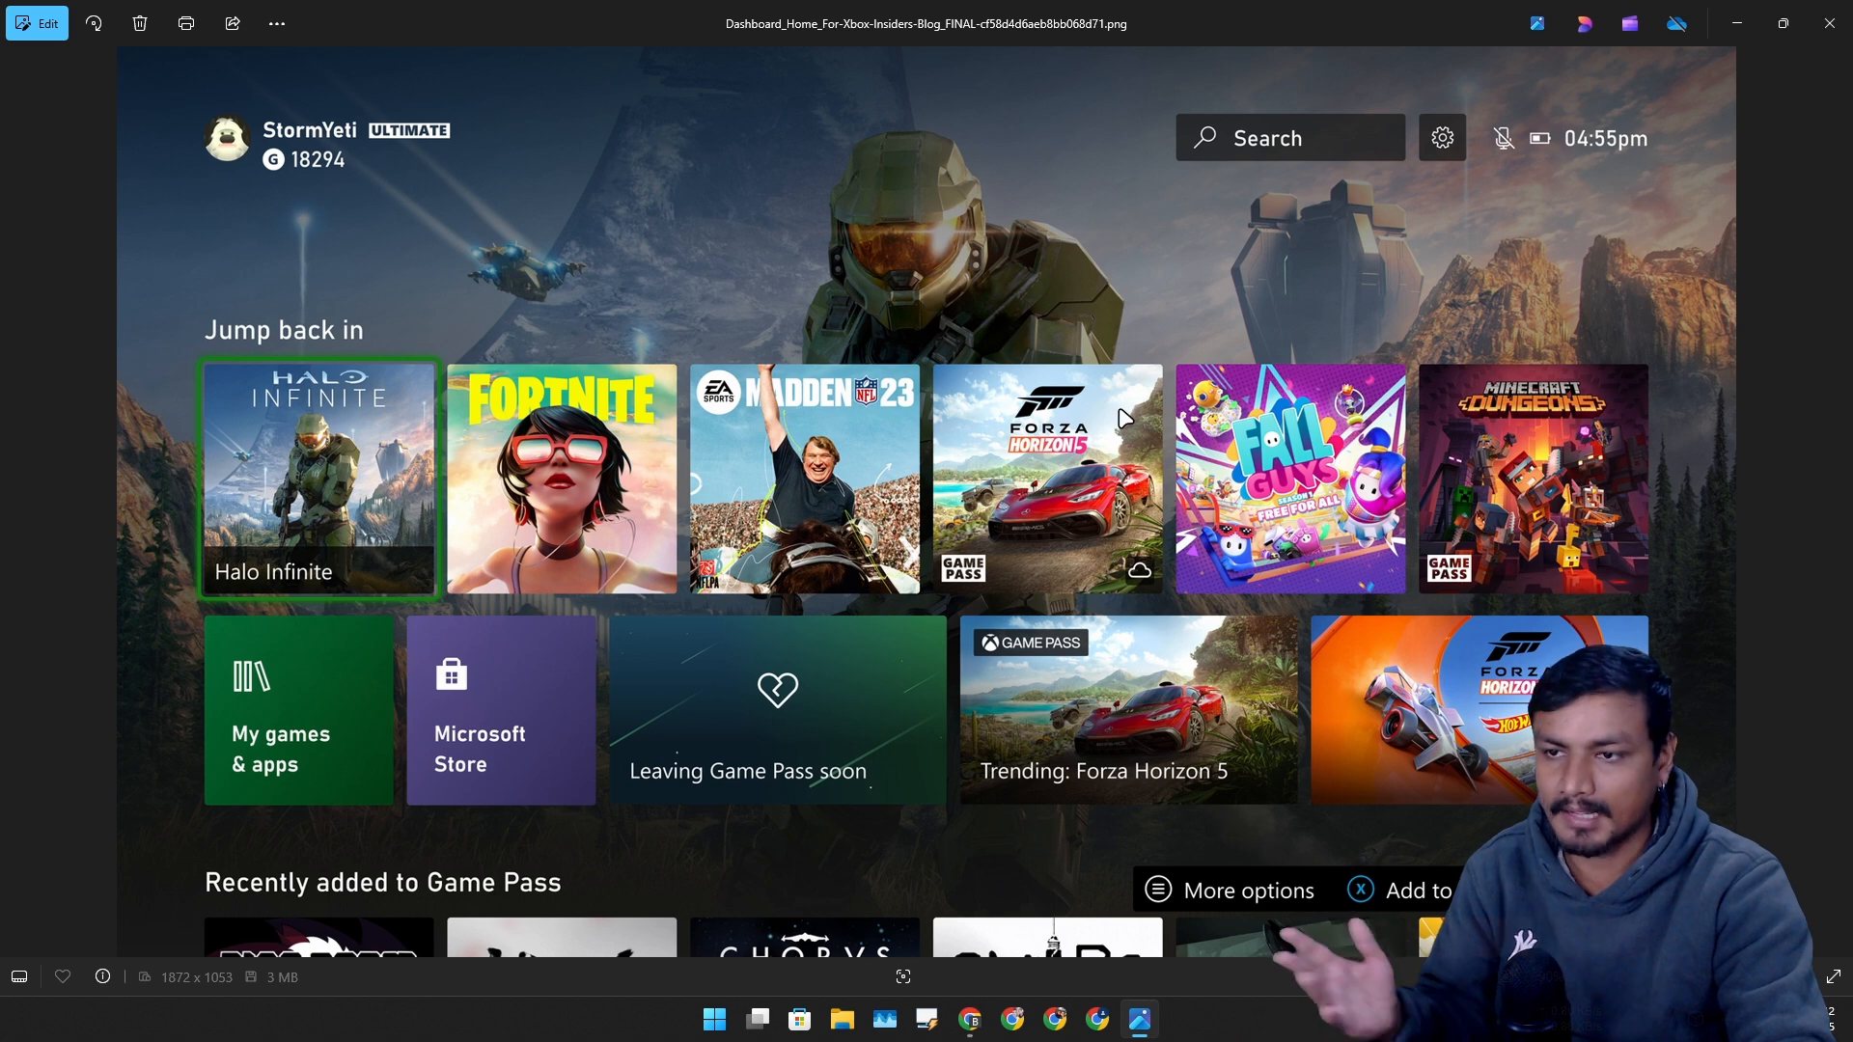
{"action": "mouse_move", "coordinate": [1573, 264]}
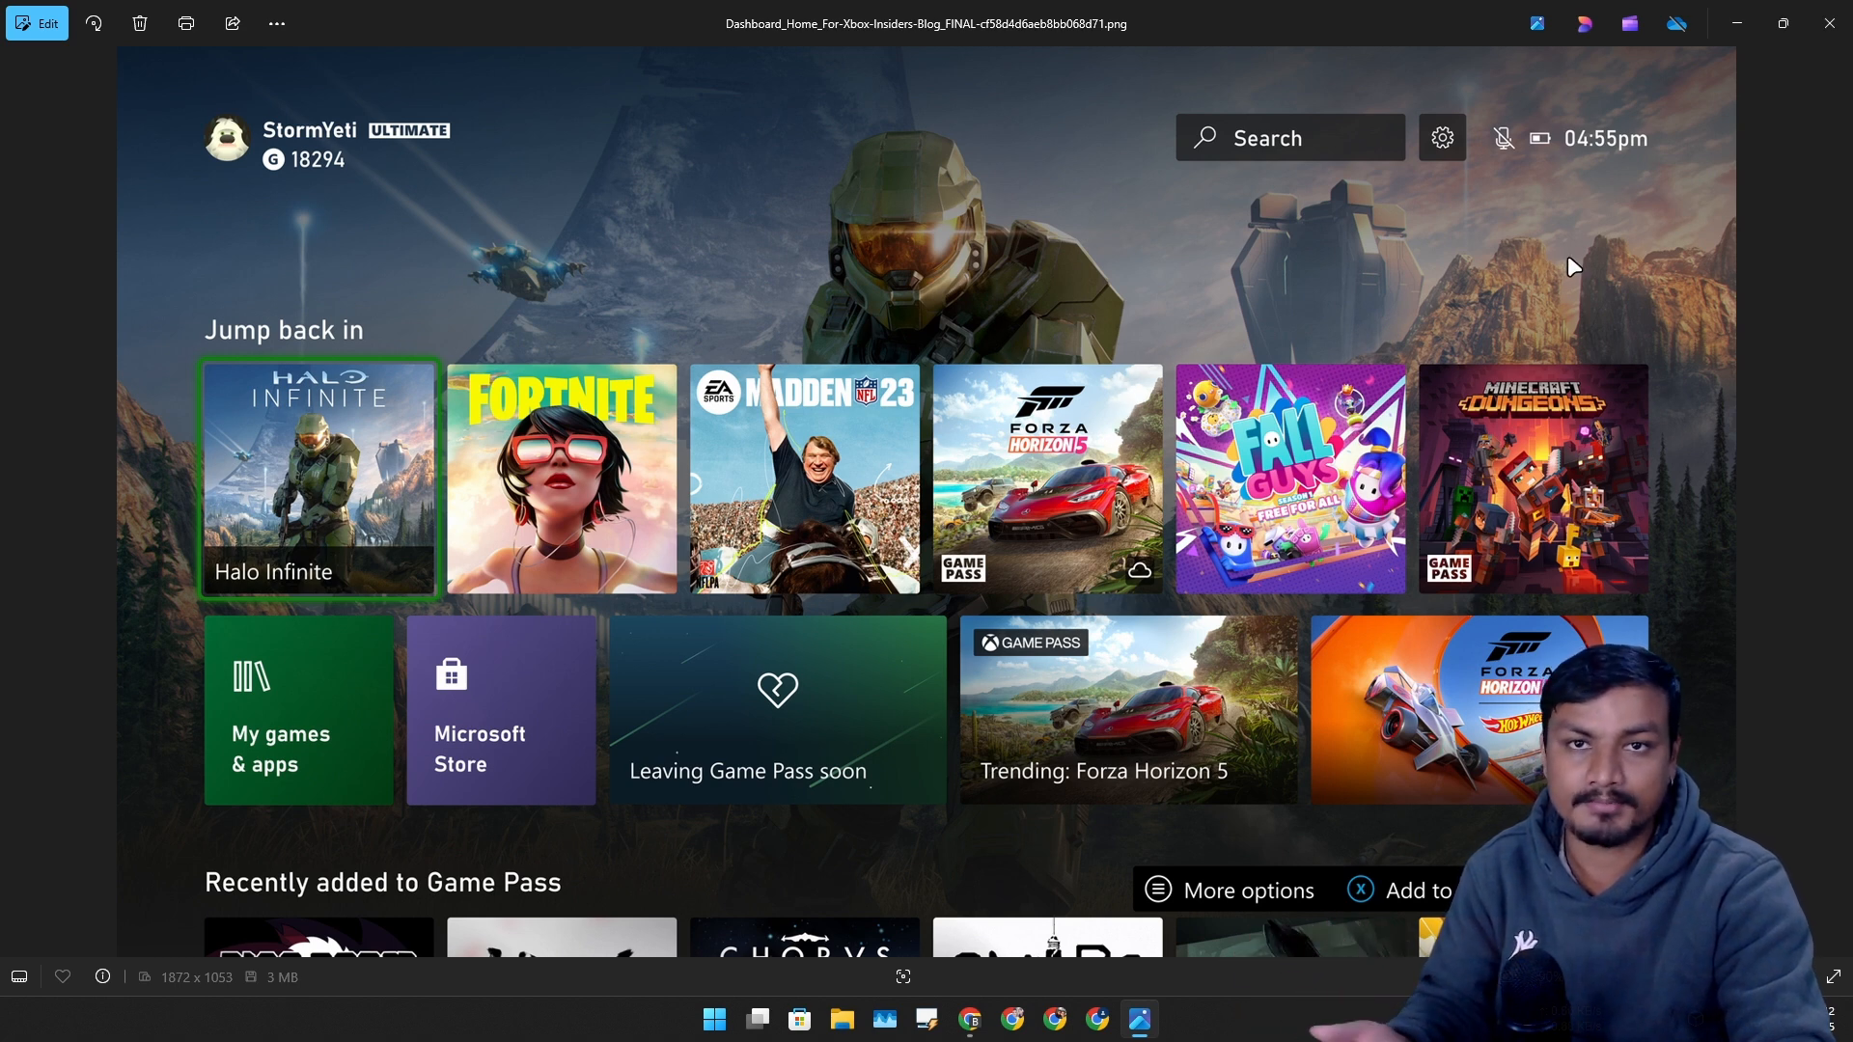
{"action": "mouse_move", "coordinate": [838, 381]}
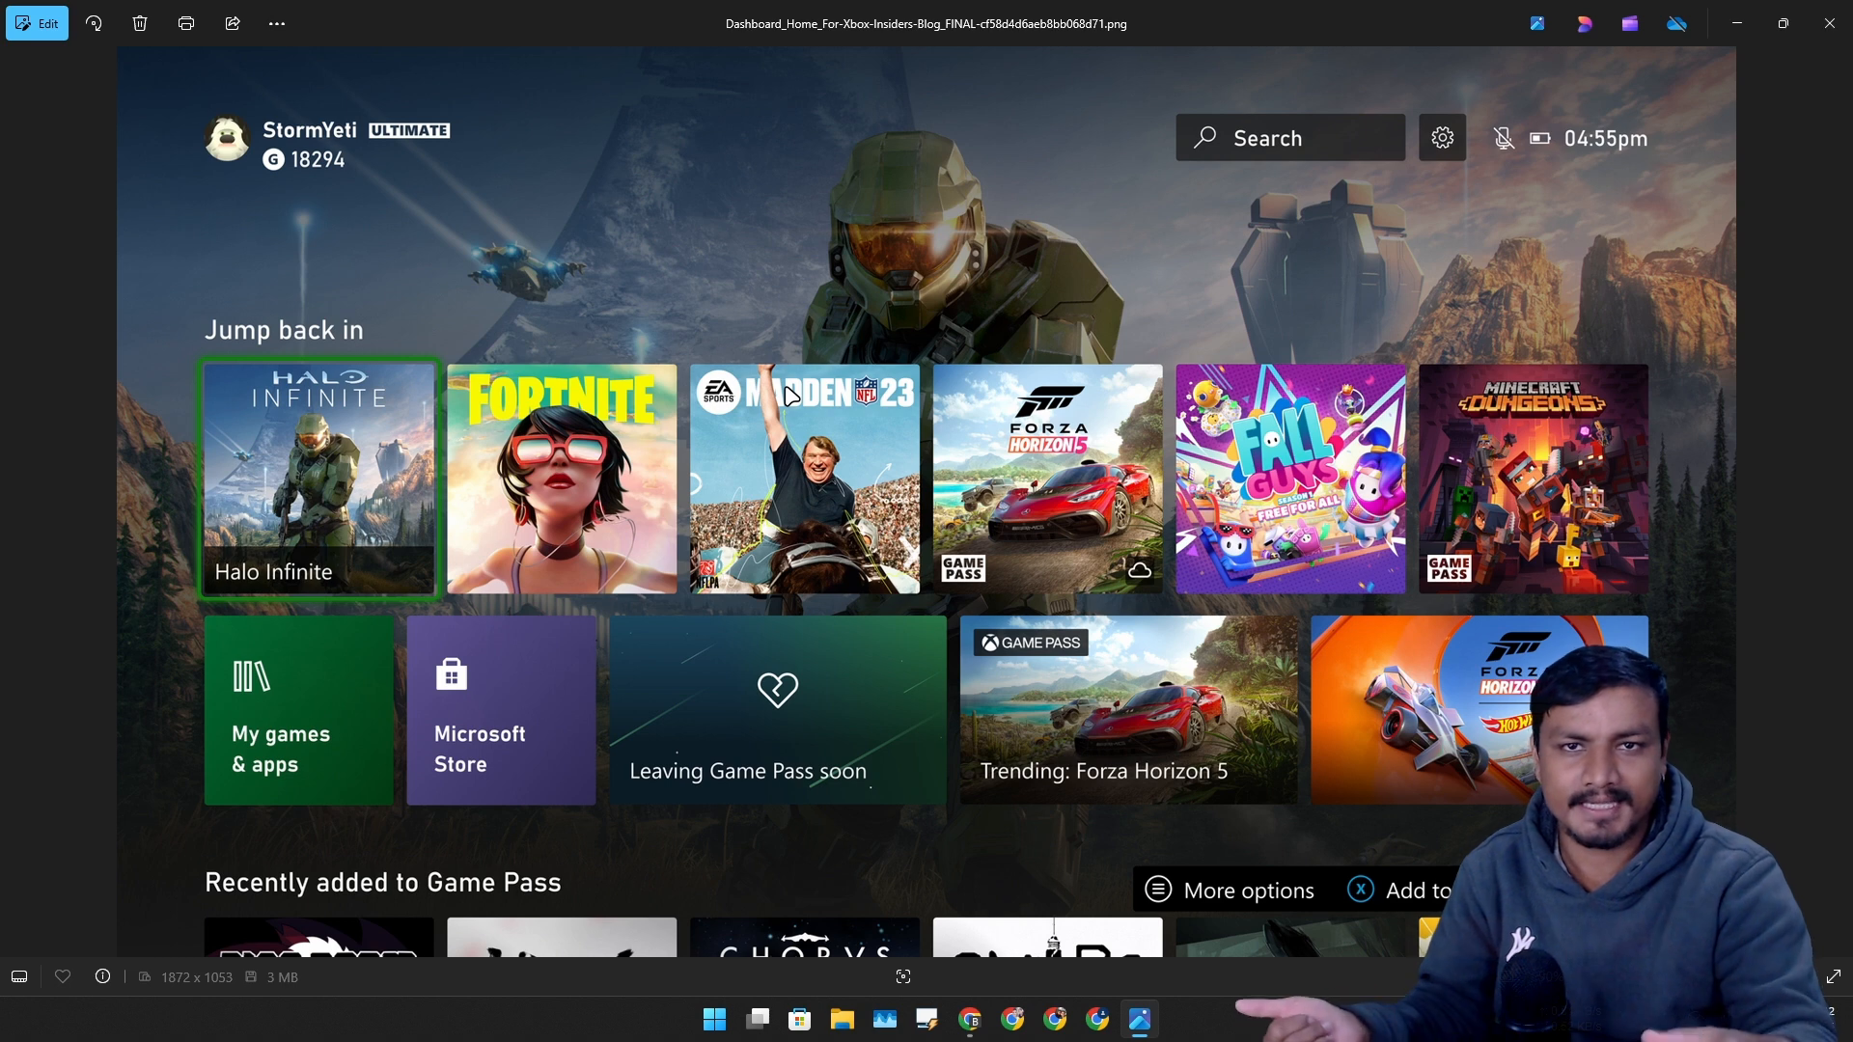
{"action": "mouse_move", "coordinate": [1471, 298]}
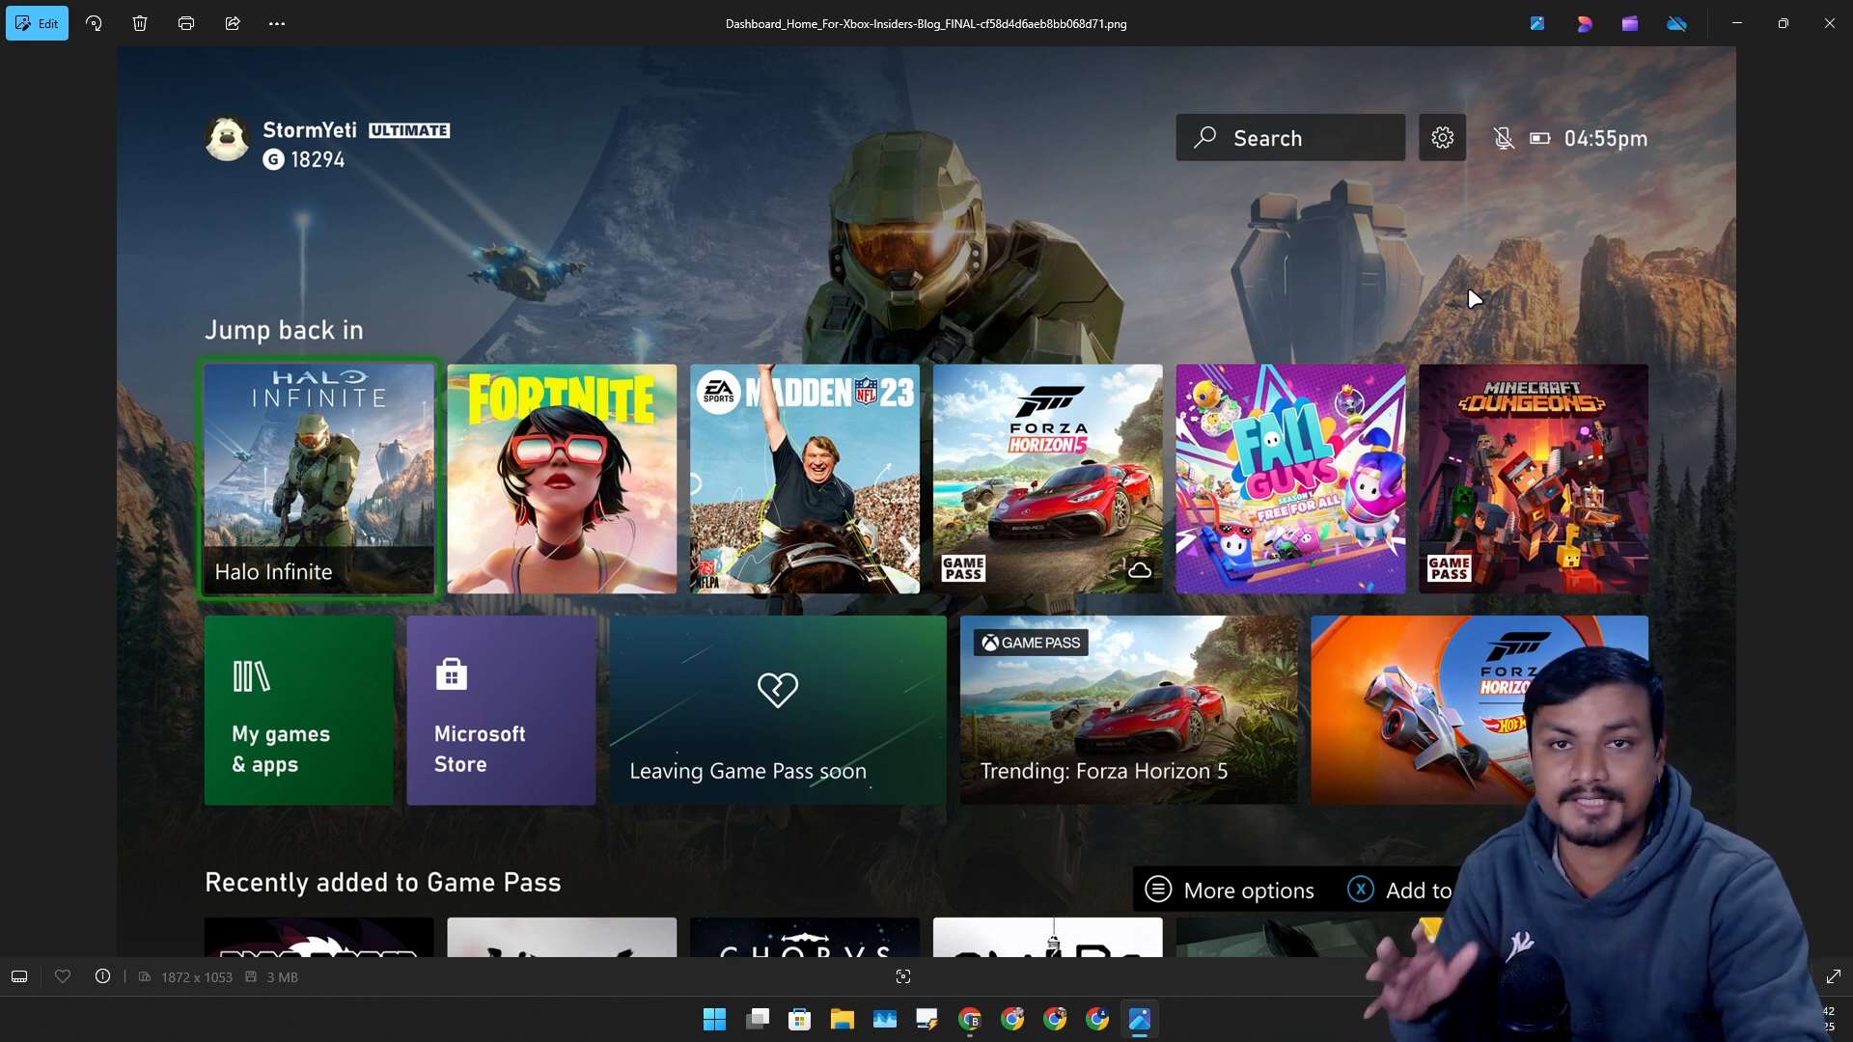
{"action": "mouse_move", "coordinate": [1688, 206]}
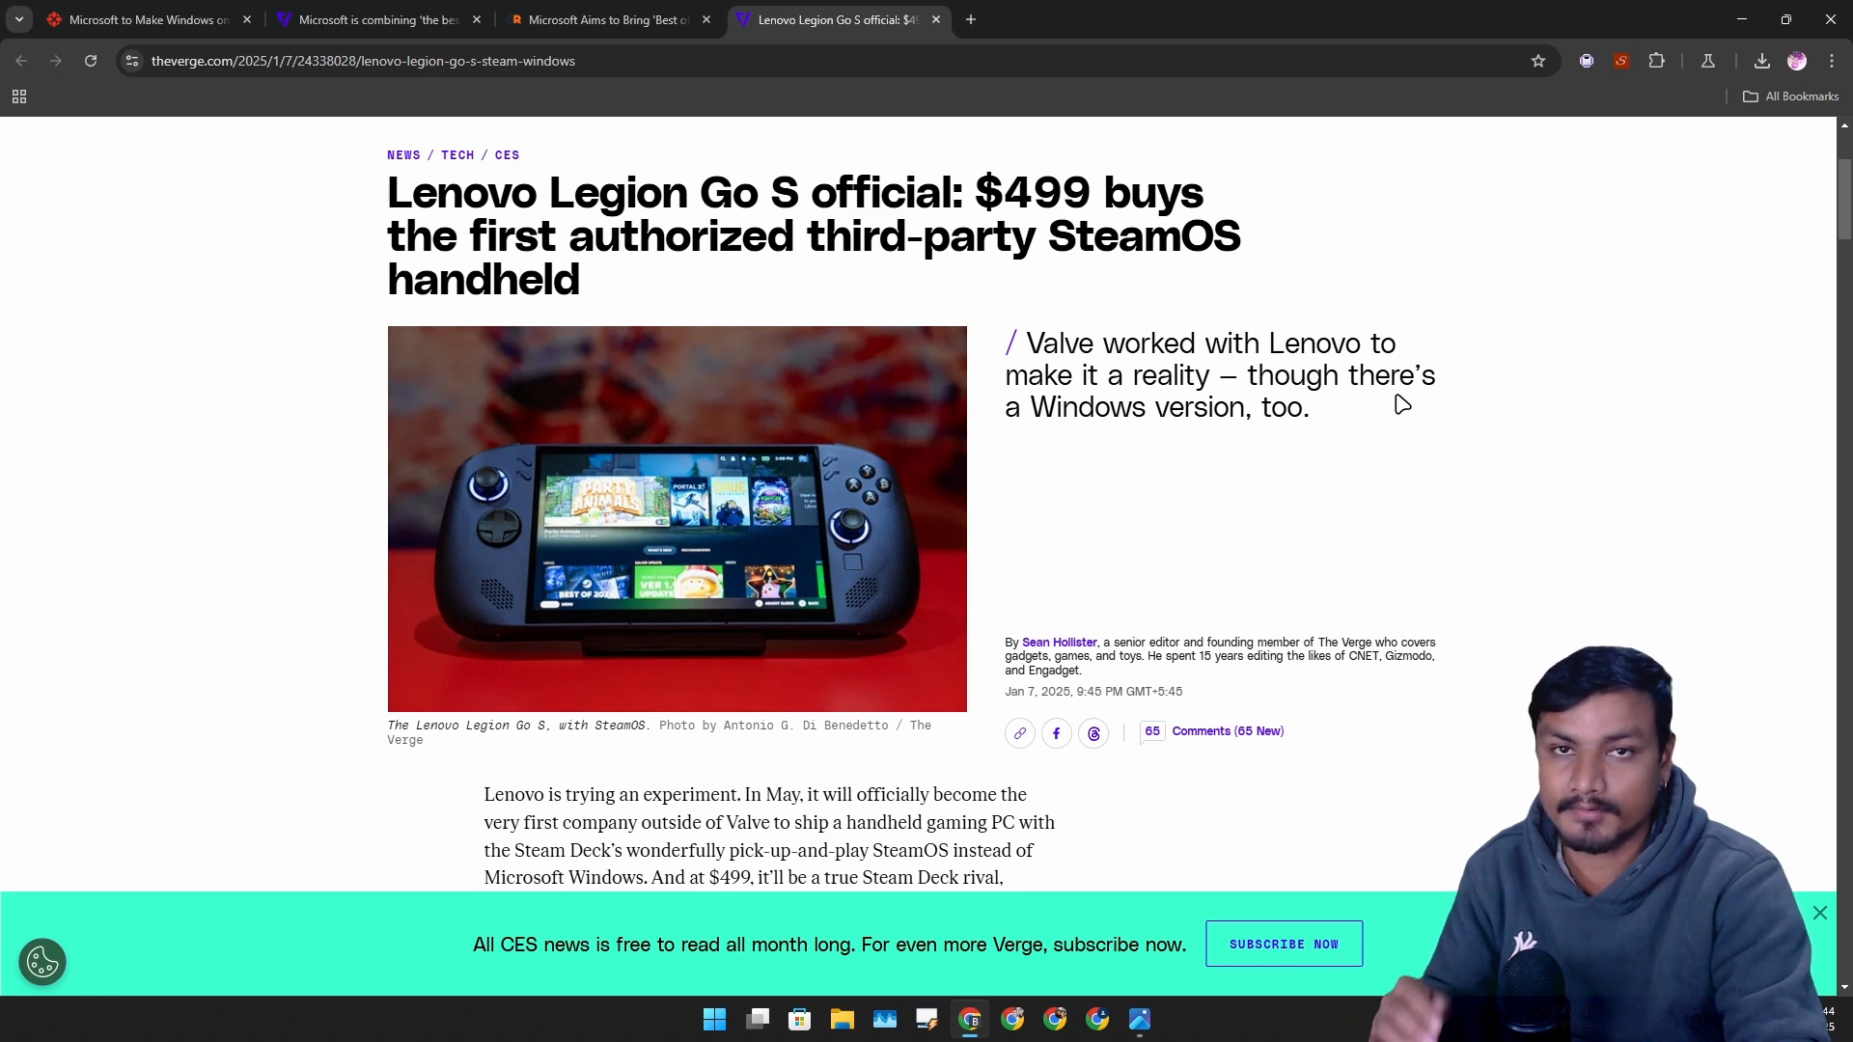
{"action": "mouse_move", "coordinate": [1396, 417]}
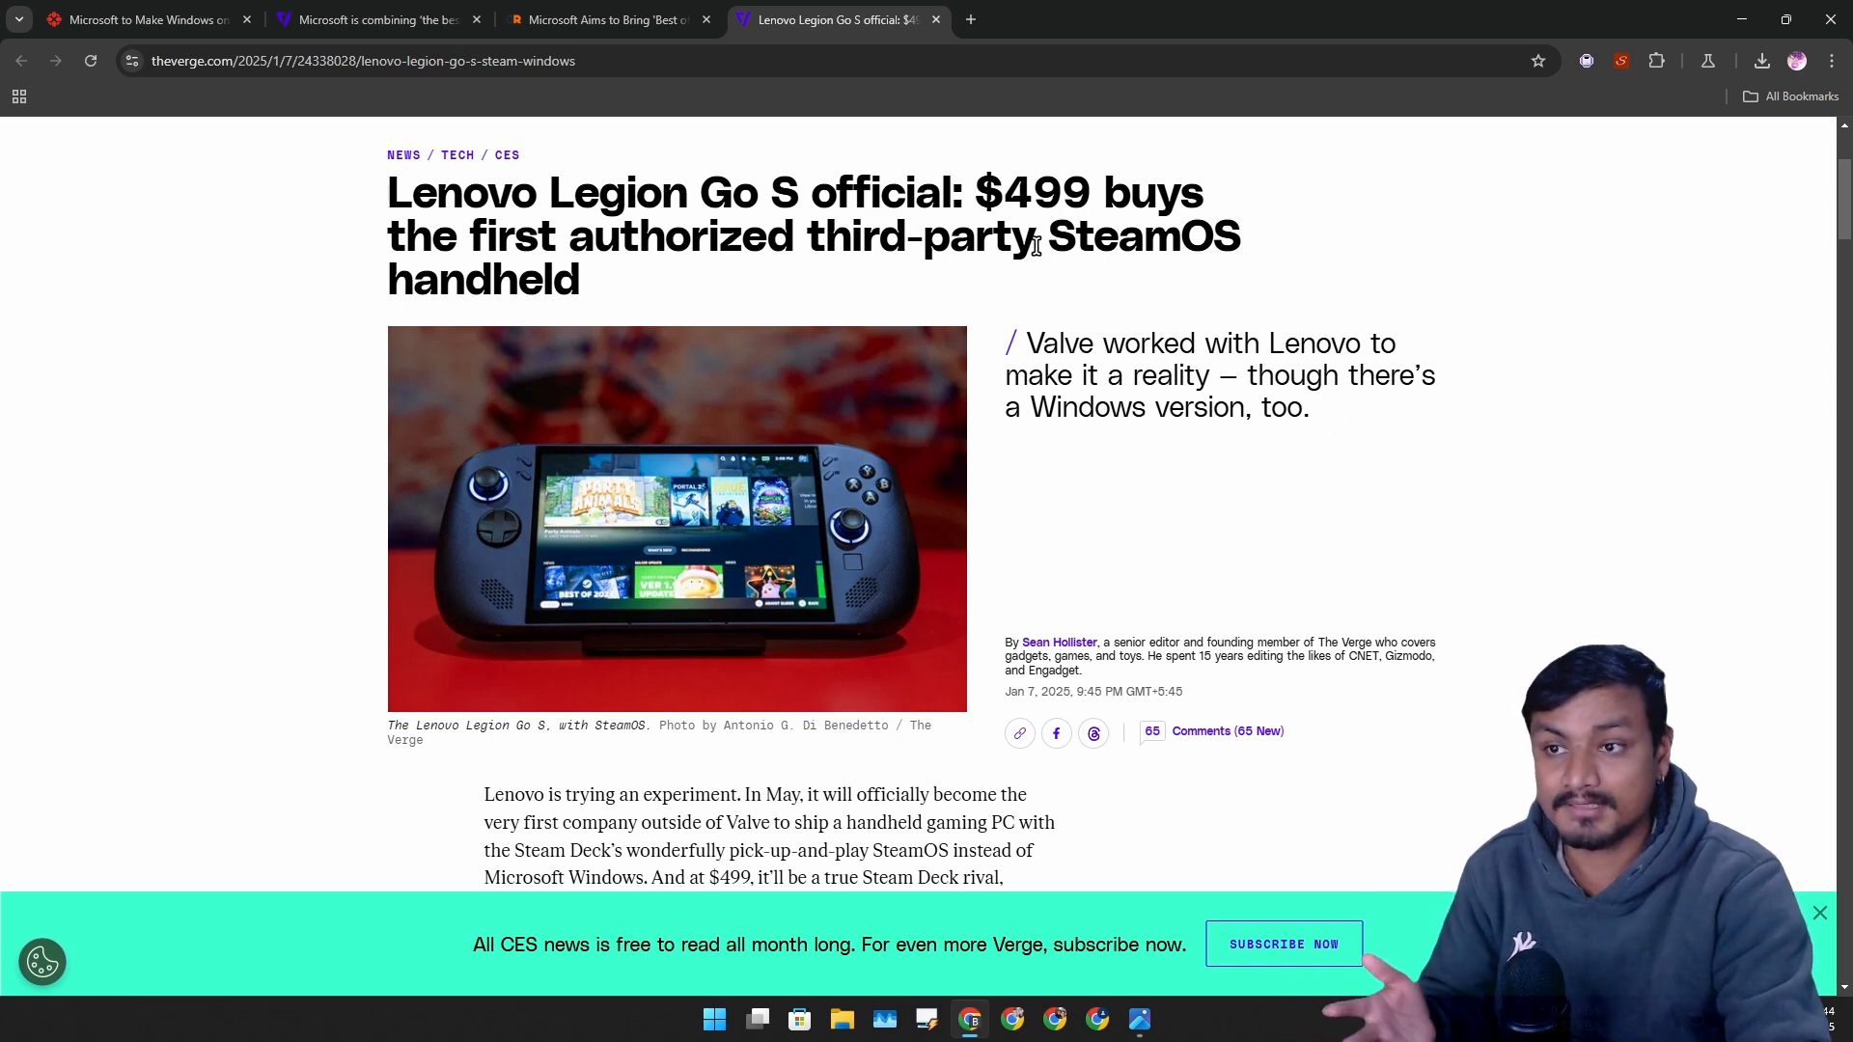
{"action": "left_click_drag", "start_coordinate": [570, 235], "coordinate": [1034, 235]}
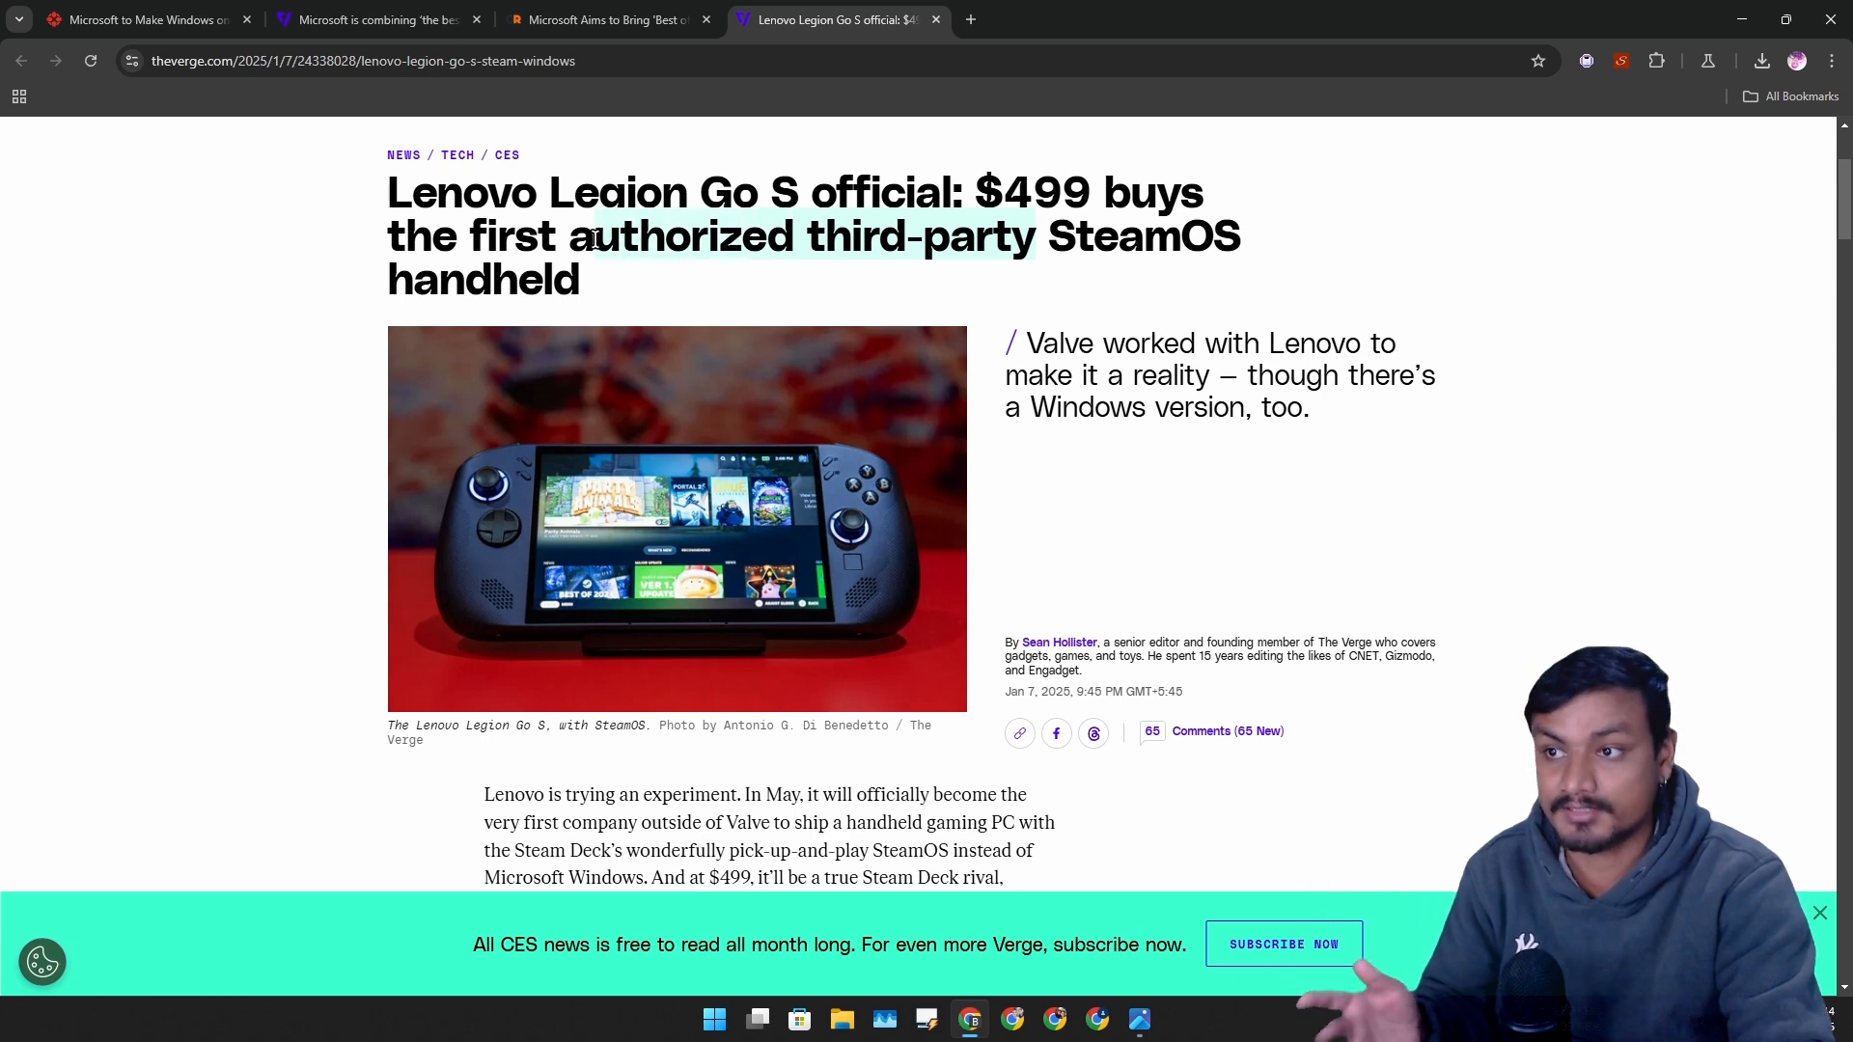
{"action": "mouse_move", "coordinate": [1025, 258]}
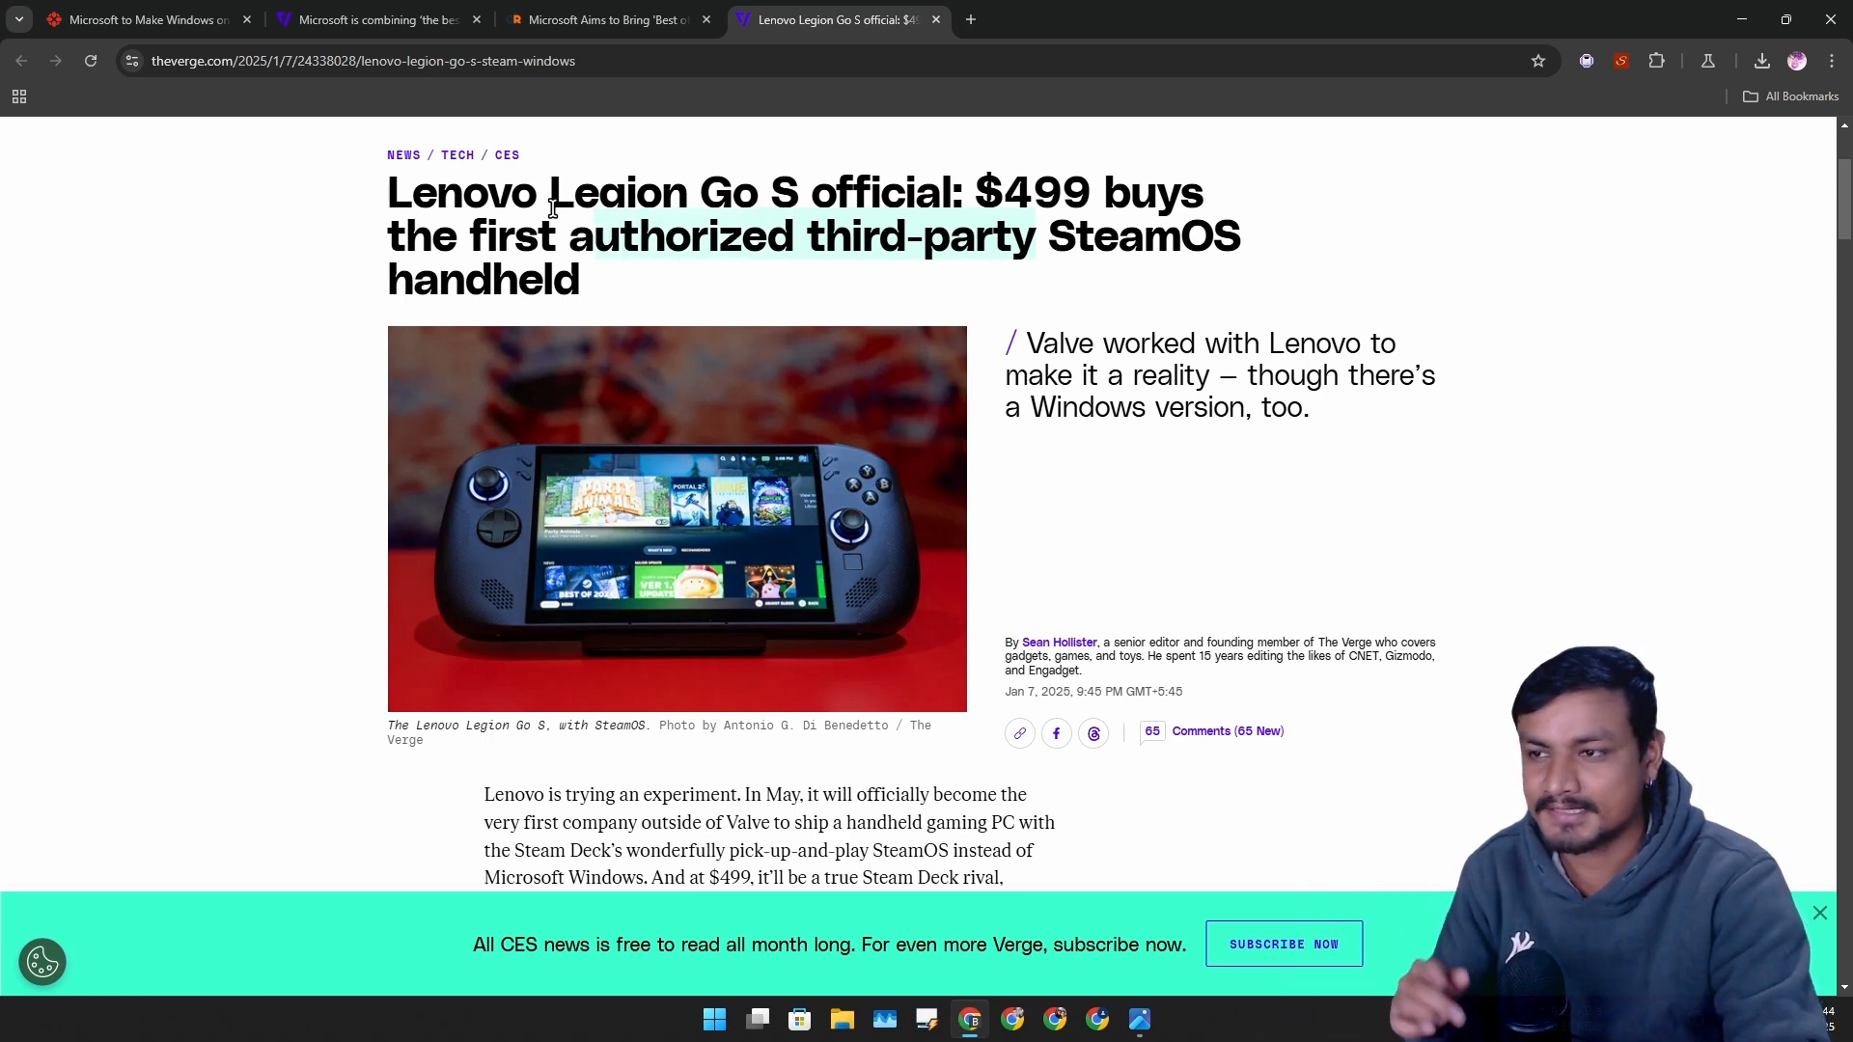
{"action": "left_click_drag", "start_coordinate": [550, 207], "coordinate": [1181, 236]}
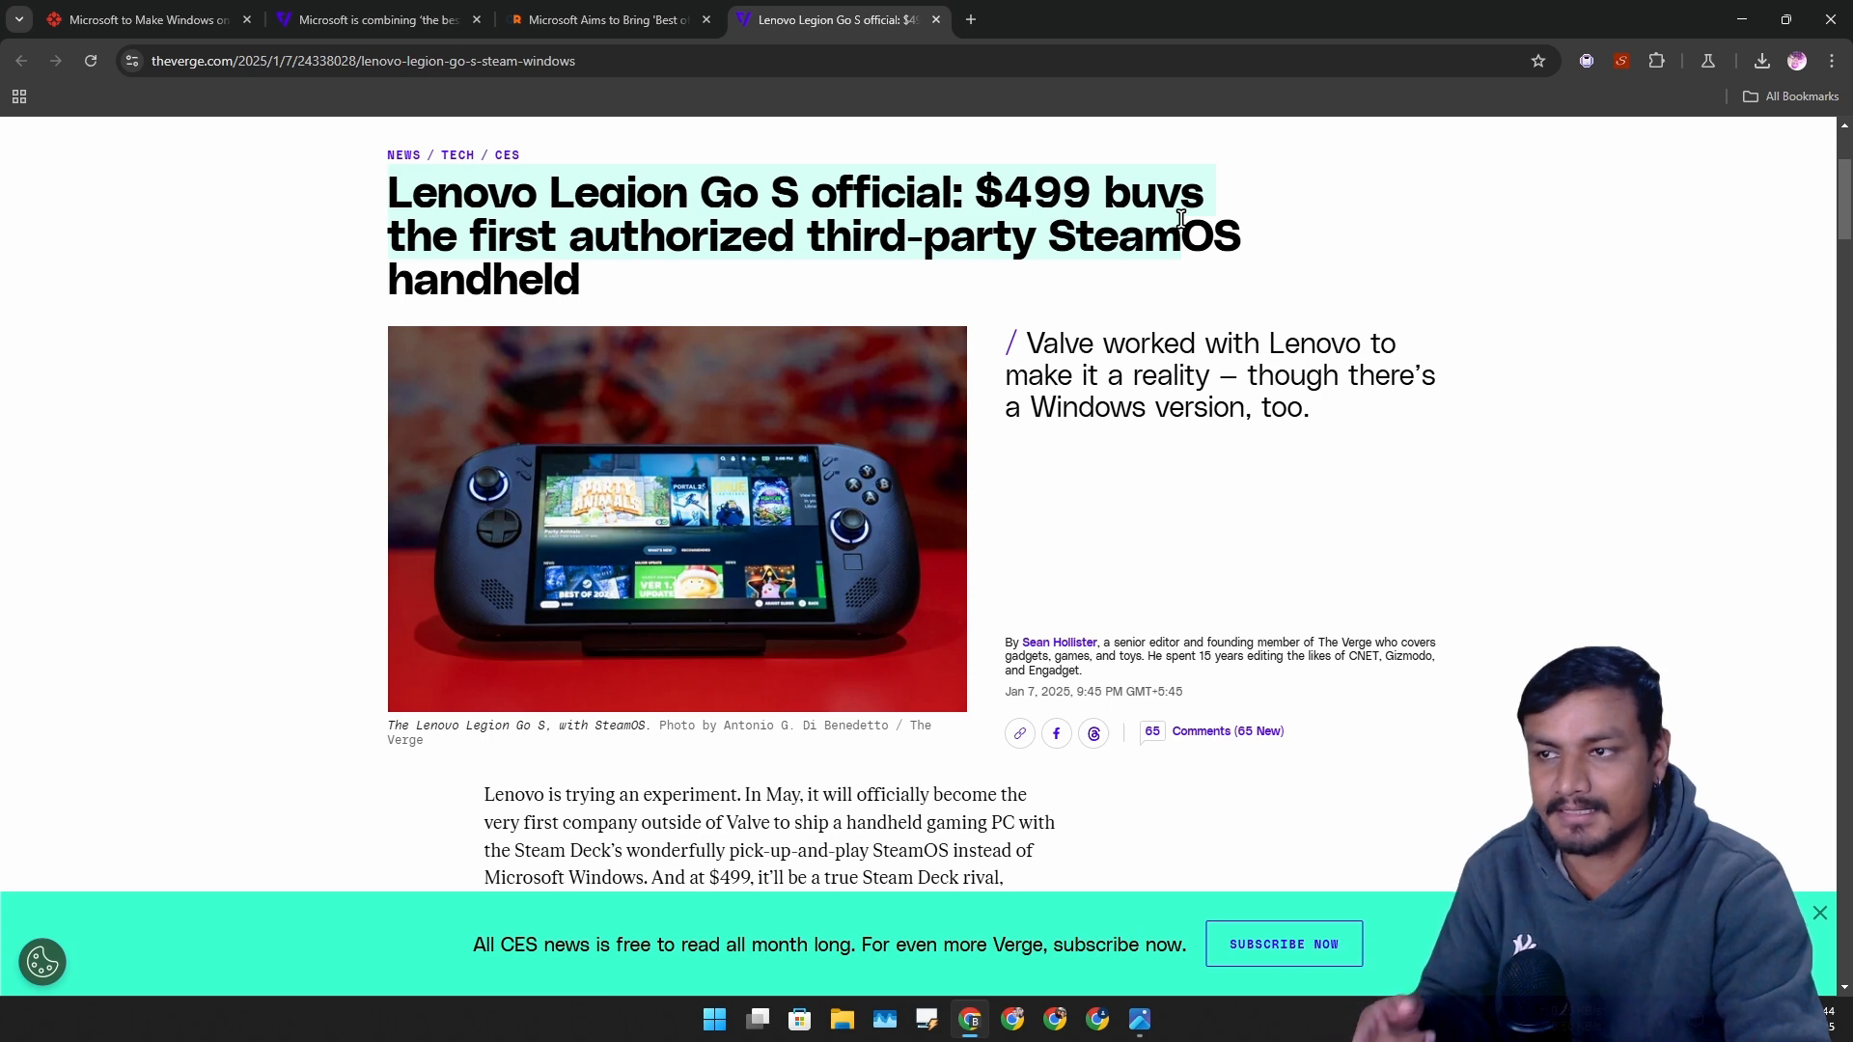
{"action": "mouse_move", "coordinate": [886, 363]}
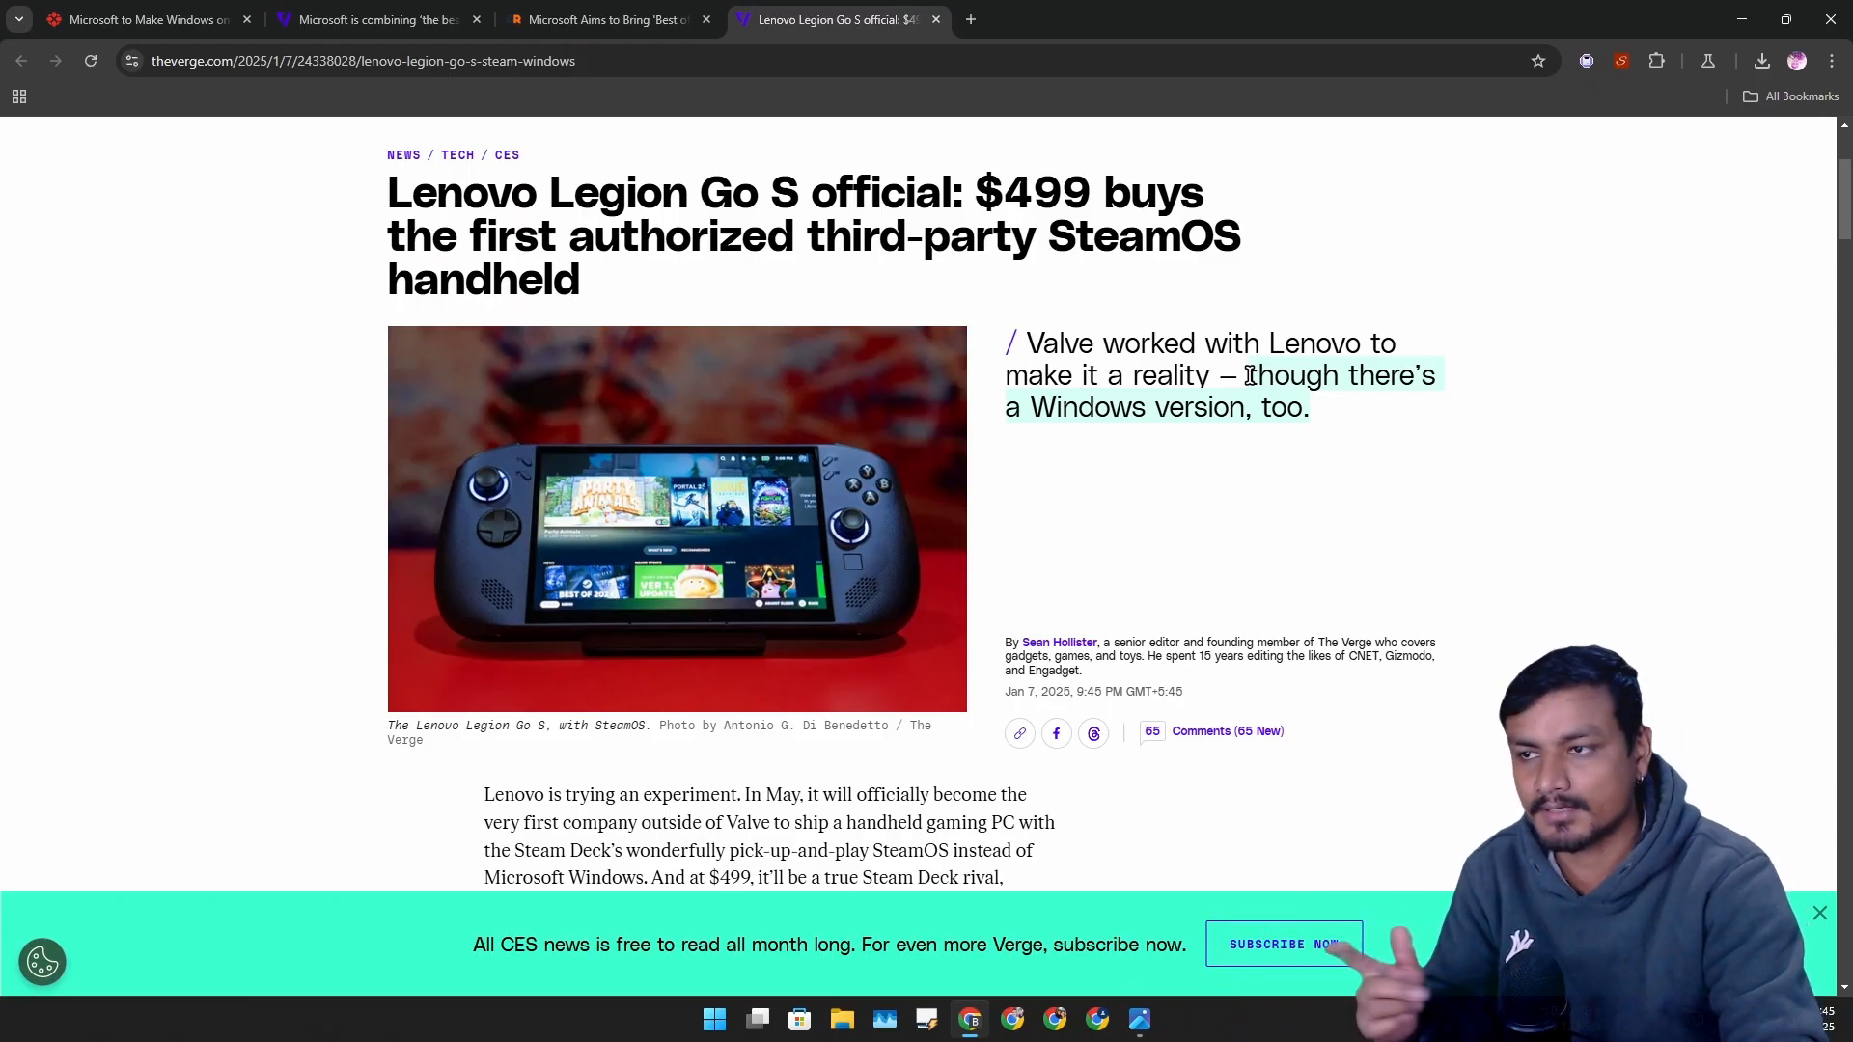
{"action": "mouse_move", "coordinate": [695, 586]}
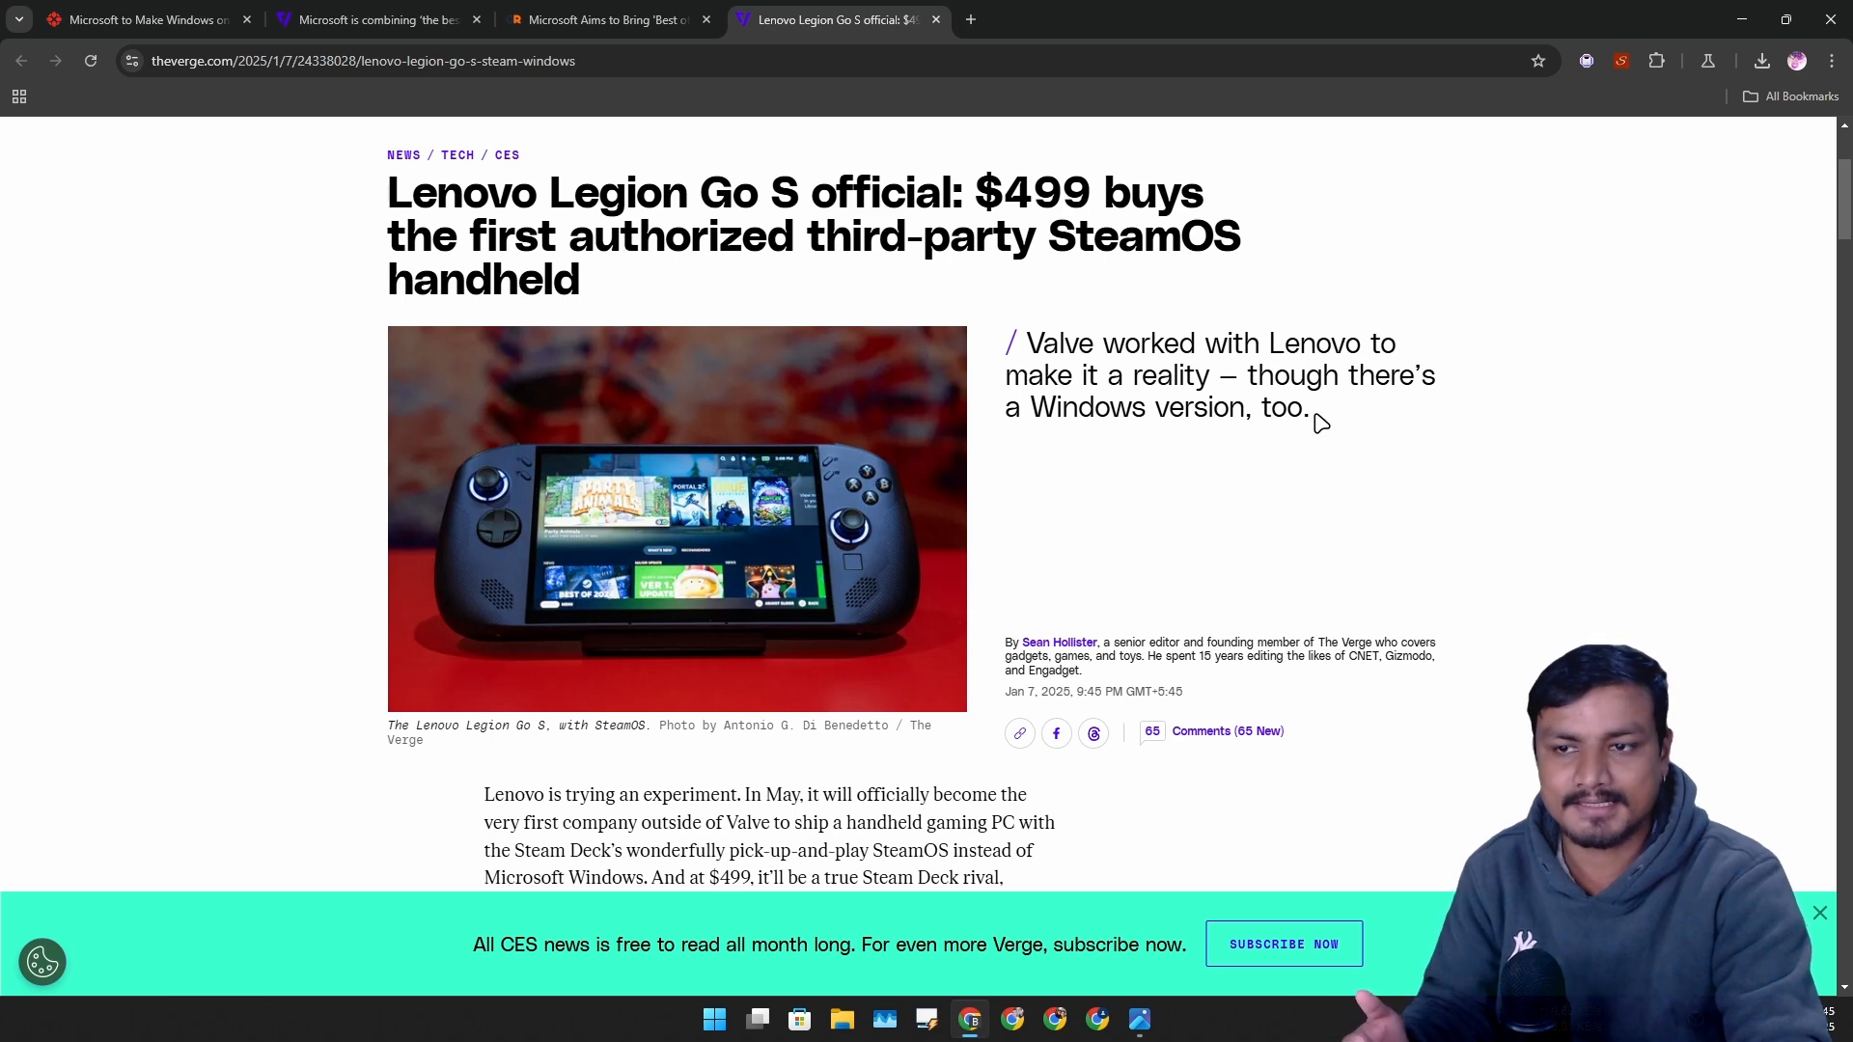
Open and dismiss the Start menu, then return to Chrome's IGN handheld article
{"action": "left_click", "coordinate": [712, 1019]}
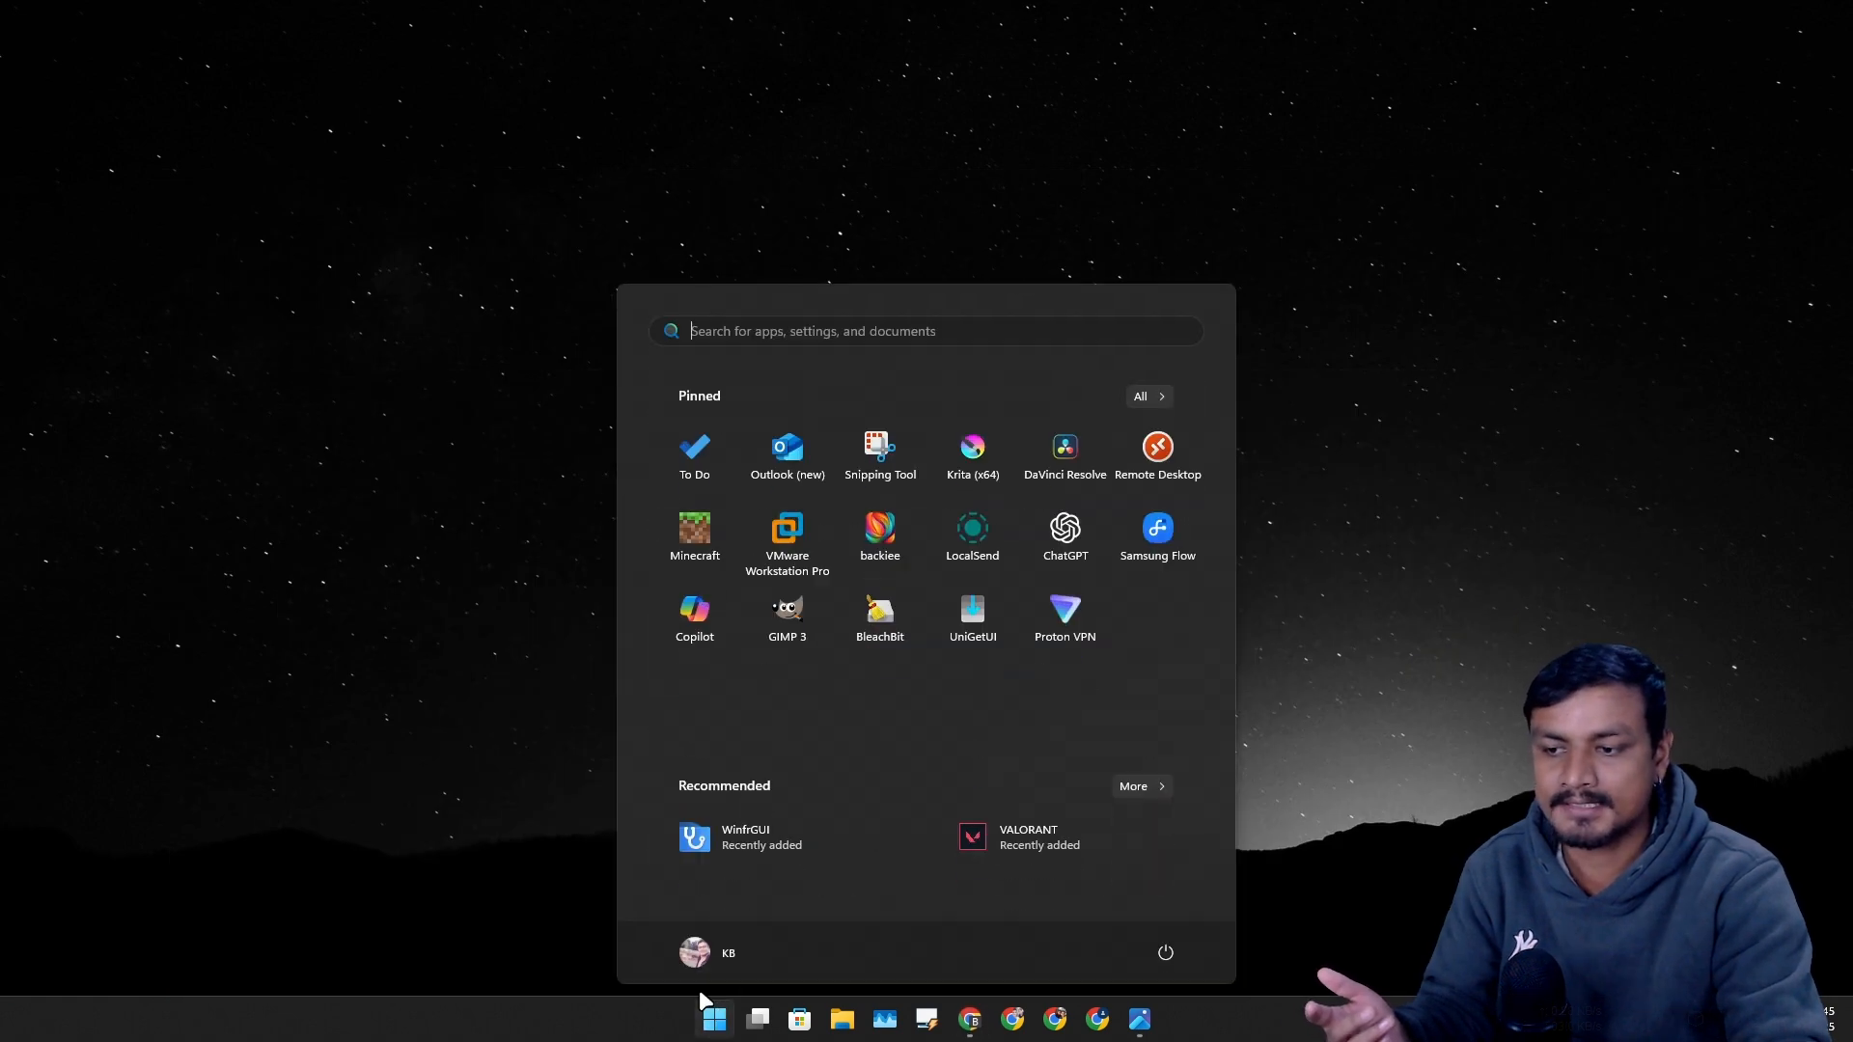
{"action": "left_click", "coordinate": [712, 1018]}
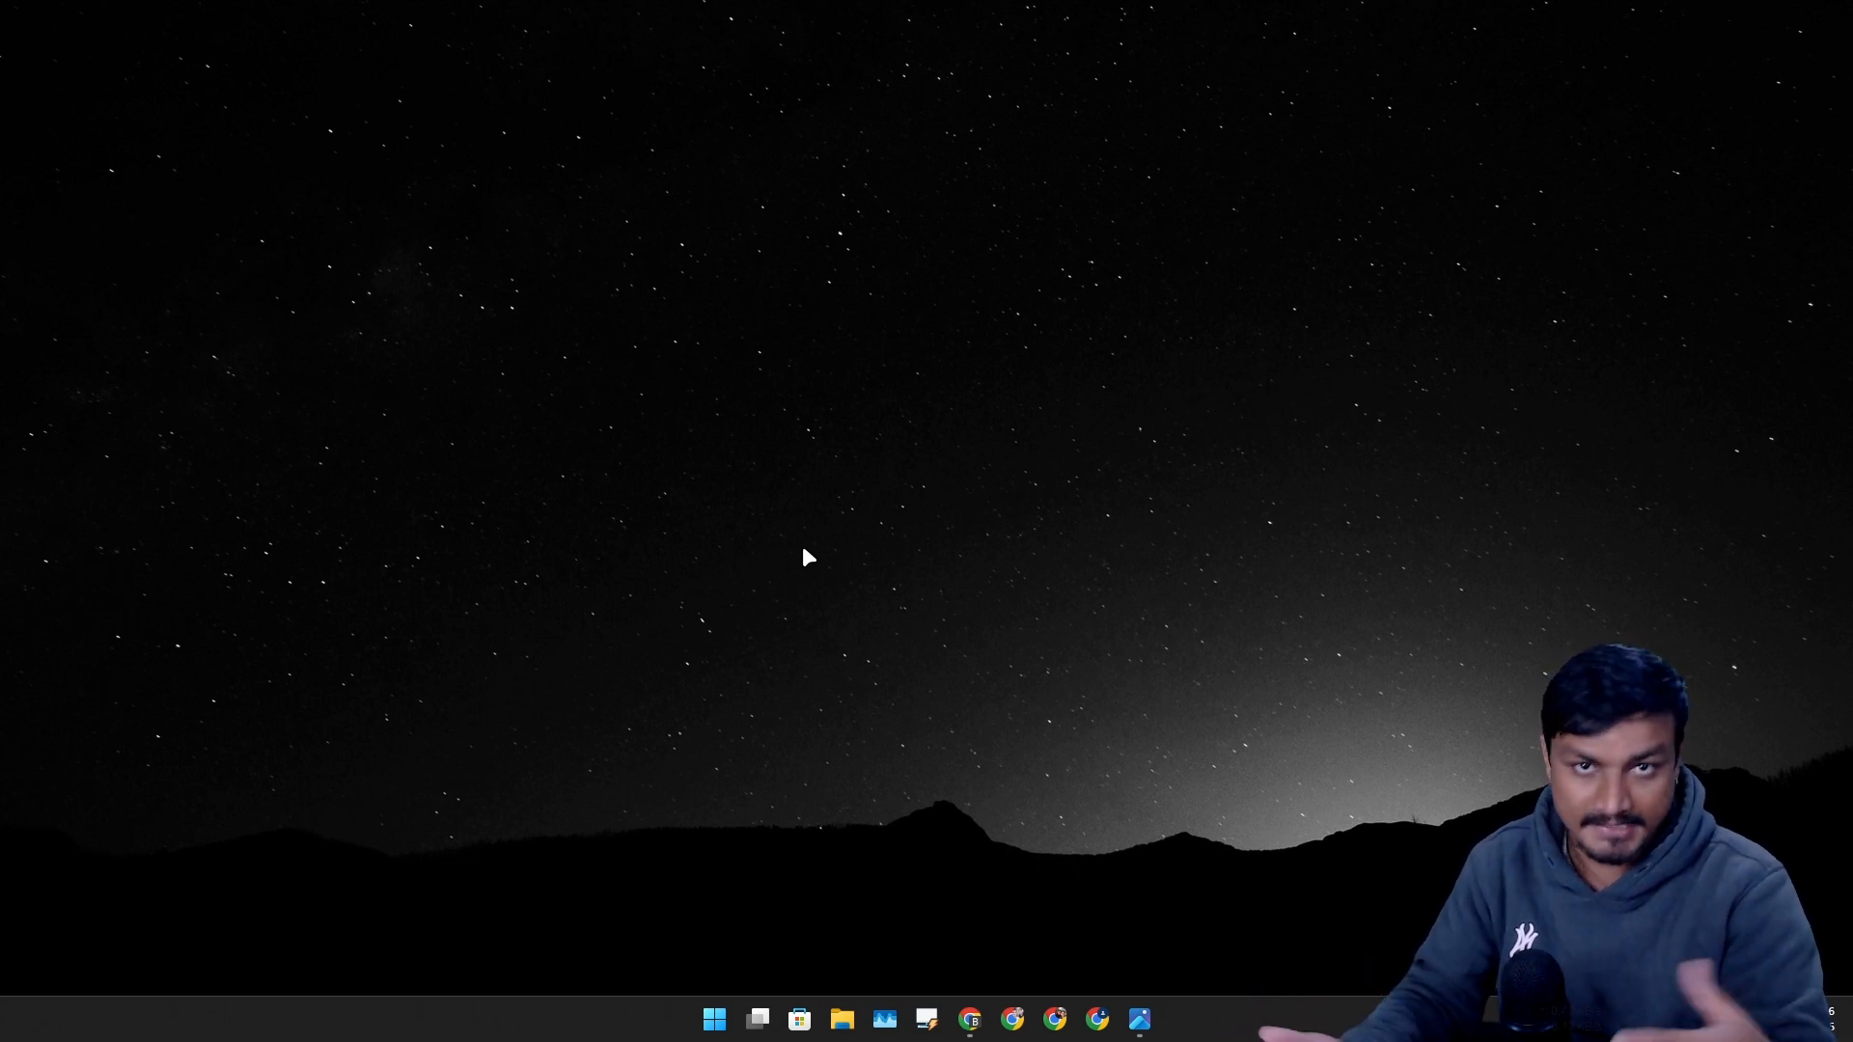
{"action": "mouse_move", "coordinate": [825, 663]}
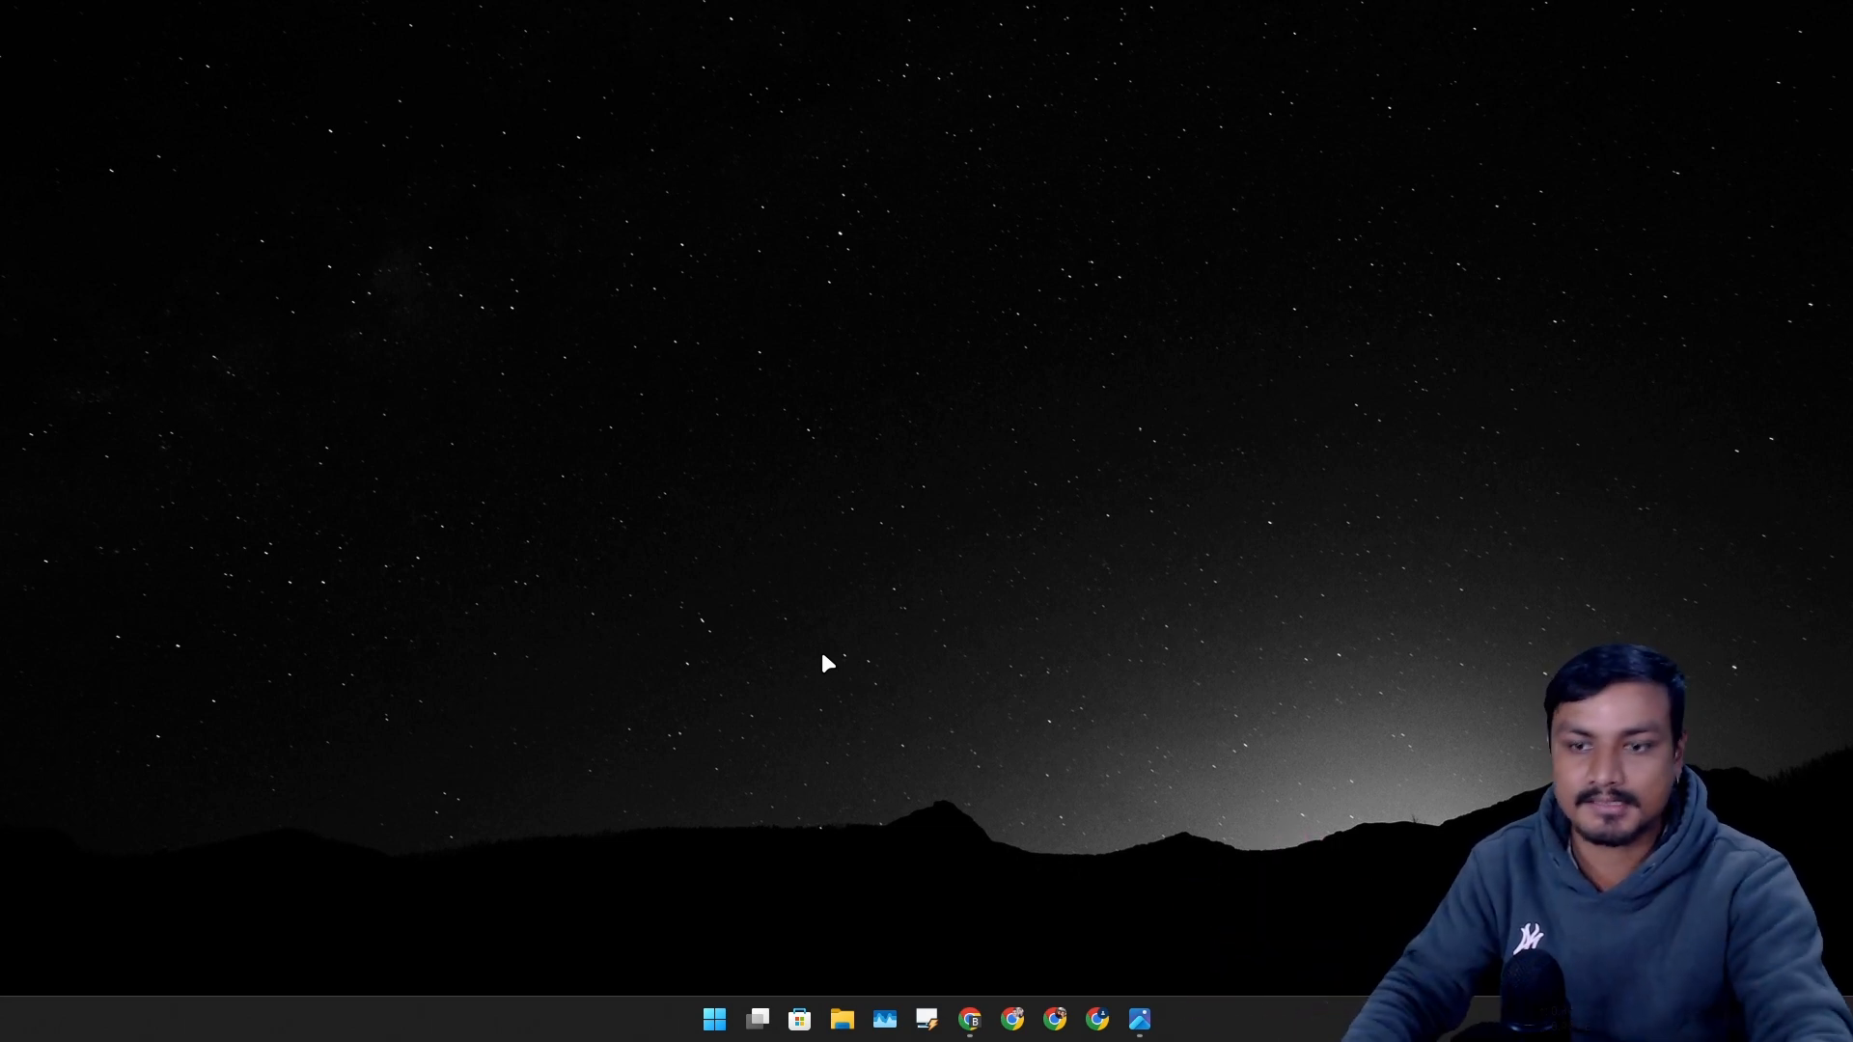
{"action": "mouse_move", "coordinate": [952, 659]}
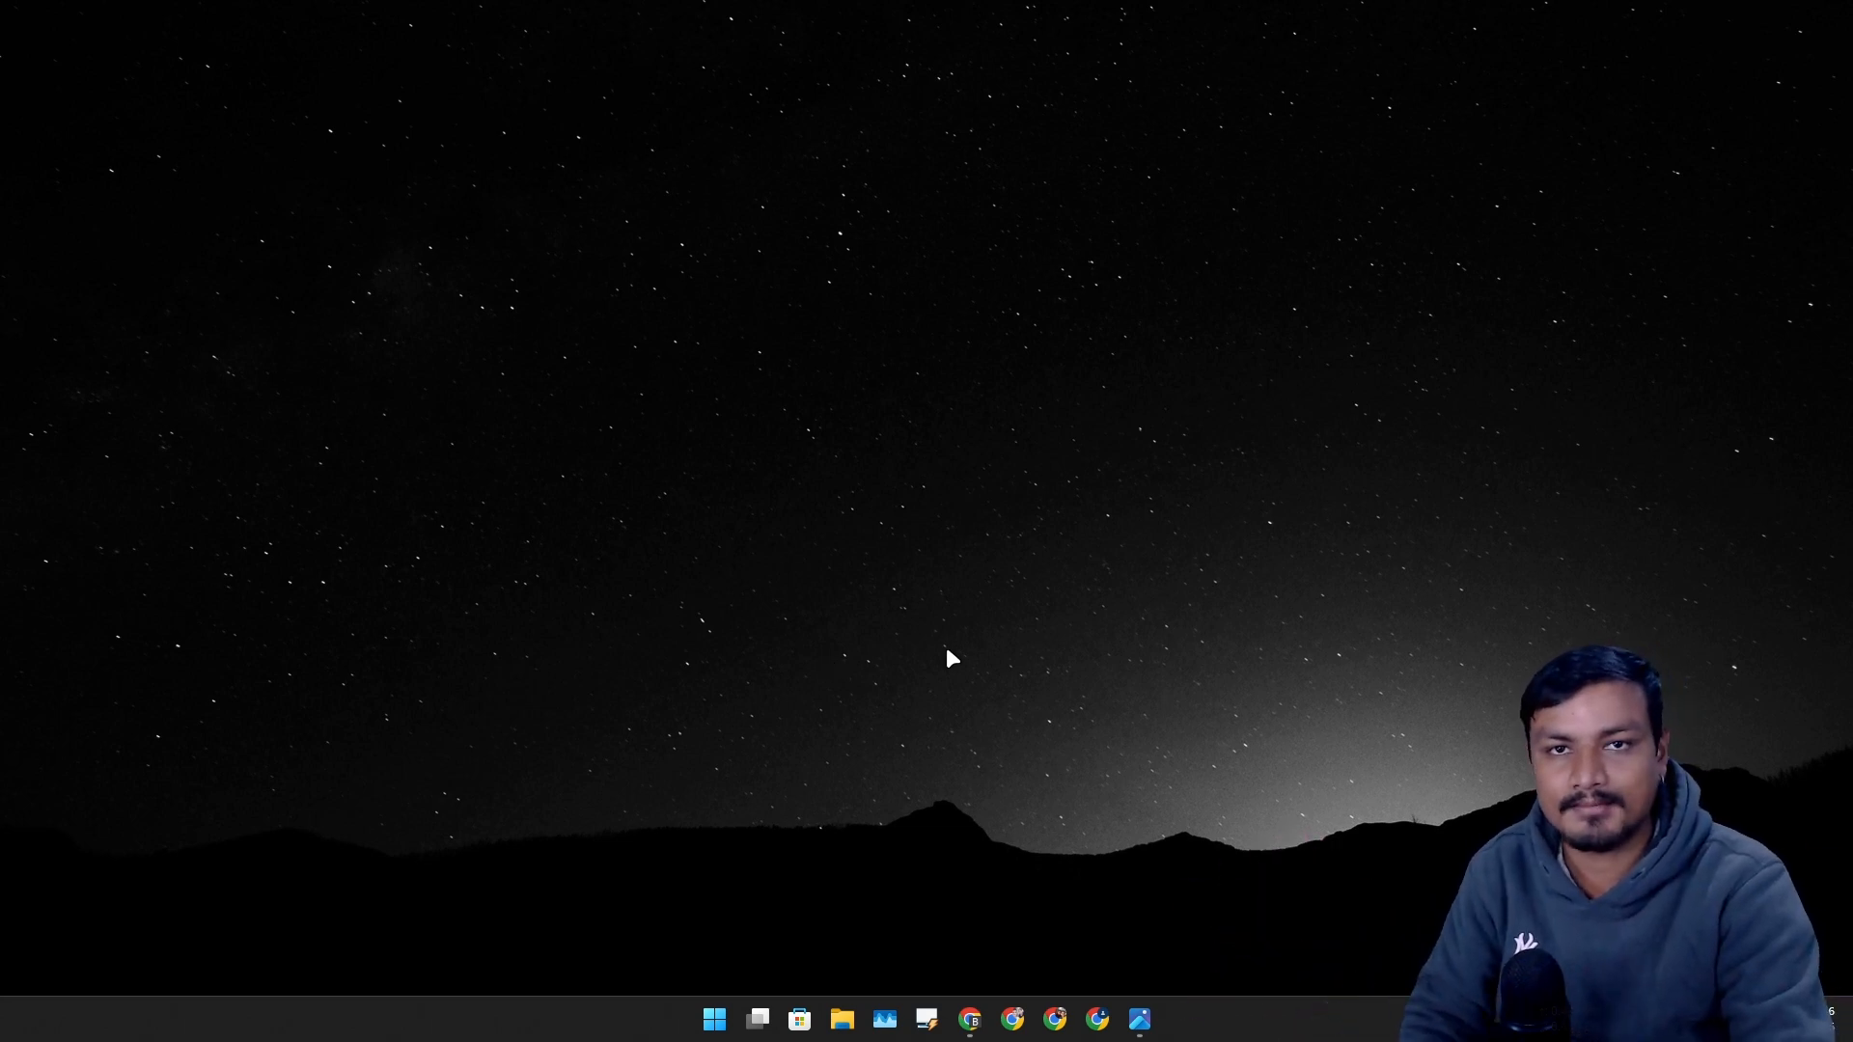
{"action": "left_click", "coordinate": [713, 1019]}
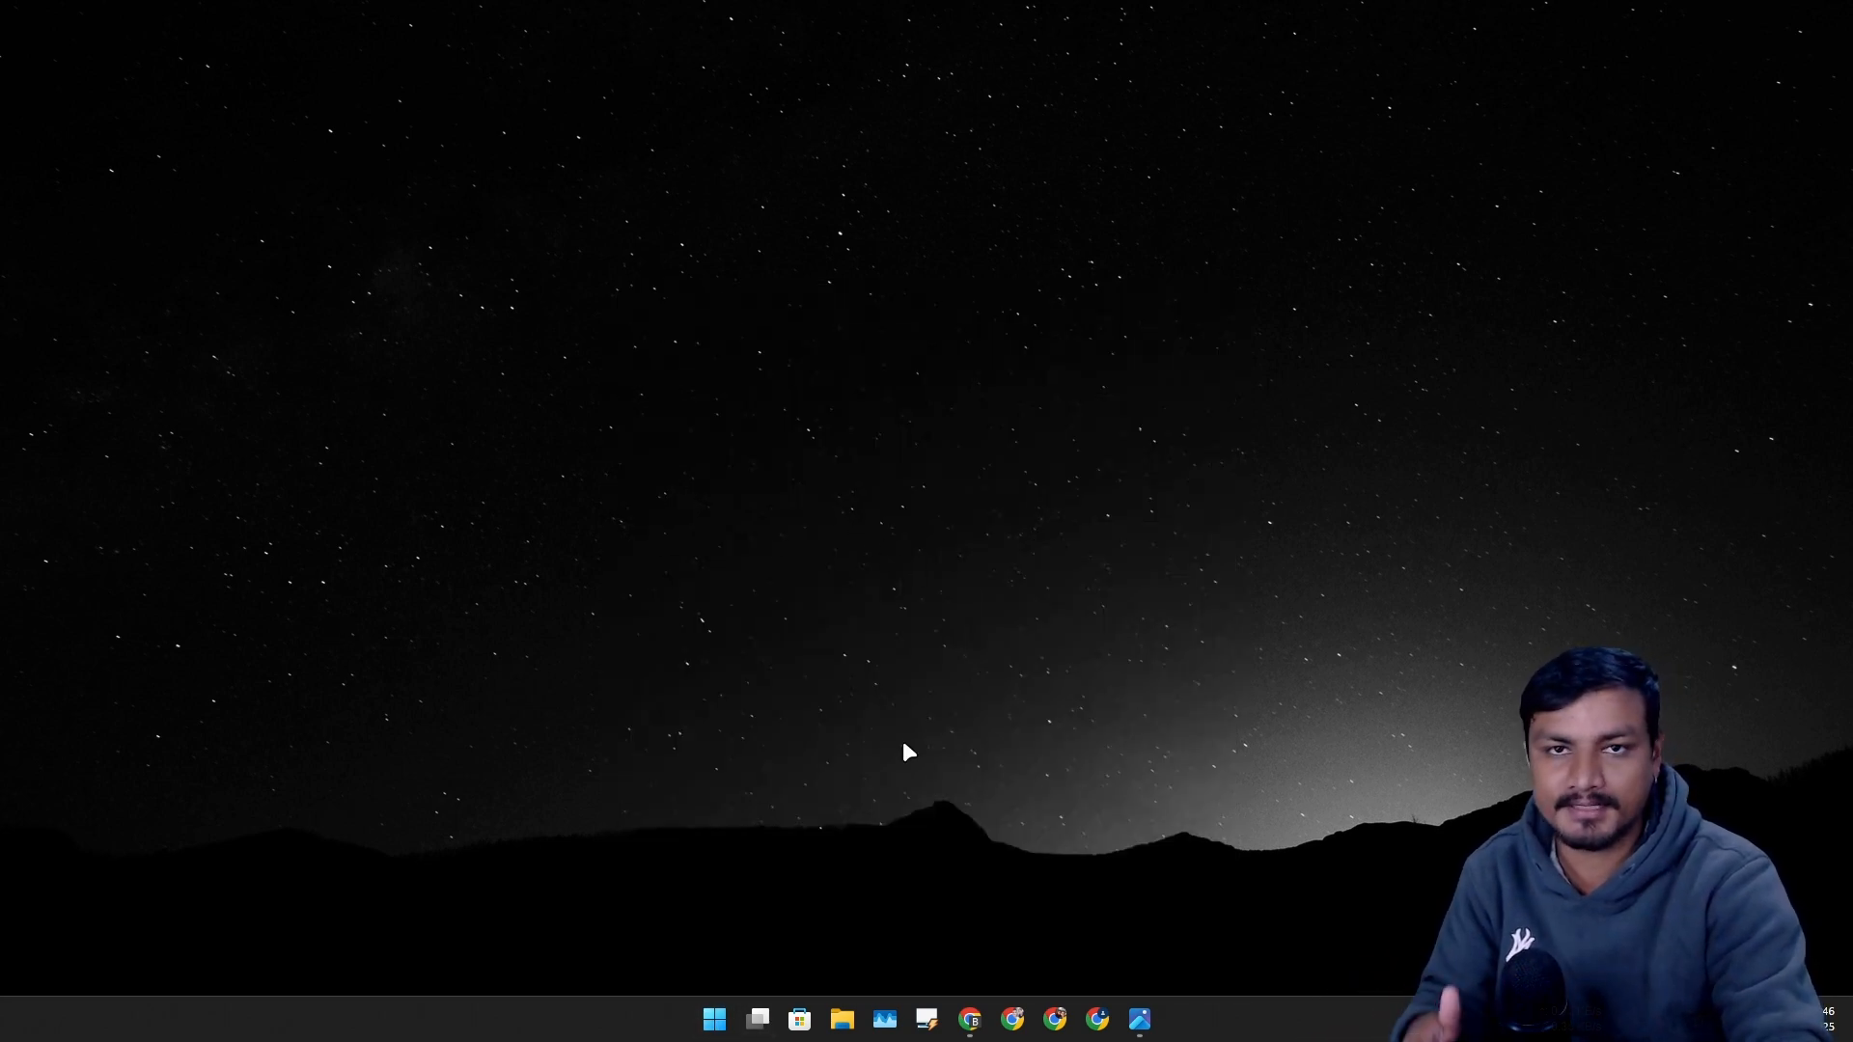
{"action": "mouse_move", "coordinate": [1023, 965]}
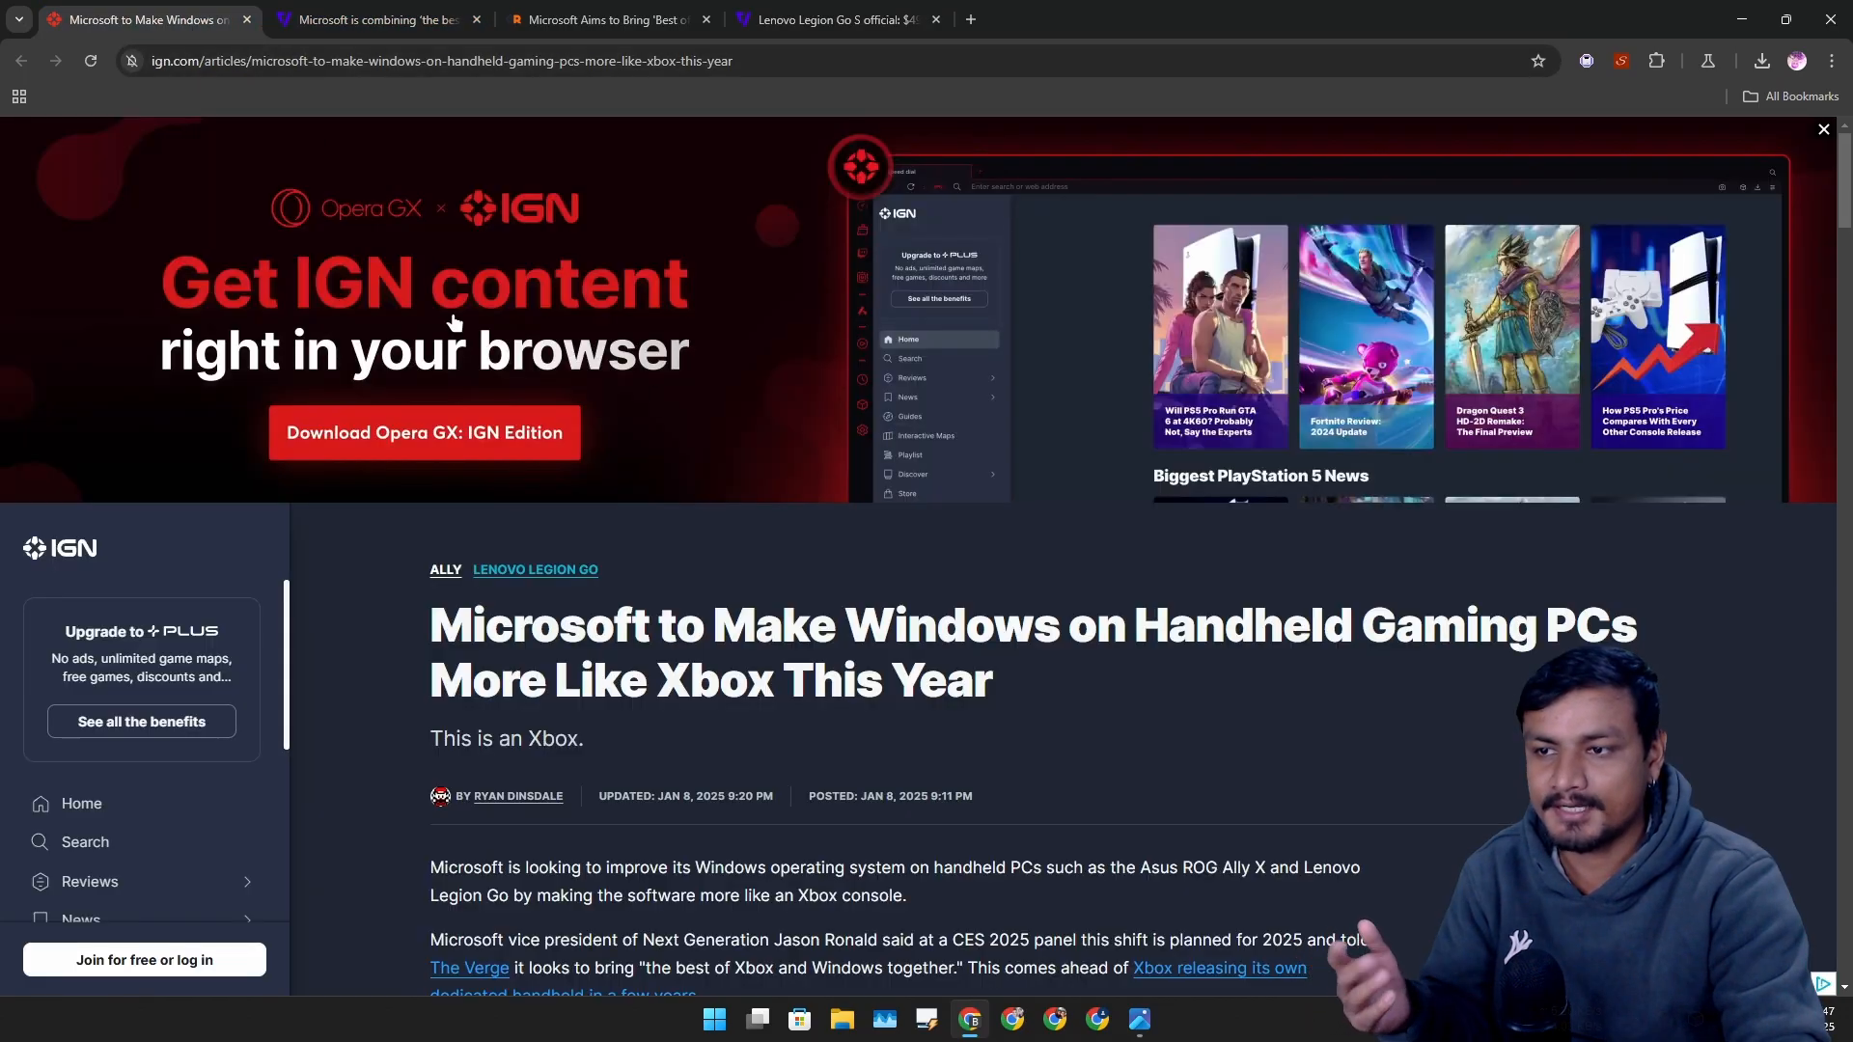
Bring up the Xbox dashboard screenshot, toggle maximized and windowed twice, then minimize it
{"action": "left_click", "coordinate": [1136, 1019]}
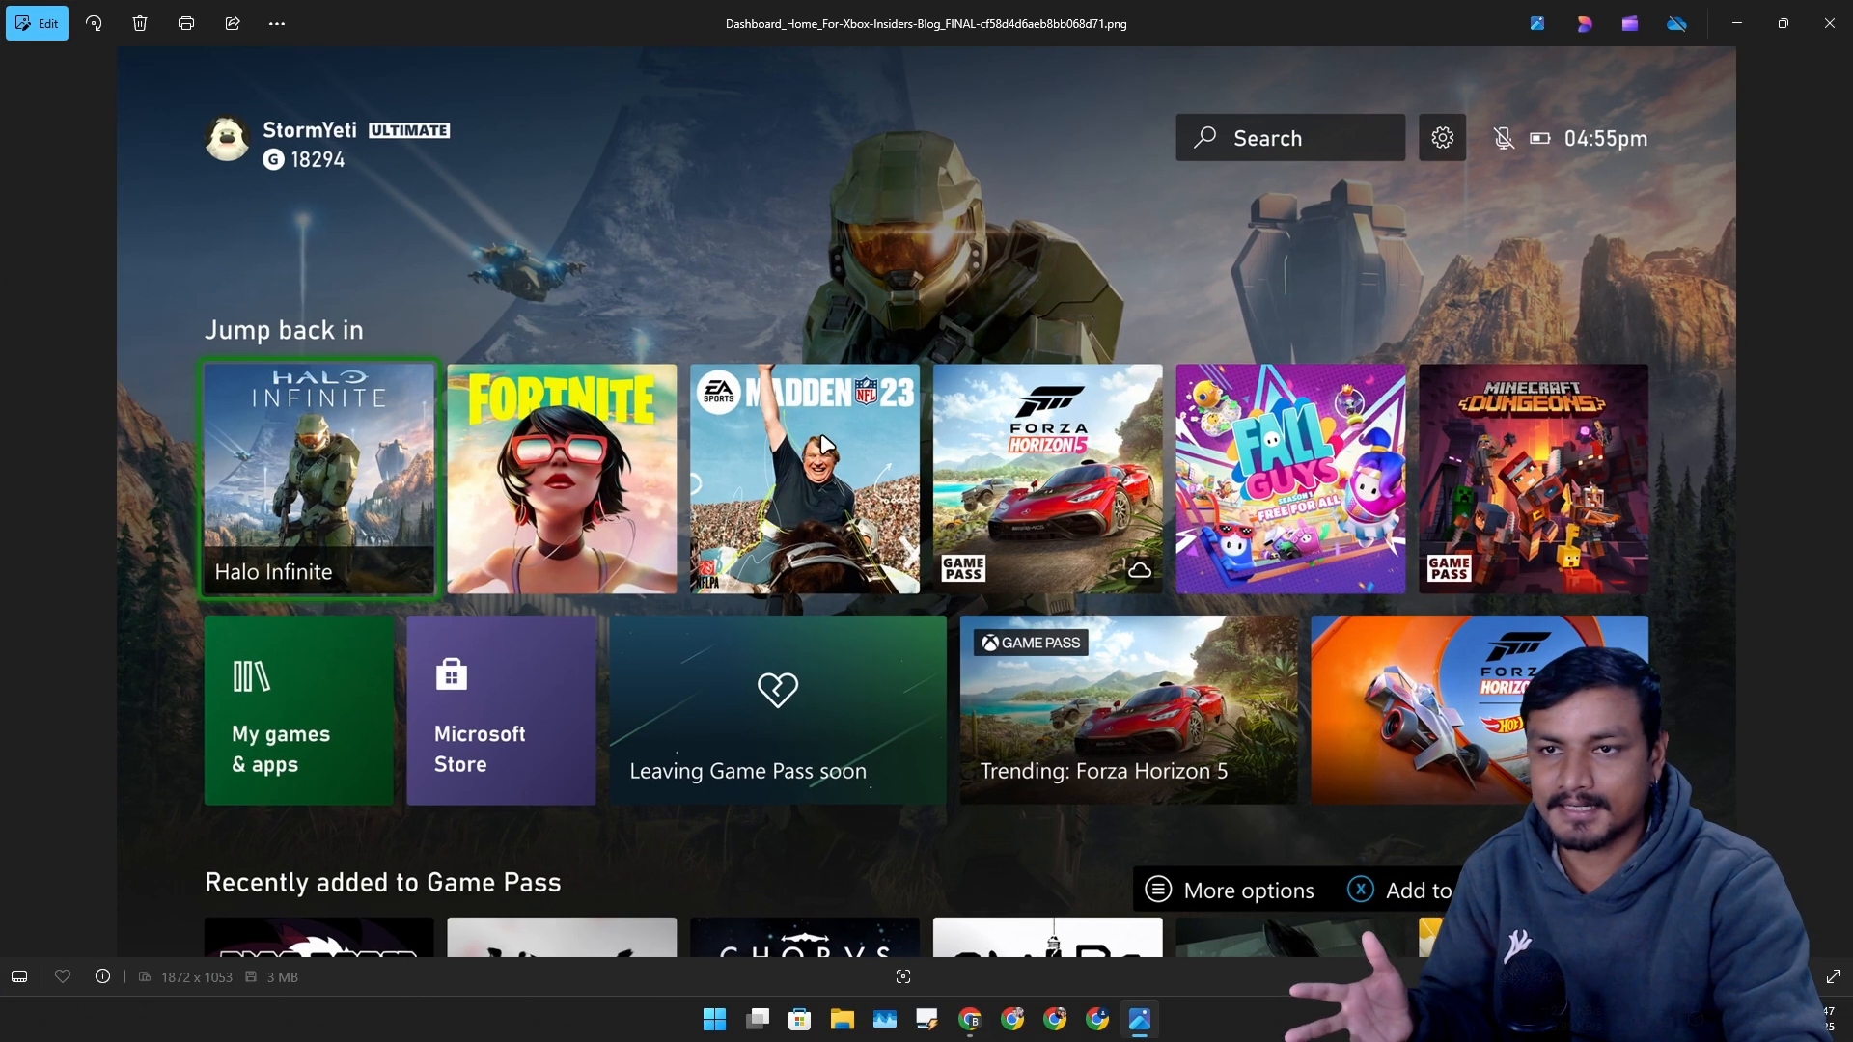
{"action": "mouse_move", "coordinate": [1122, 356]}
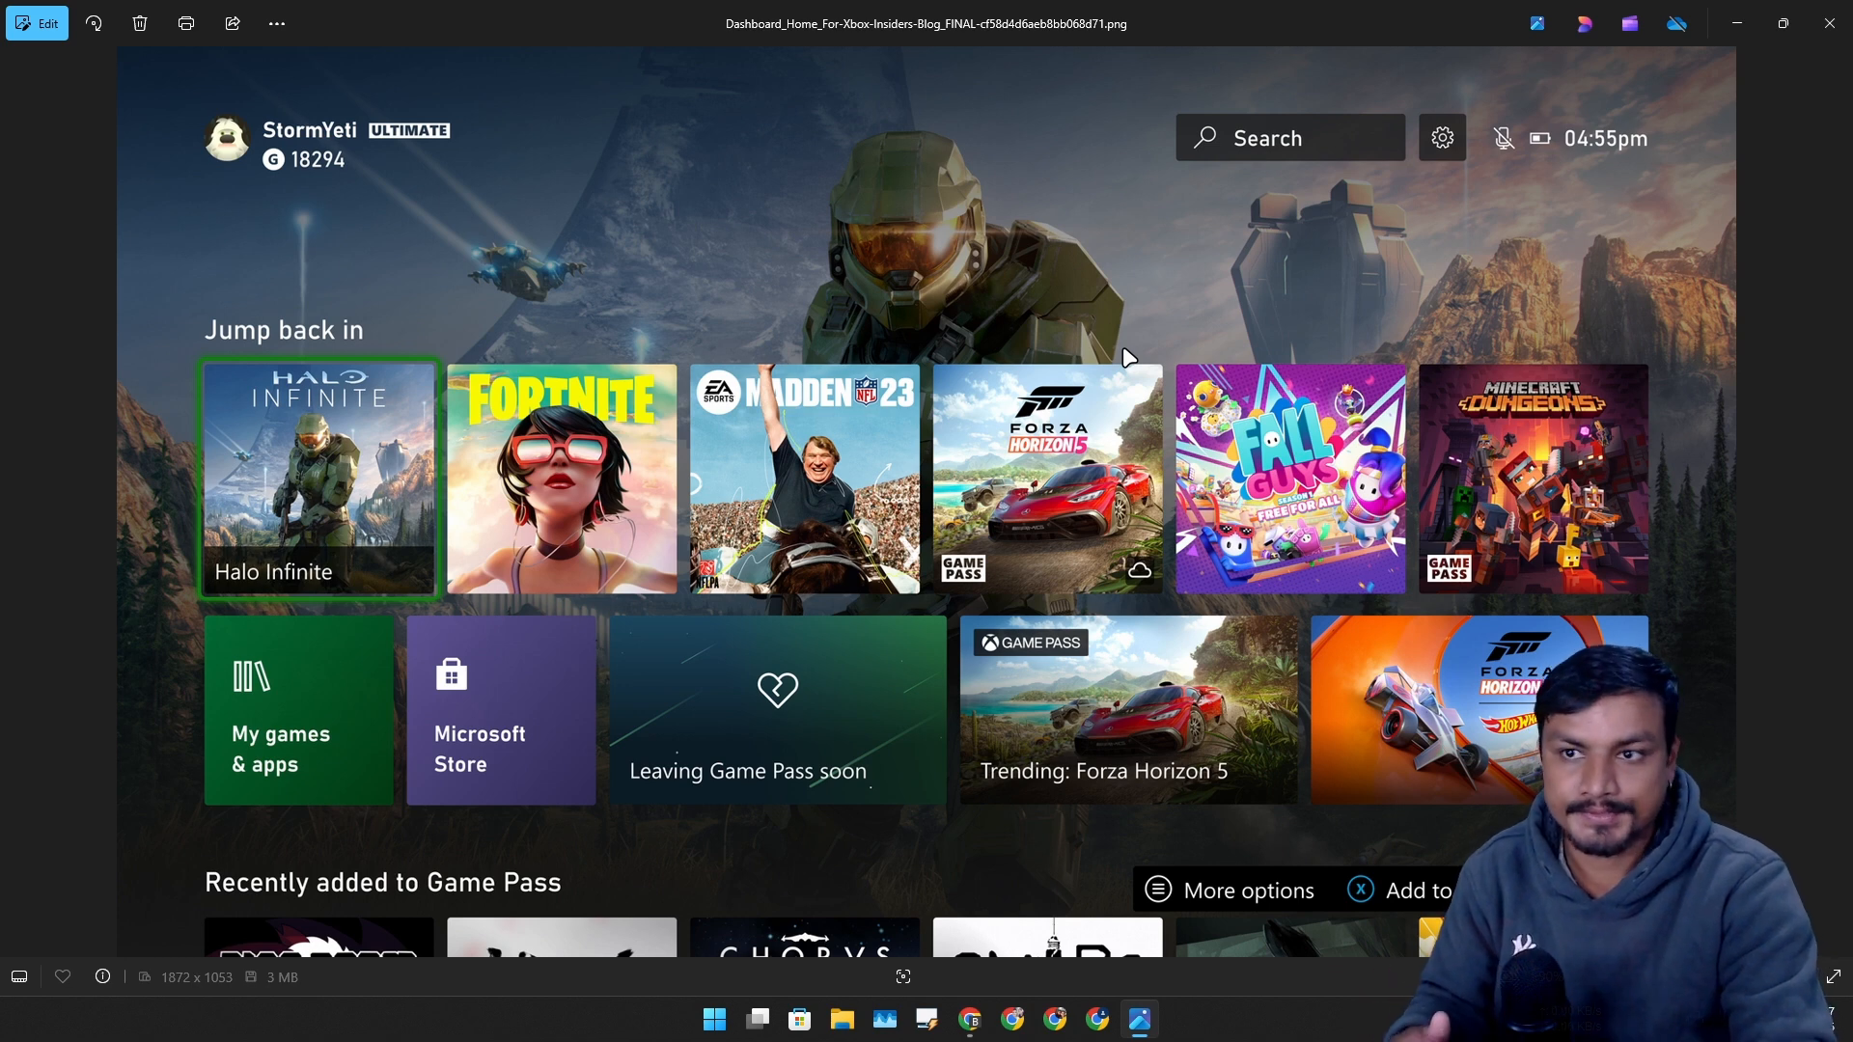
{"action": "mouse_move", "coordinate": [1125, 359]}
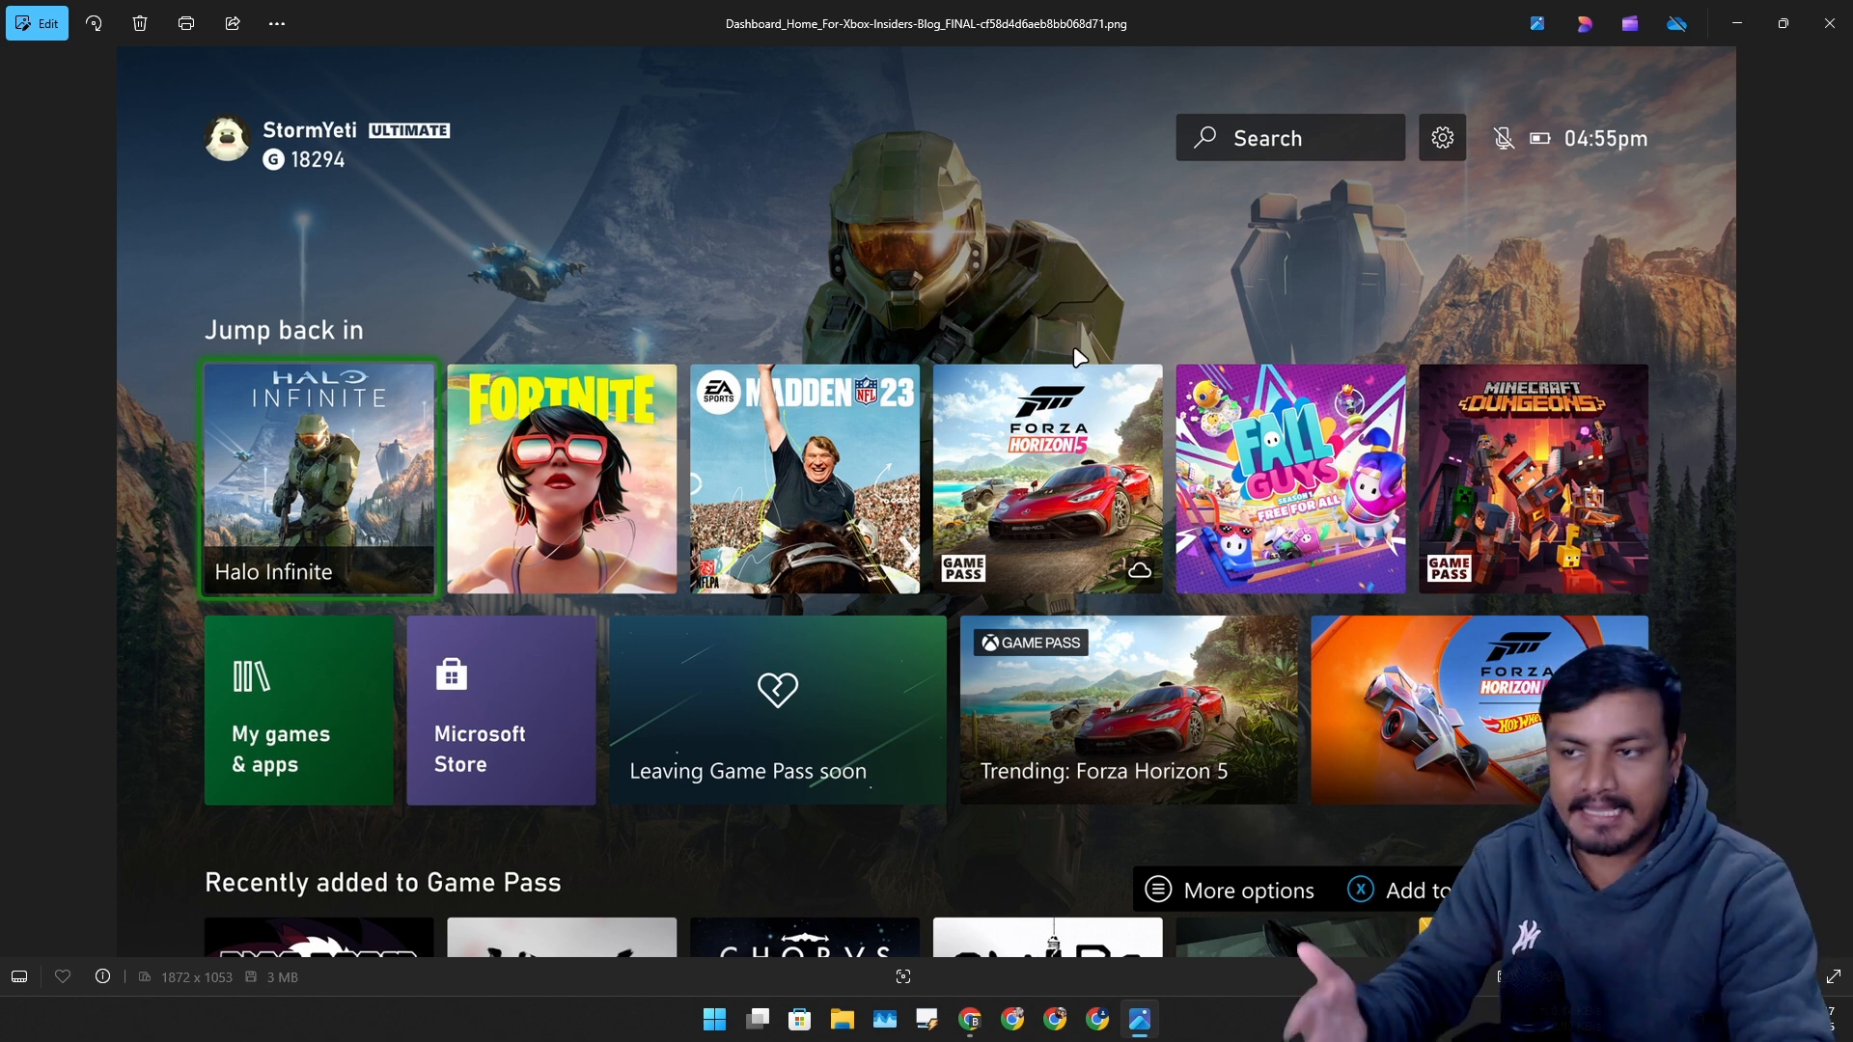
{"action": "mouse_move", "coordinate": [1167, 436]}
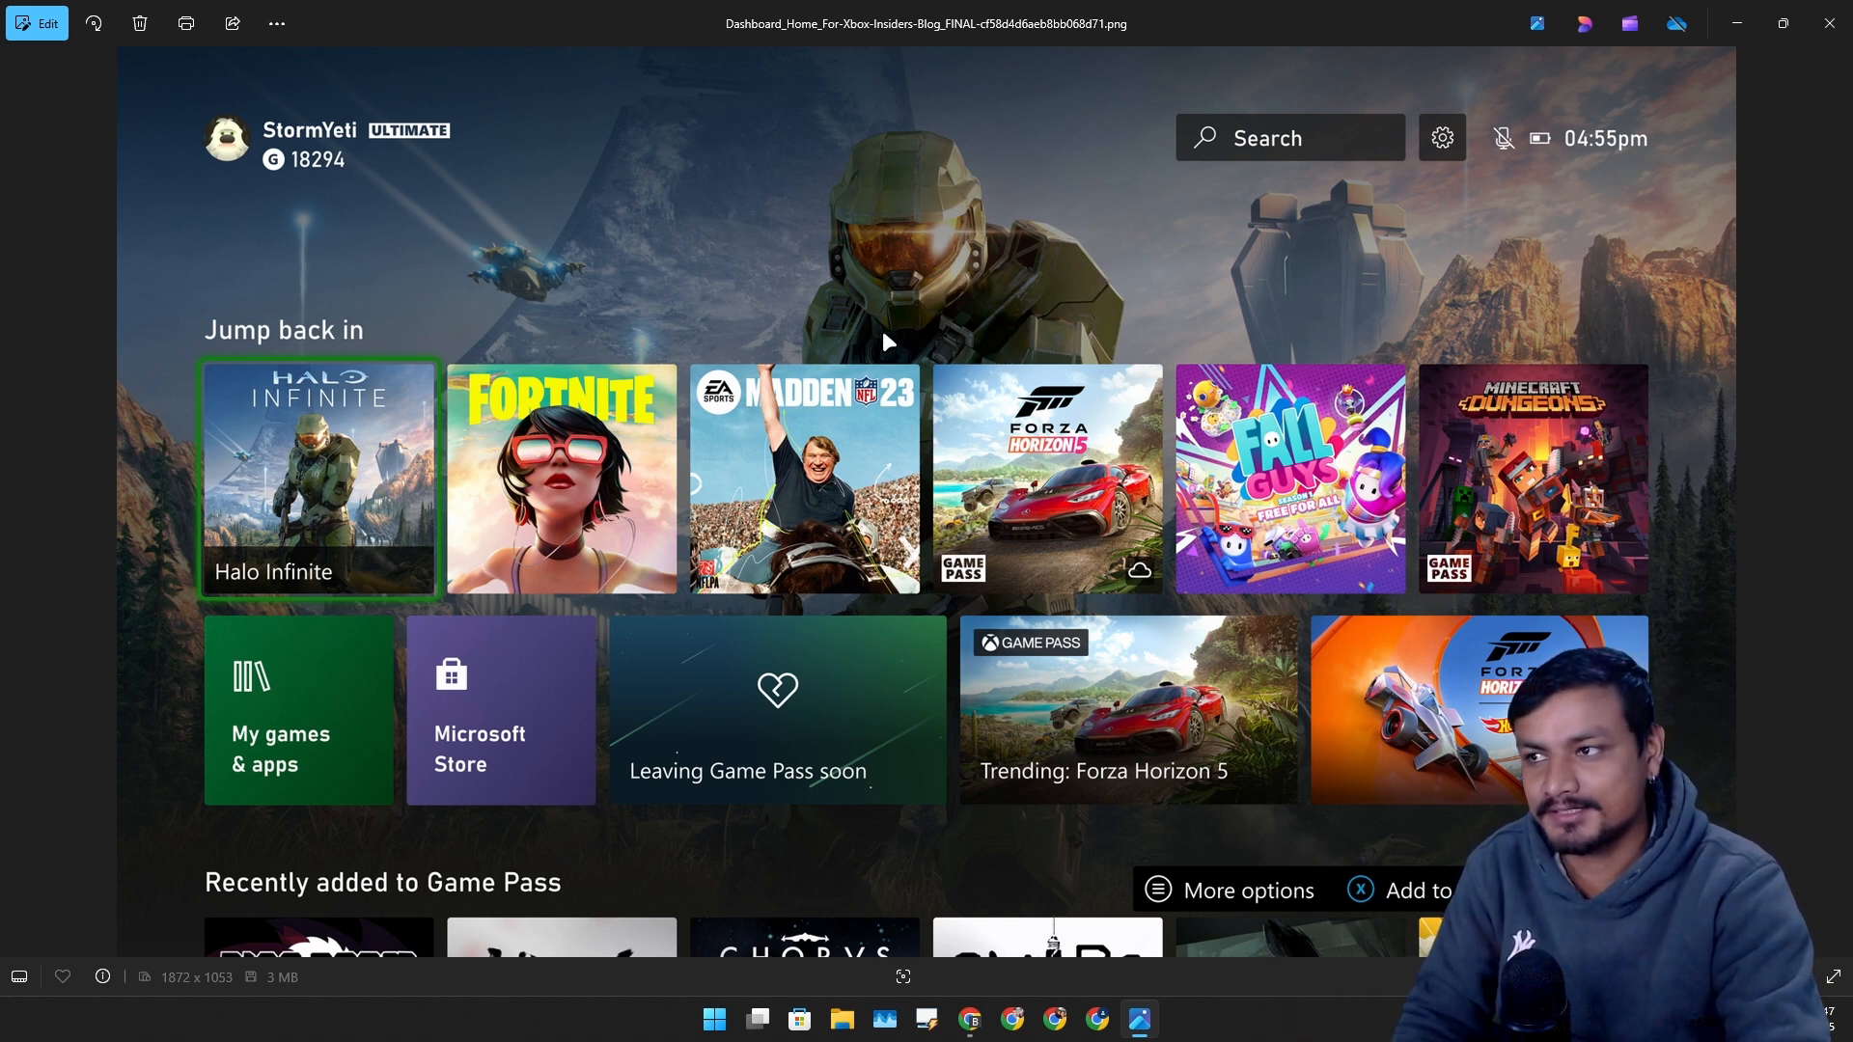
{"action": "mouse_move", "coordinate": [939, 350]}
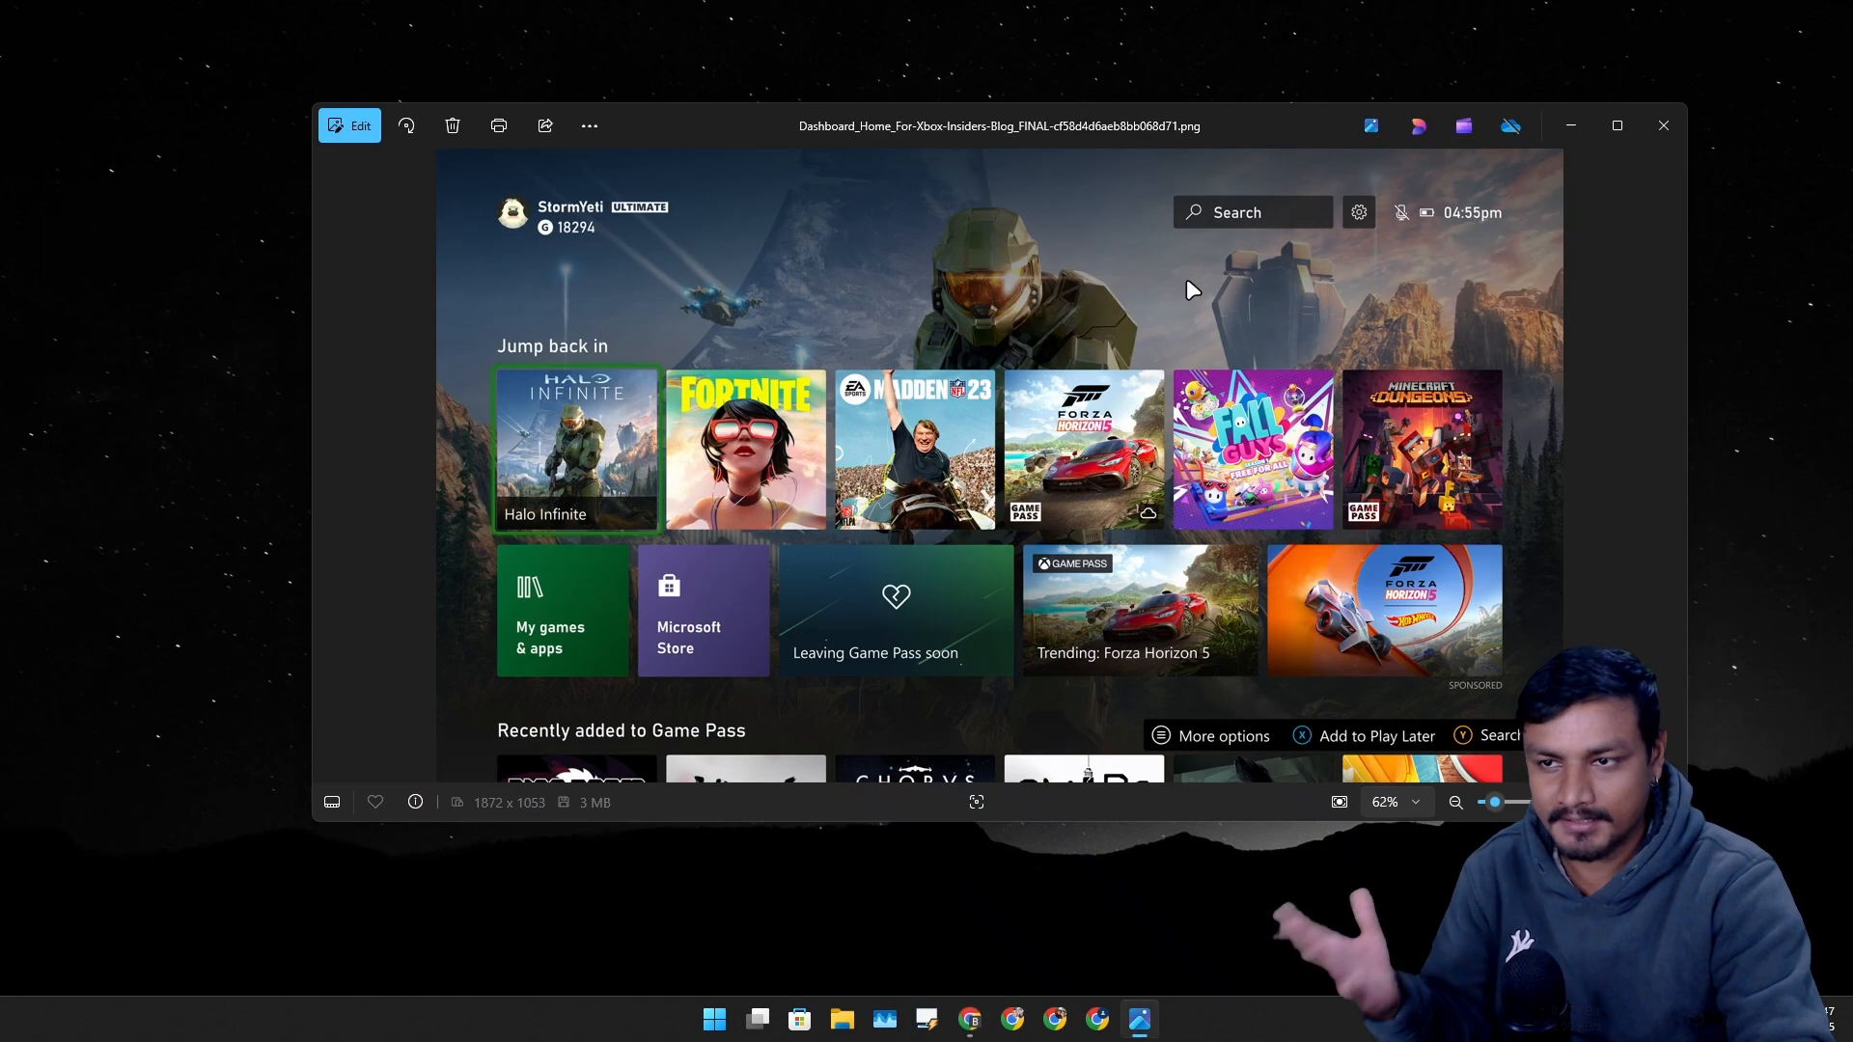
{"action": "left_click", "coordinate": [1615, 125]}
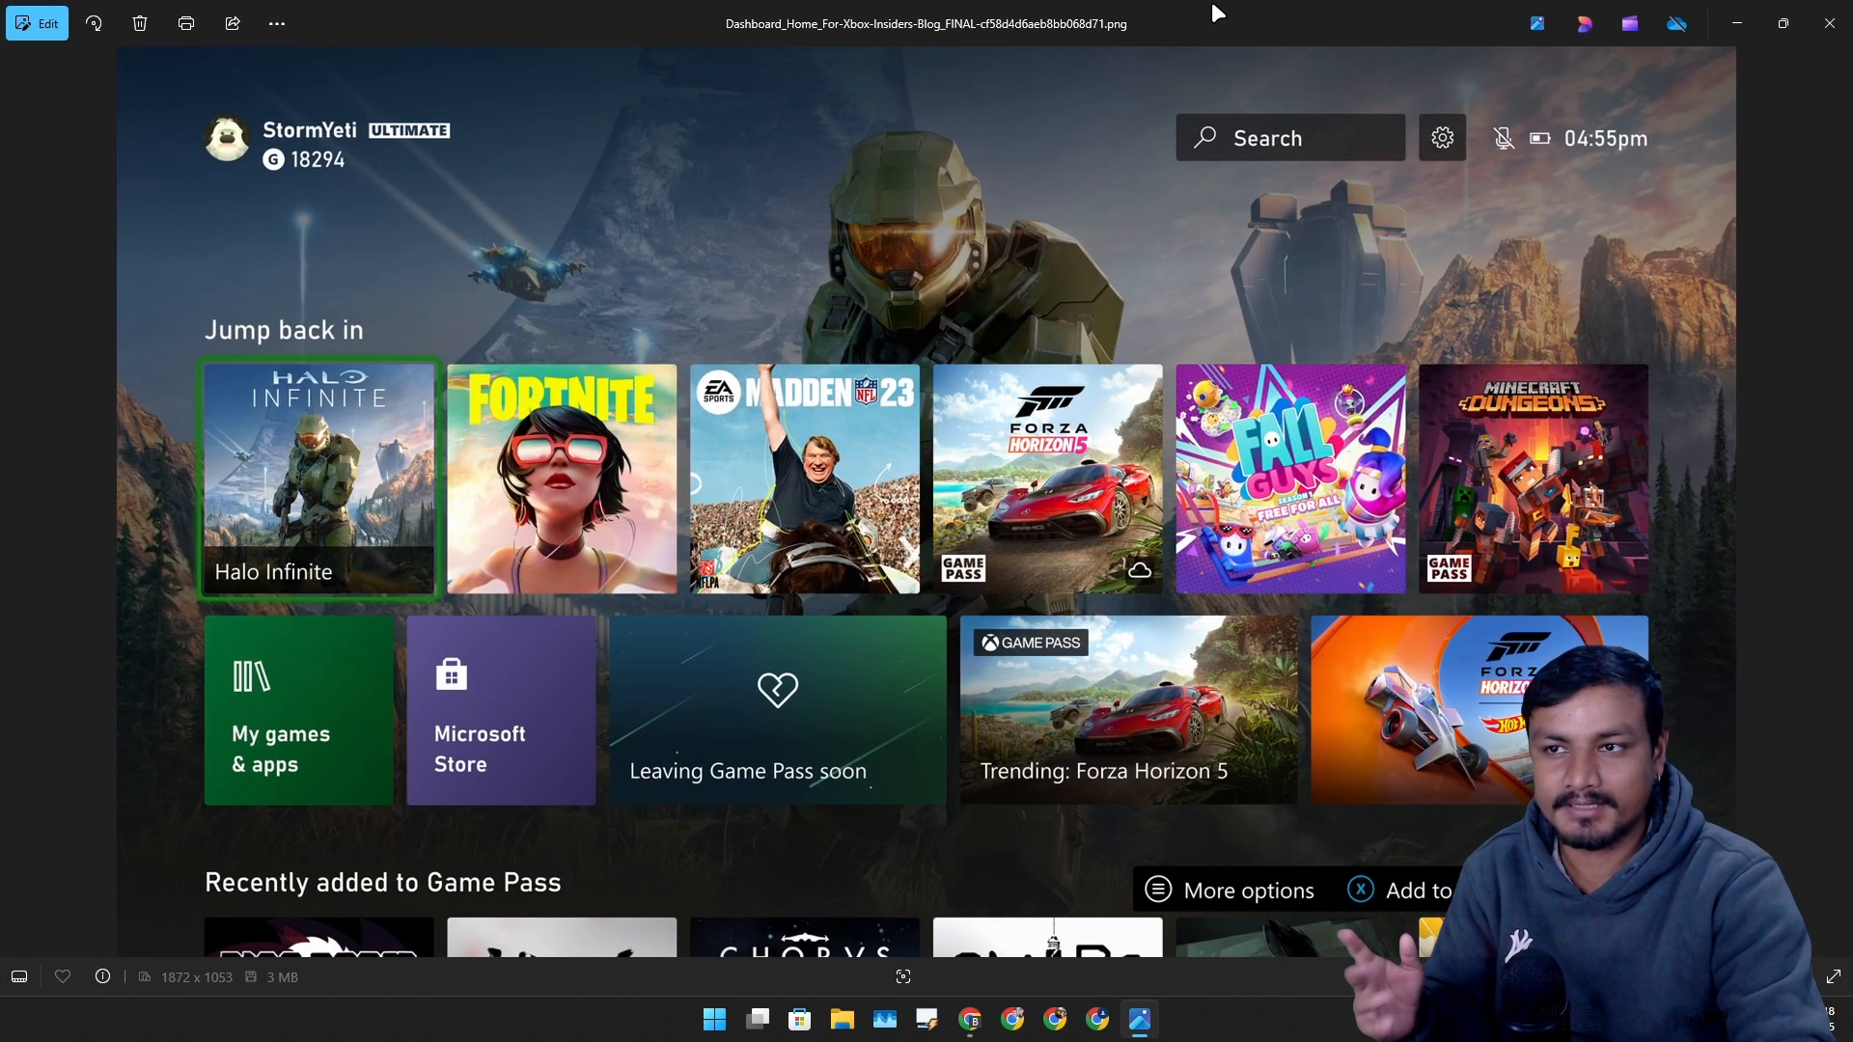
{"action": "left_click", "coordinate": [1784, 22]}
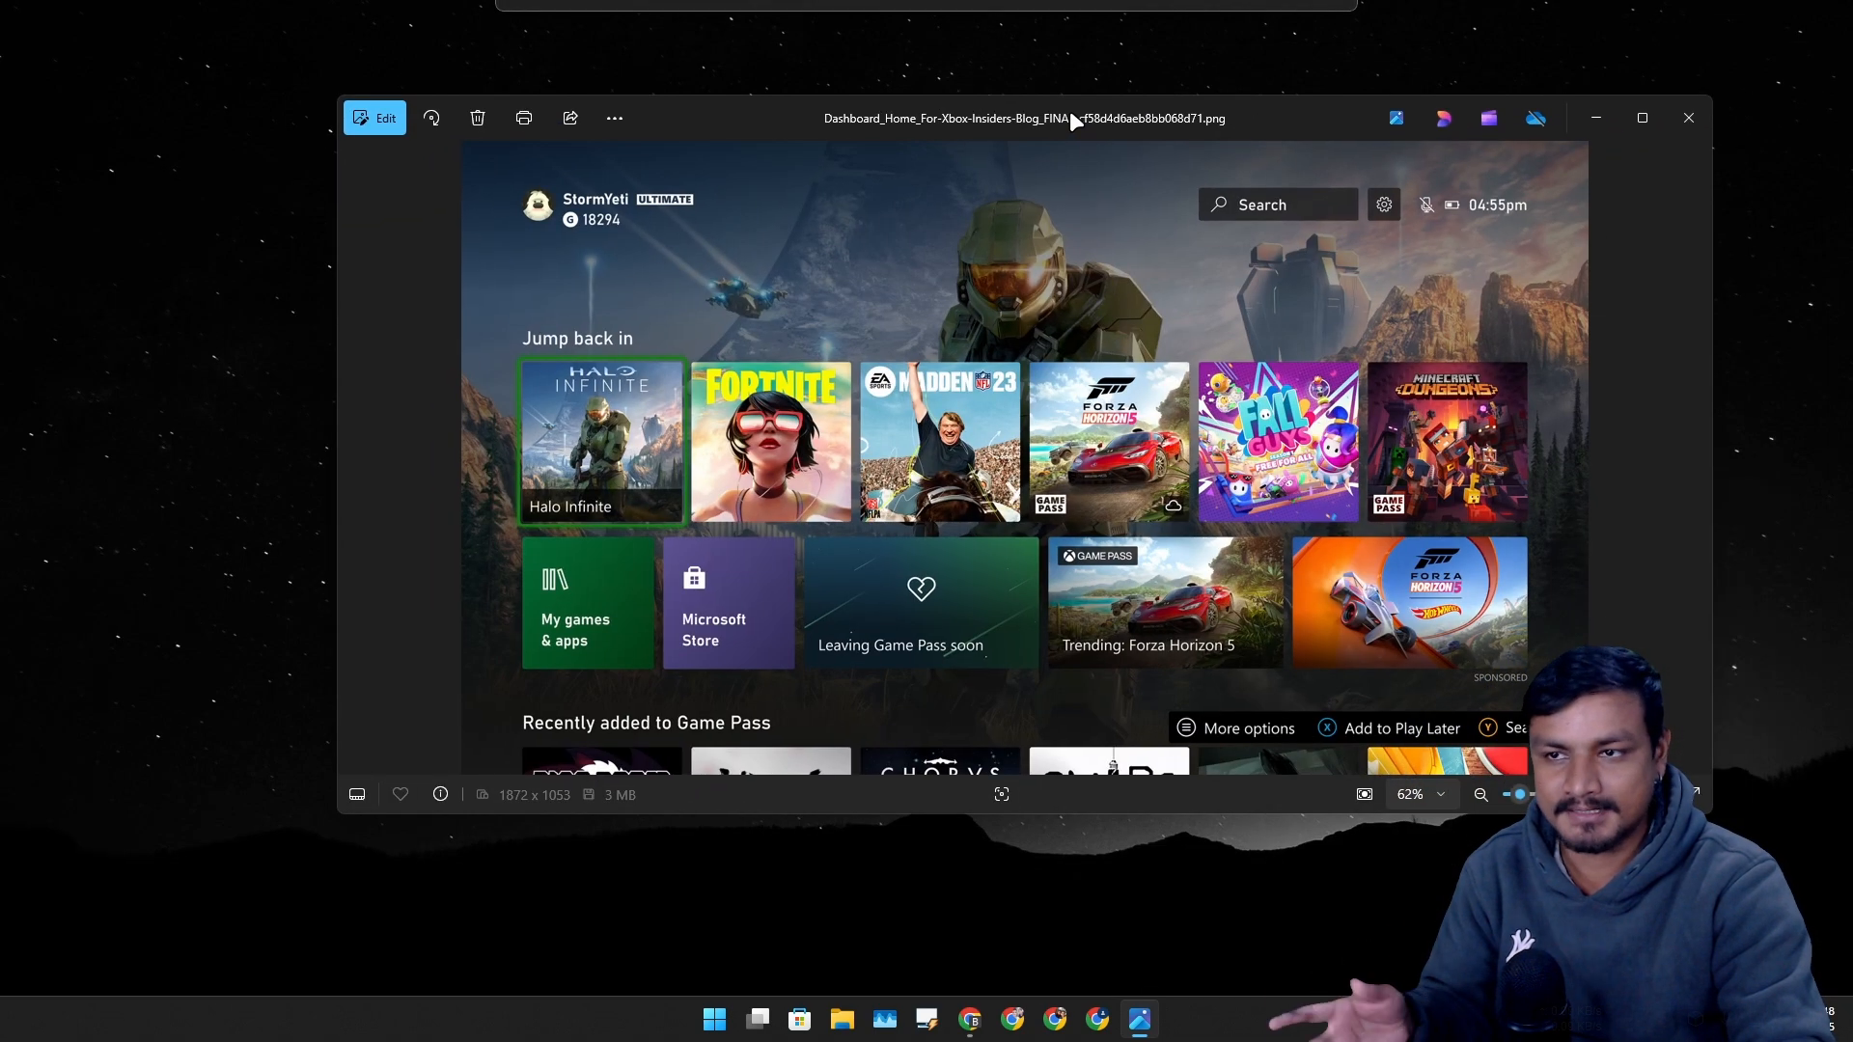
{"action": "left_click", "coordinate": [1641, 116]}
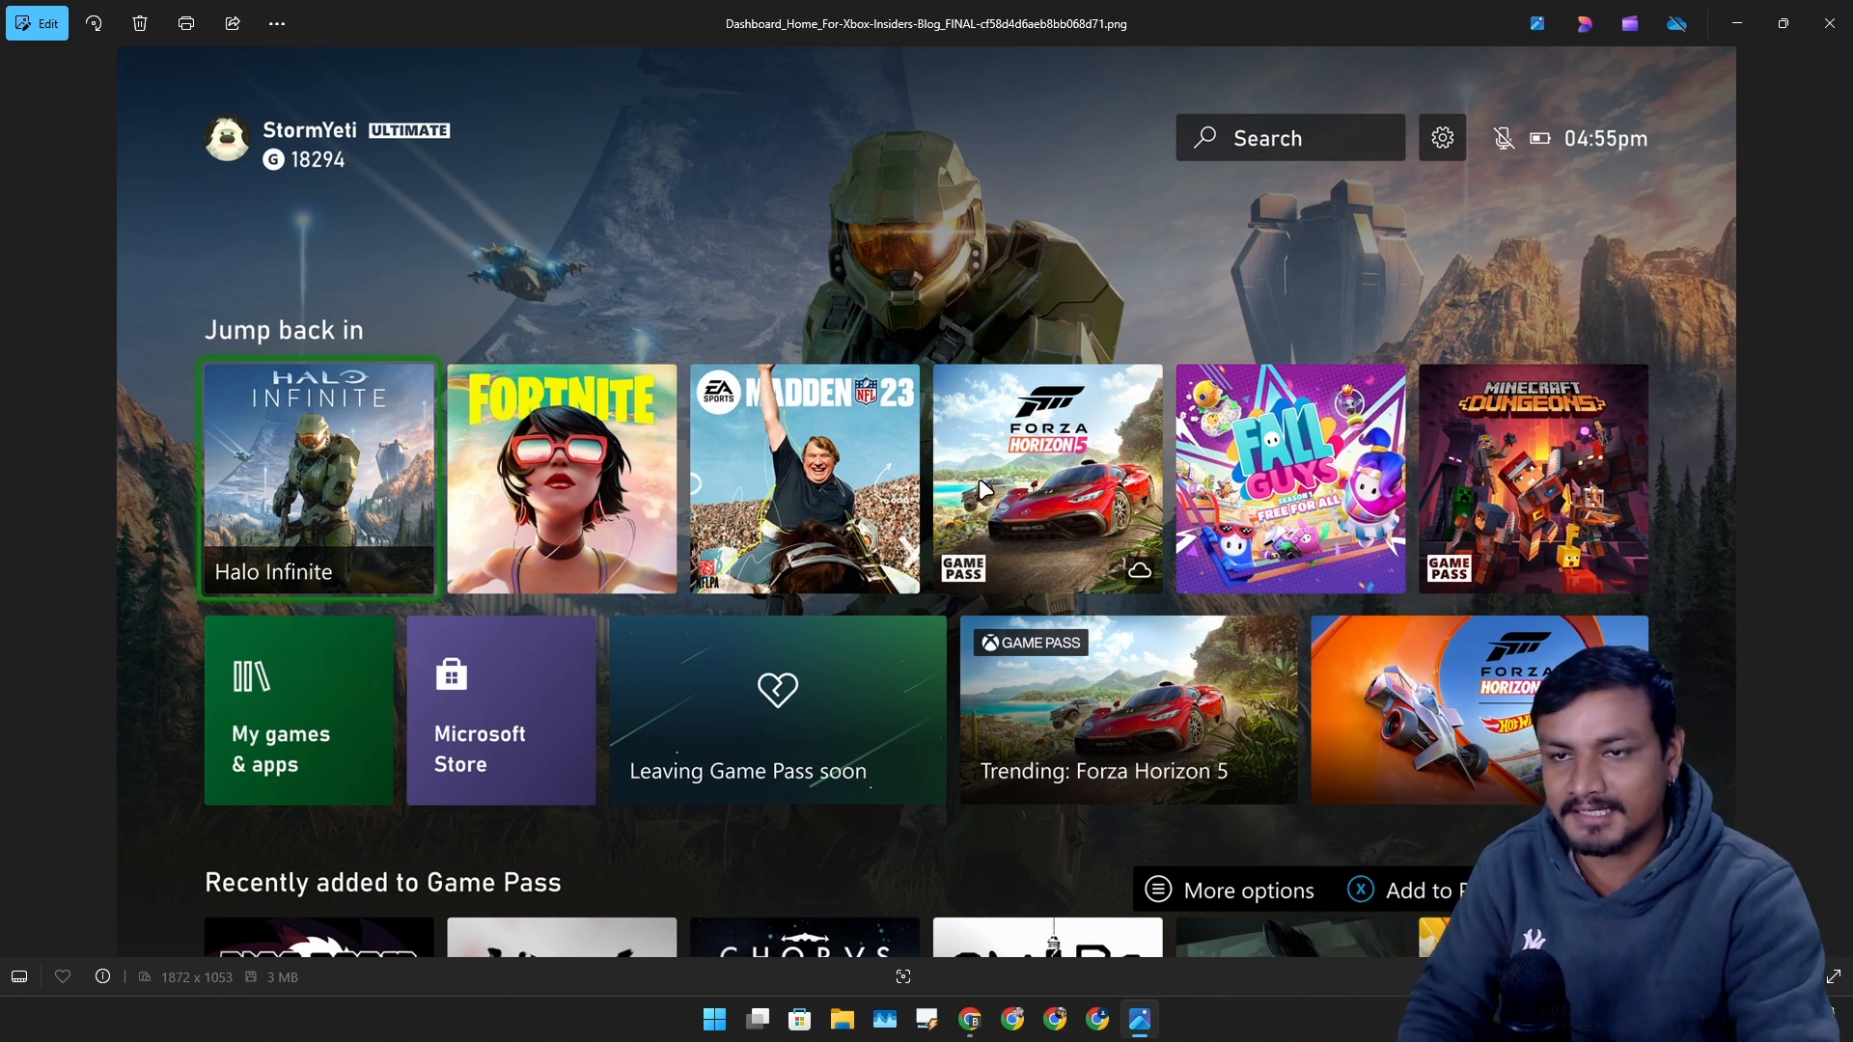
{"action": "left_click", "coordinate": [1784, 22]}
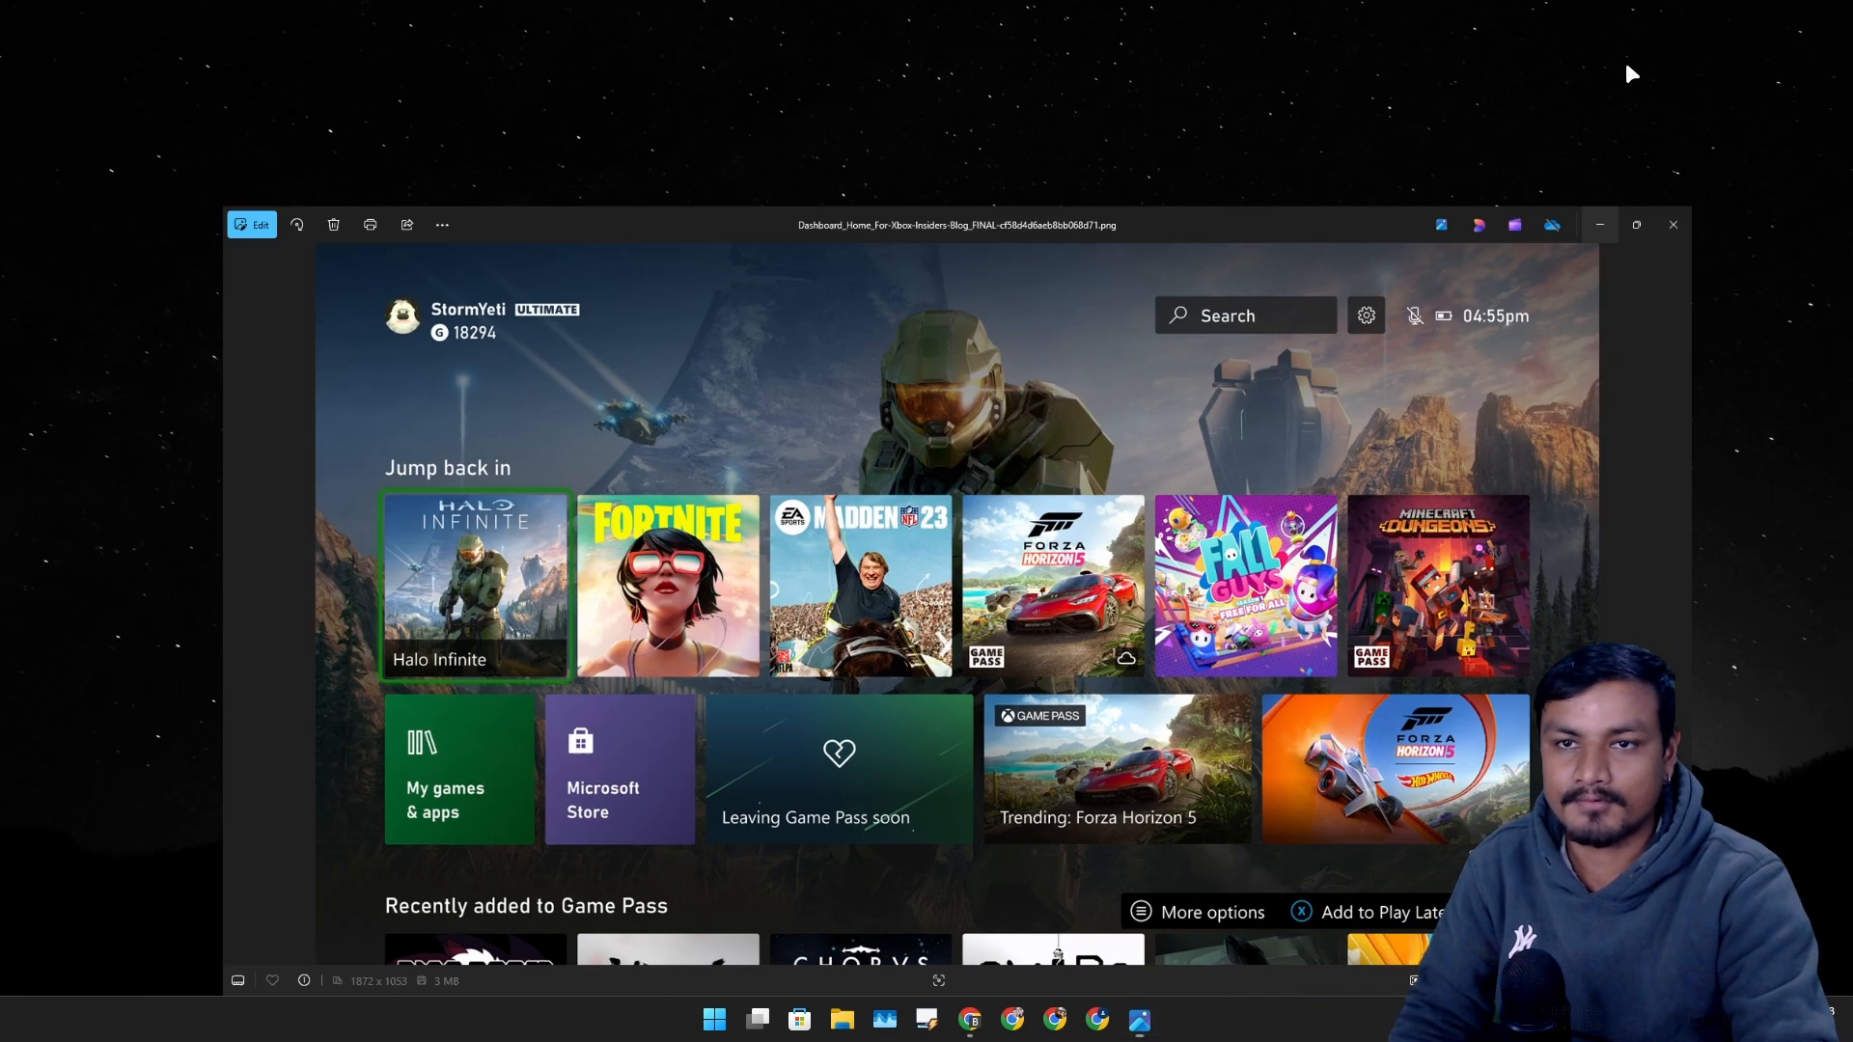
{"action": "left_click", "coordinate": [1671, 225]}
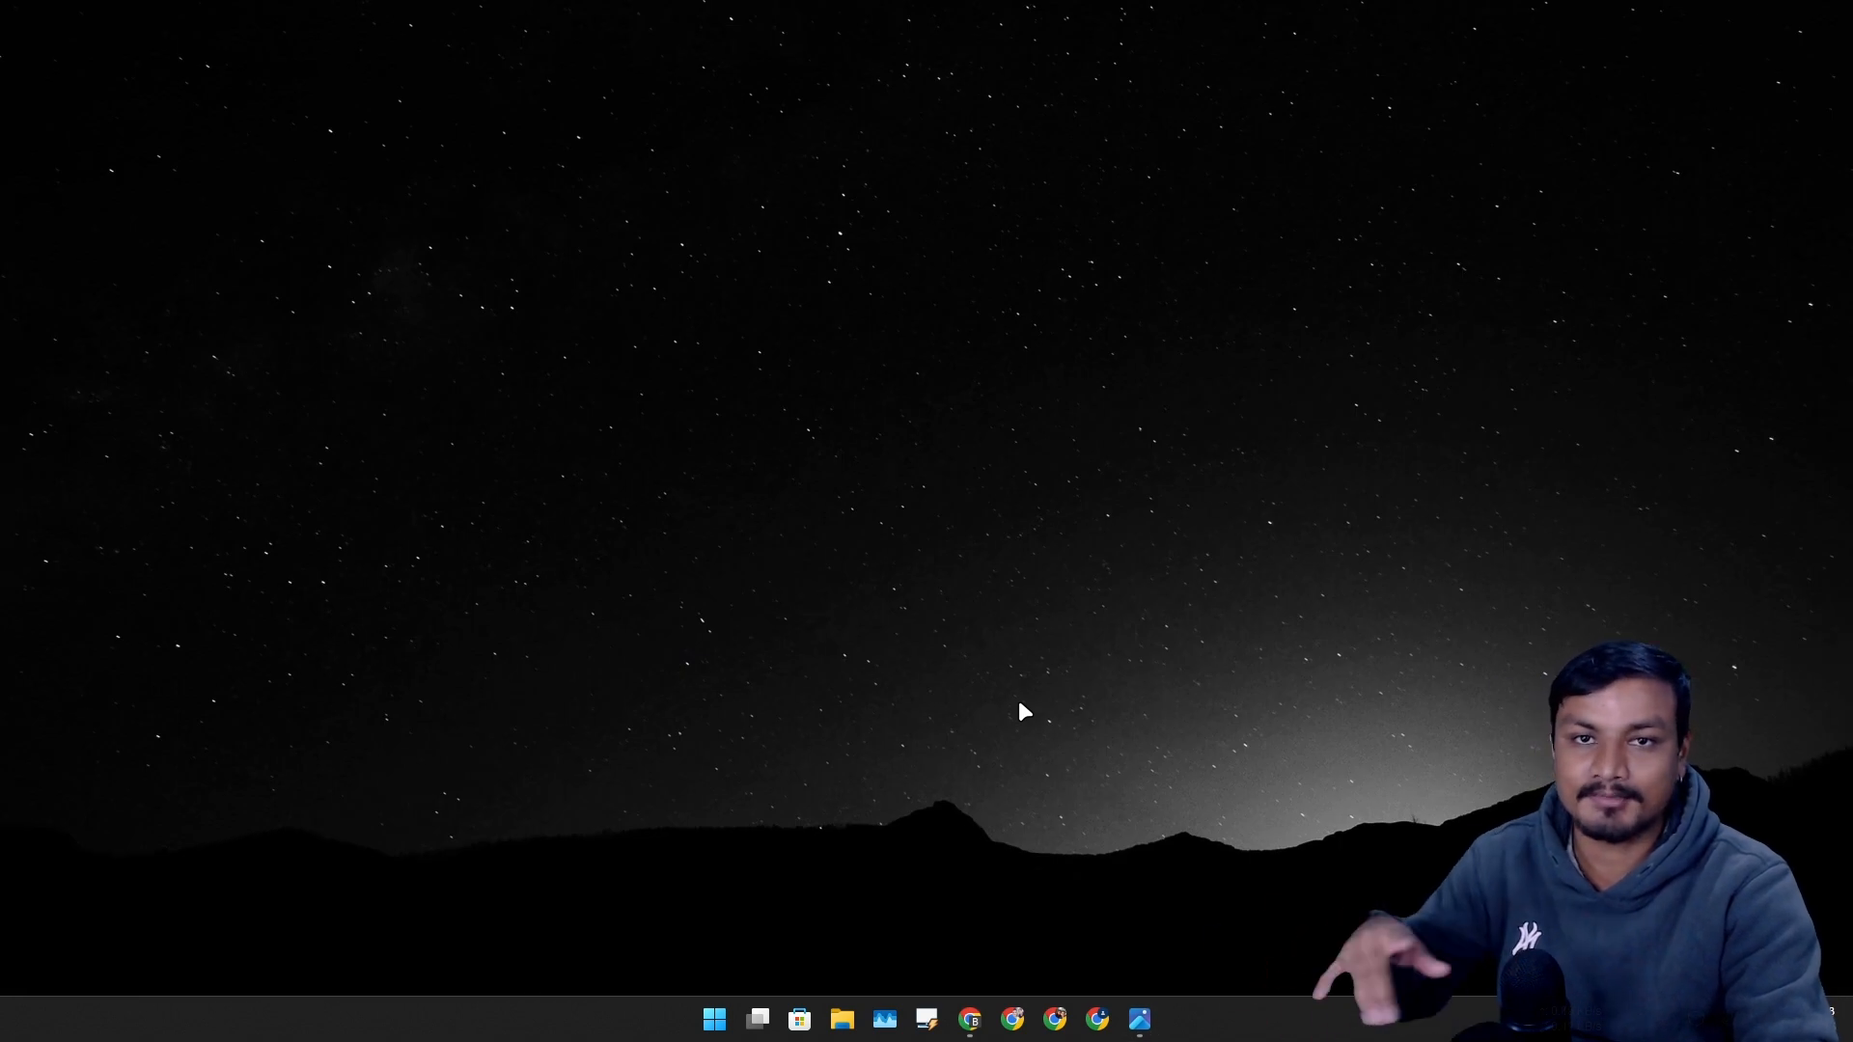